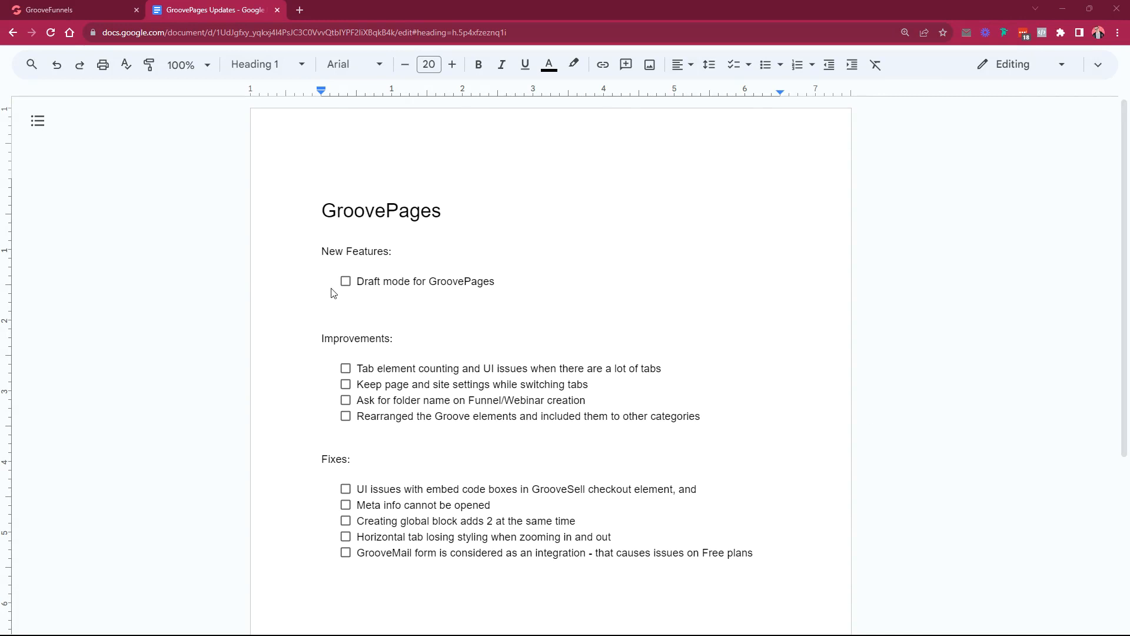
mouse_move(796, 370)
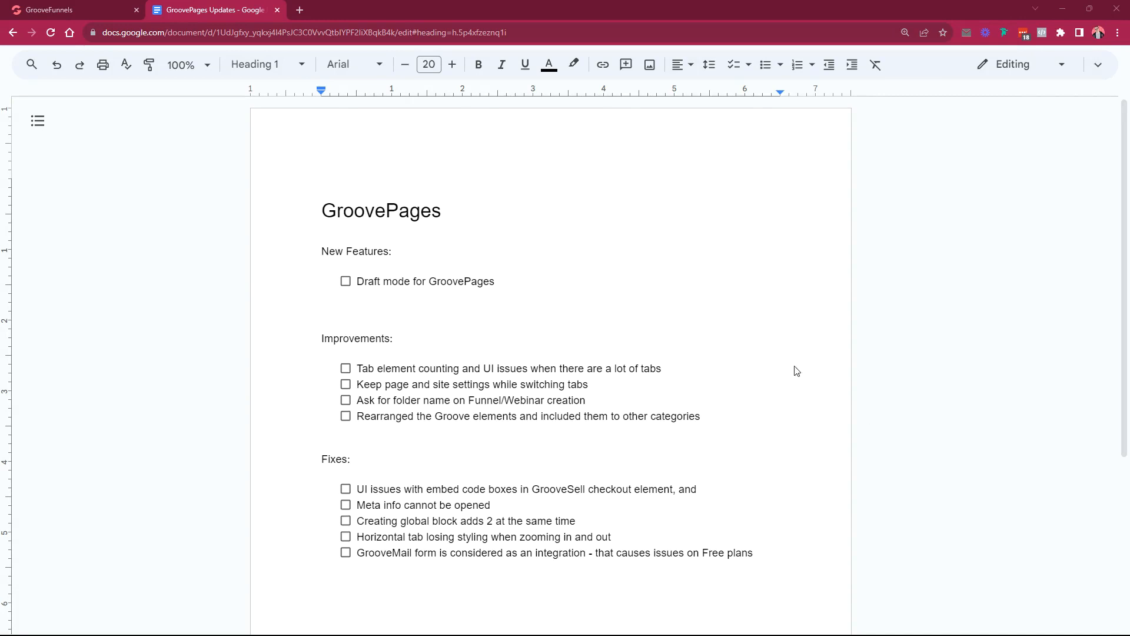
mouse_move(325, 283)
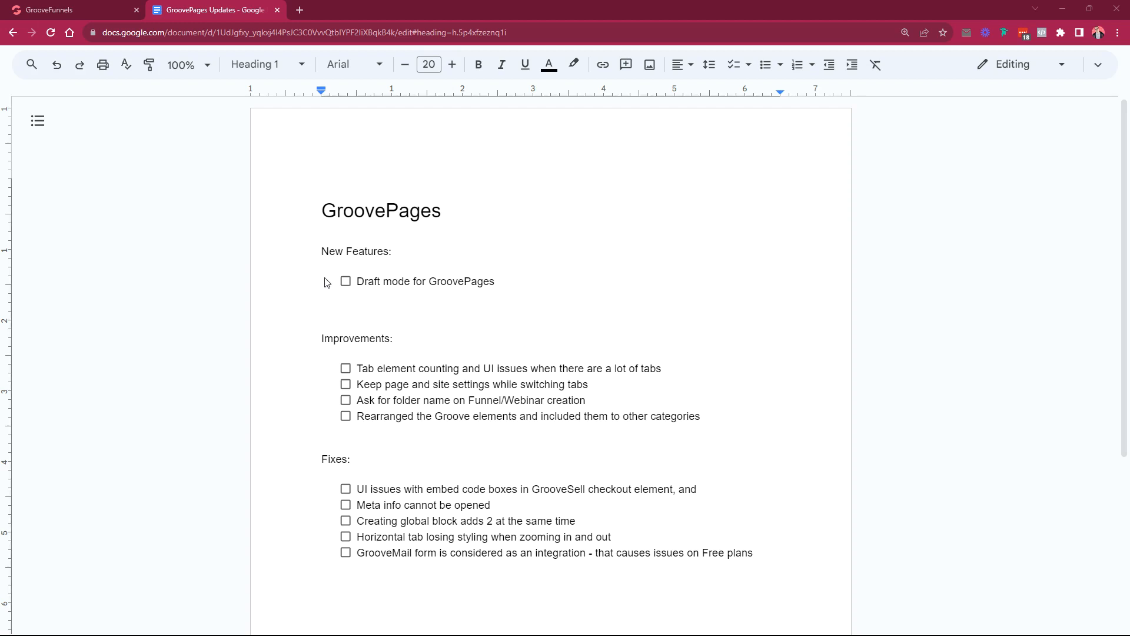
mouse_move(141, 77)
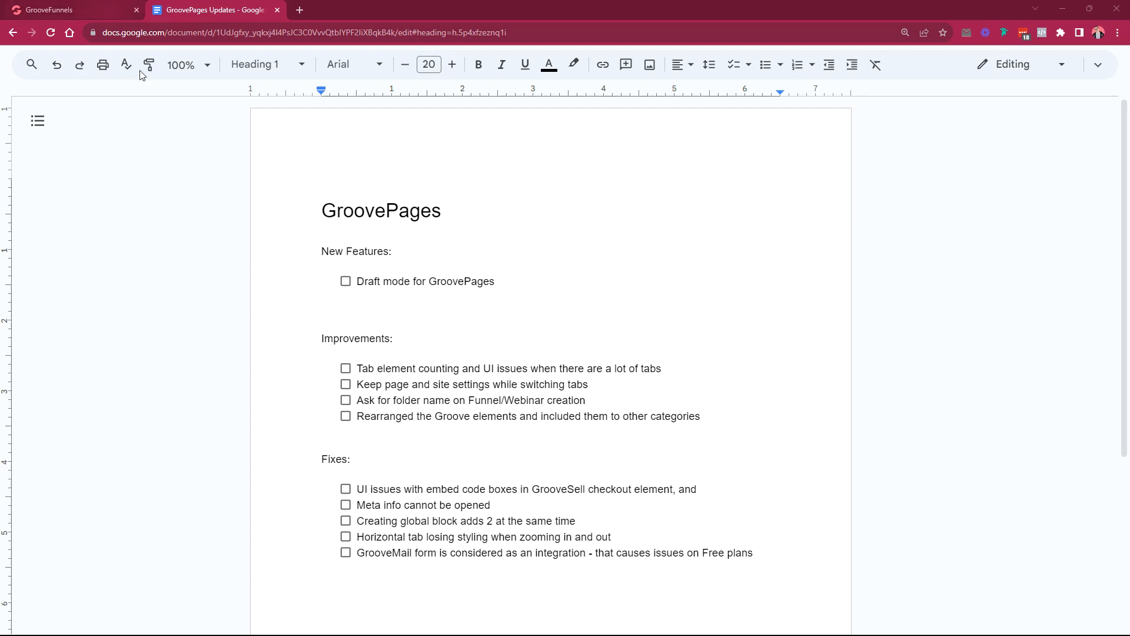
- Switch from the Google Docs checklist to the GroovePages builder browser tab
click(64, 11)
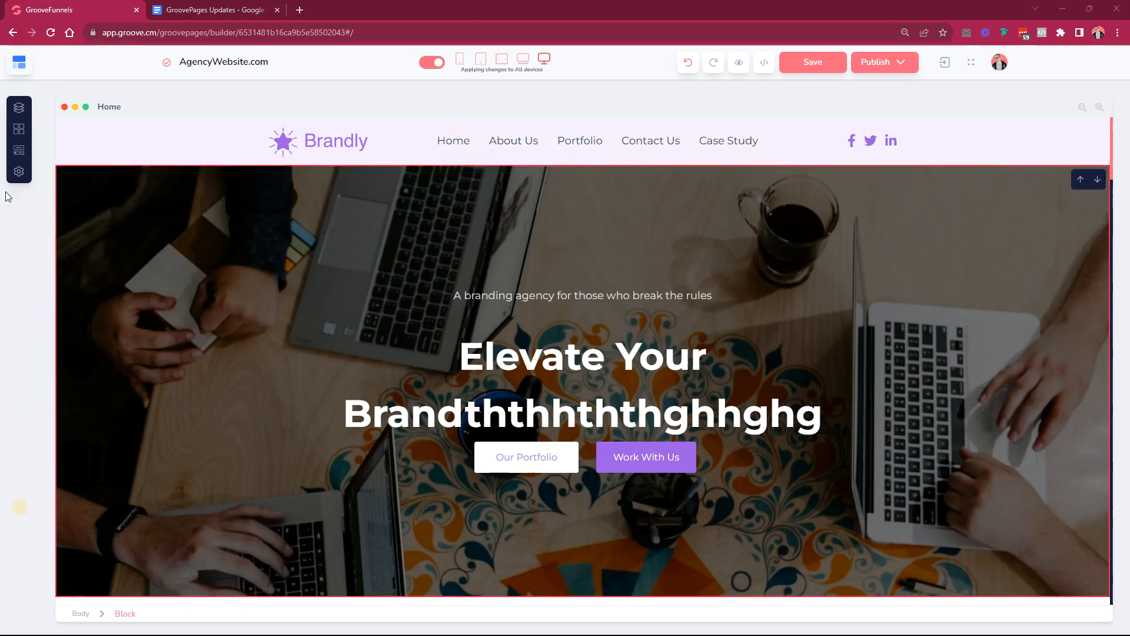
- View the Home page's settings from the Pages panel and close them again
click(19, 107)
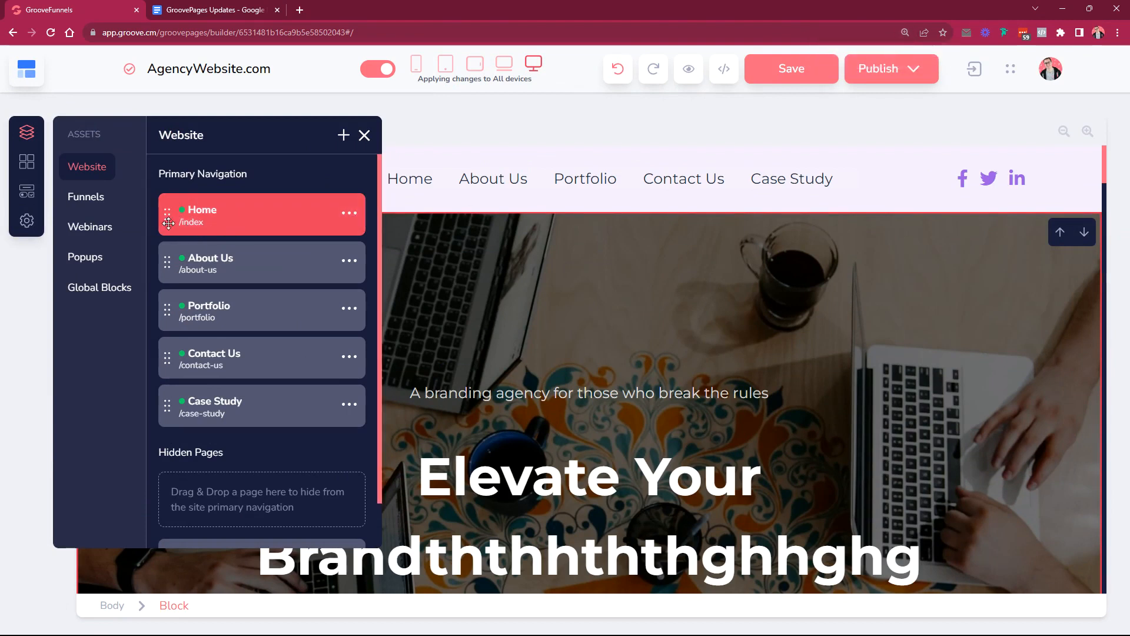
mouse_move(279, 219)
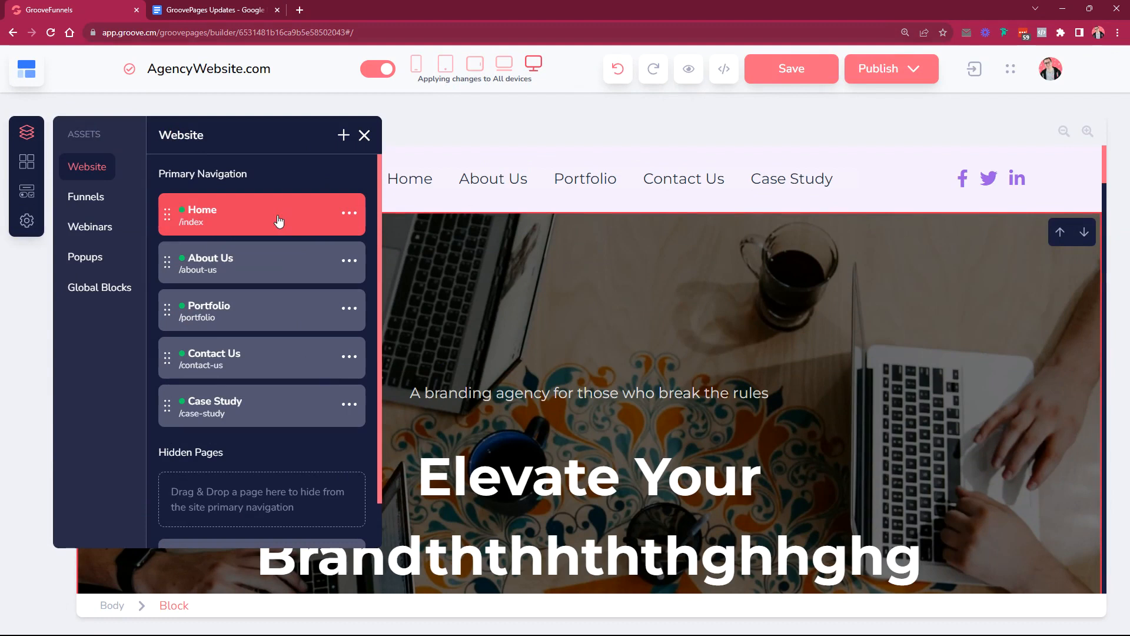
click(349, 213)
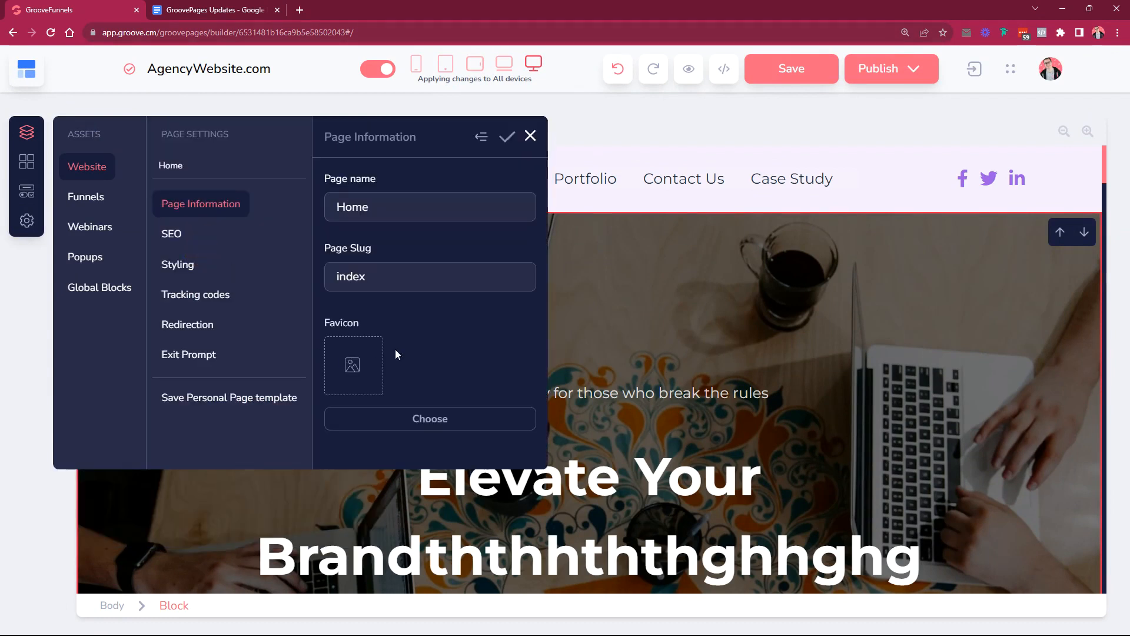
click(530, 136)
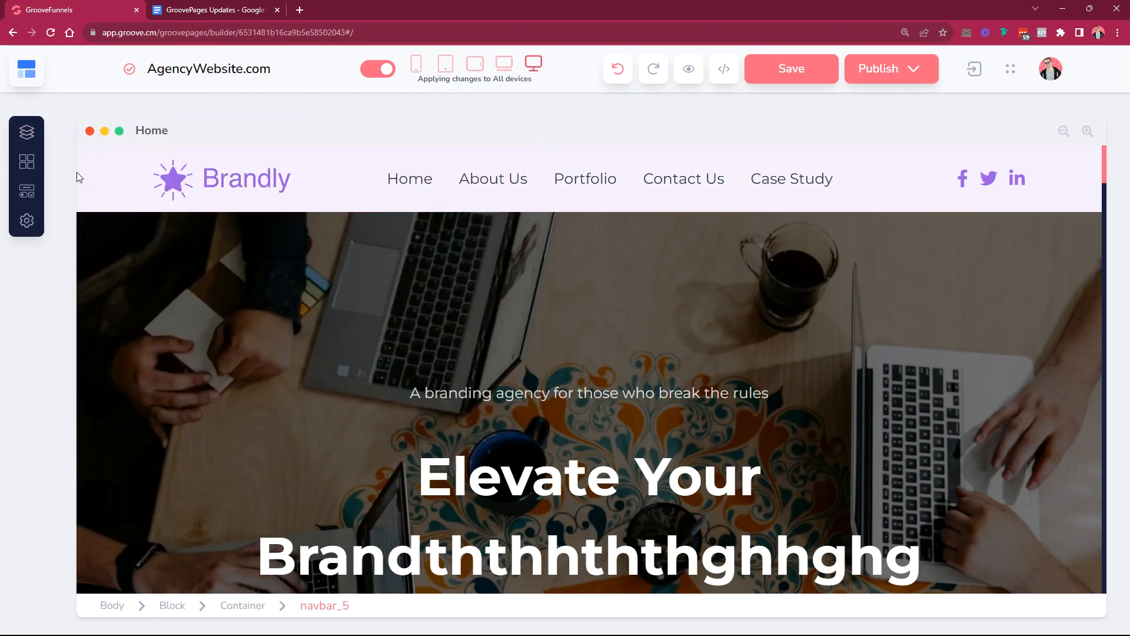
- Open the About Us page's settings via its ⋯ menu > Edit Settings
click(26, 132)
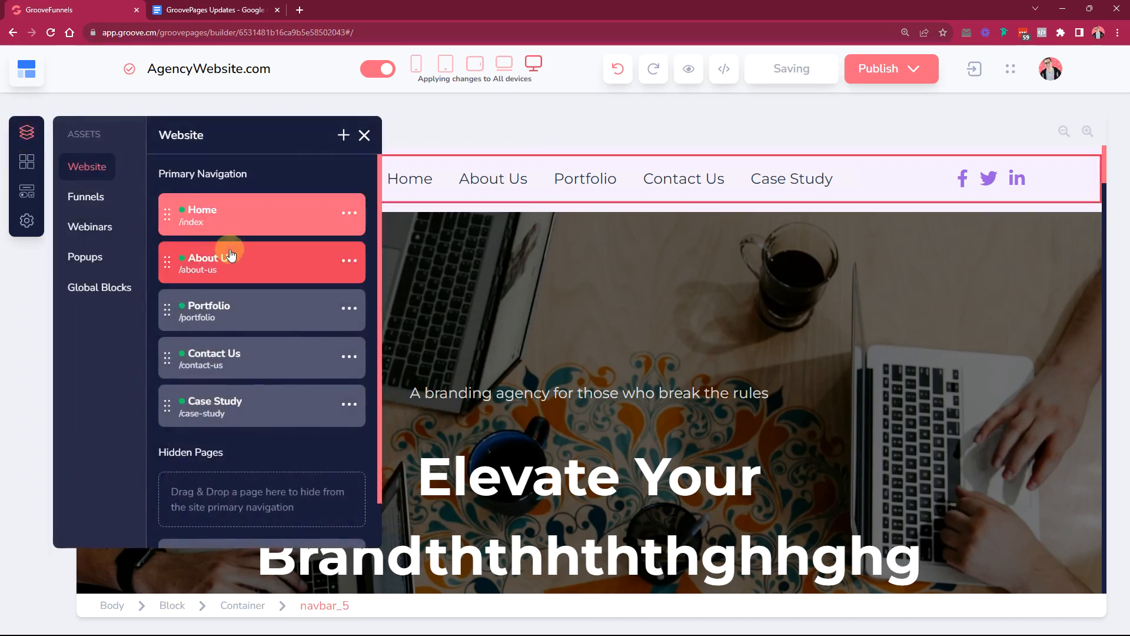
click(349, 262)
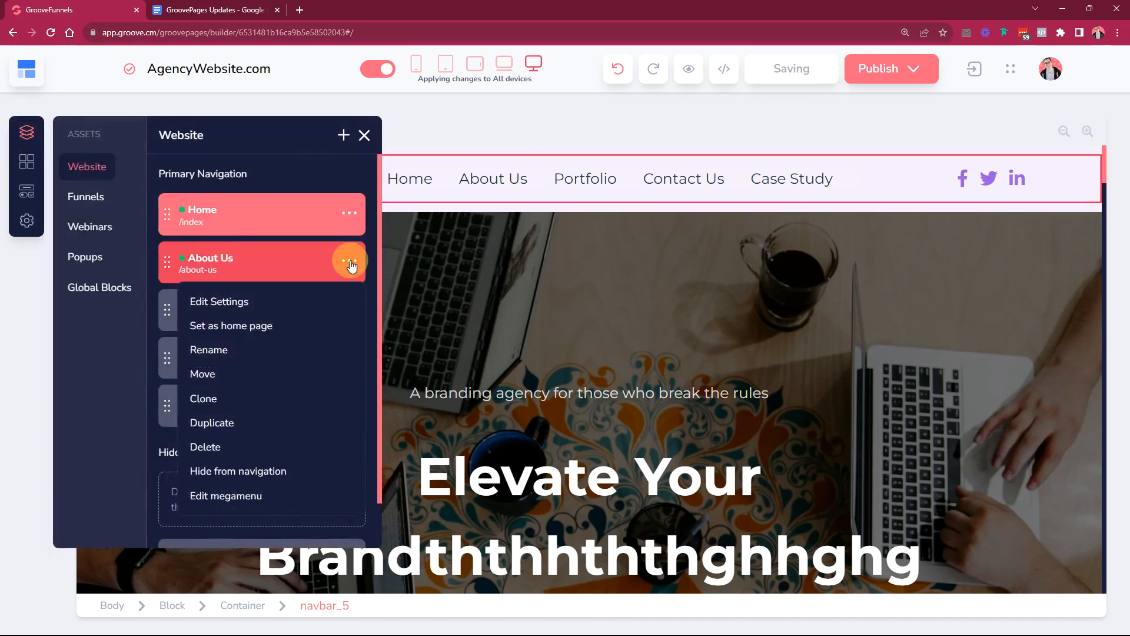
click(218, 301)
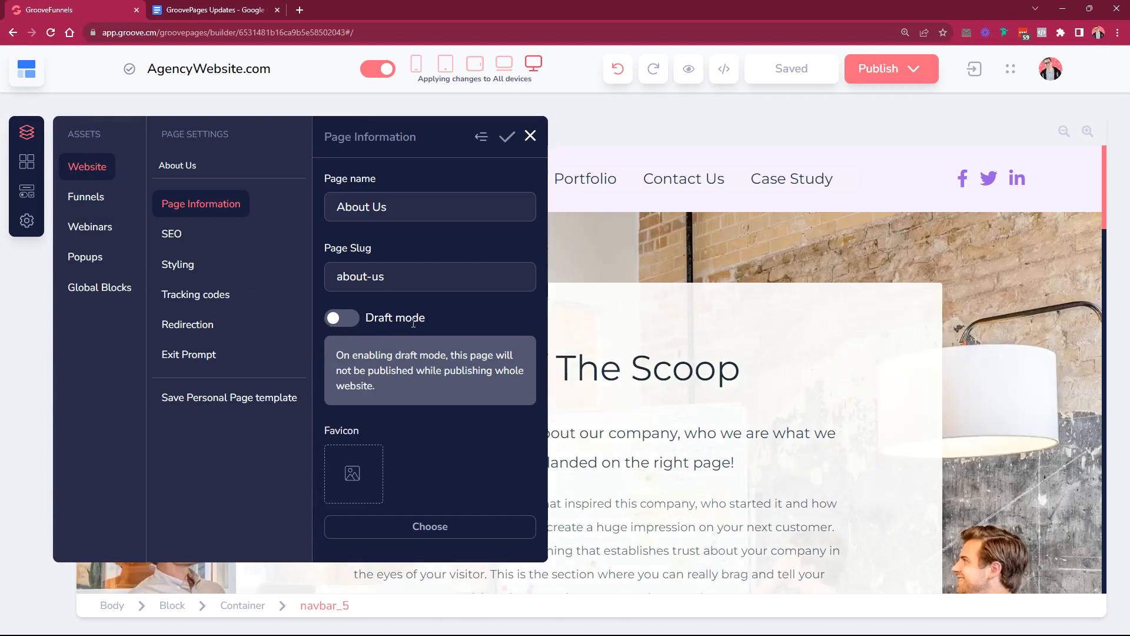
mouse_move(354, 321)
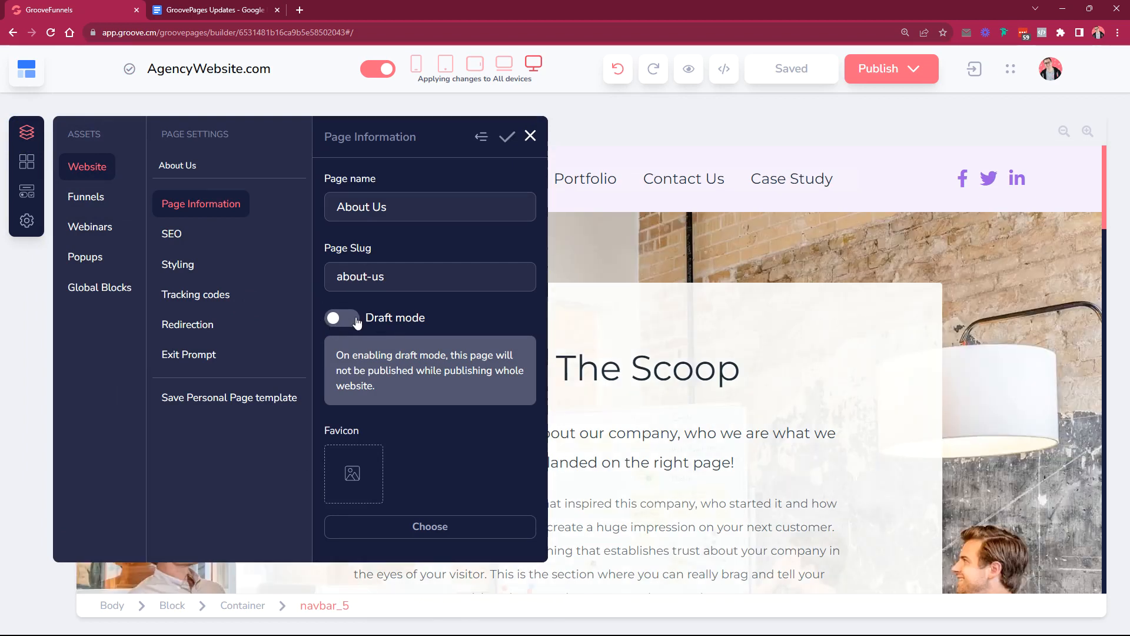
- Turn Draft mode on for the About Us page and save the settings with the checkmark
click(341, 318)
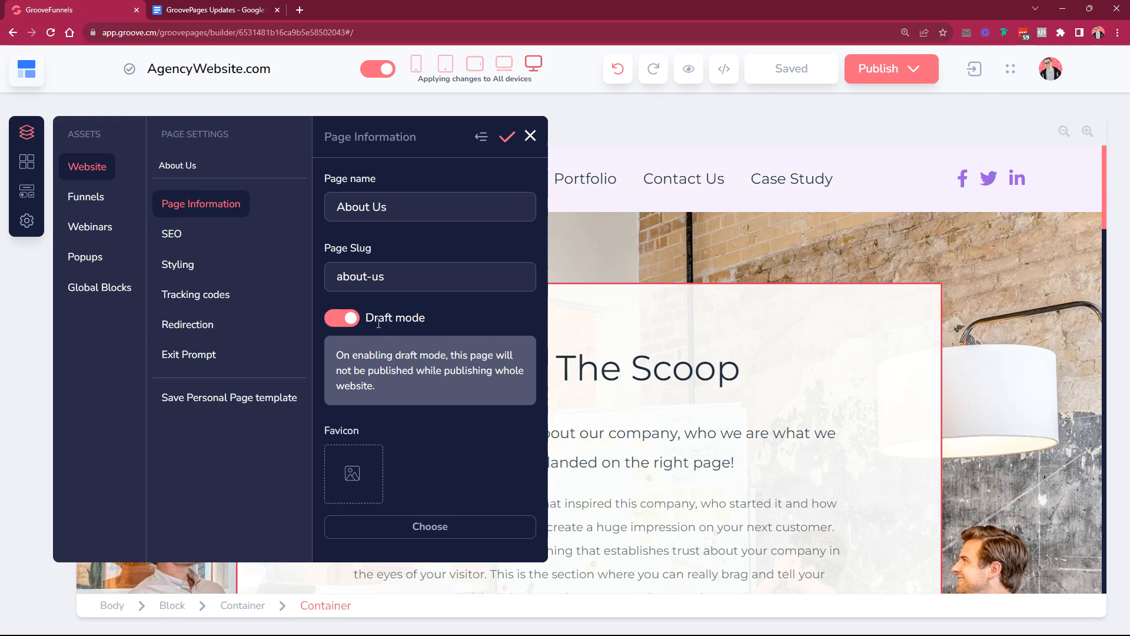
mouse_move(430, 252)
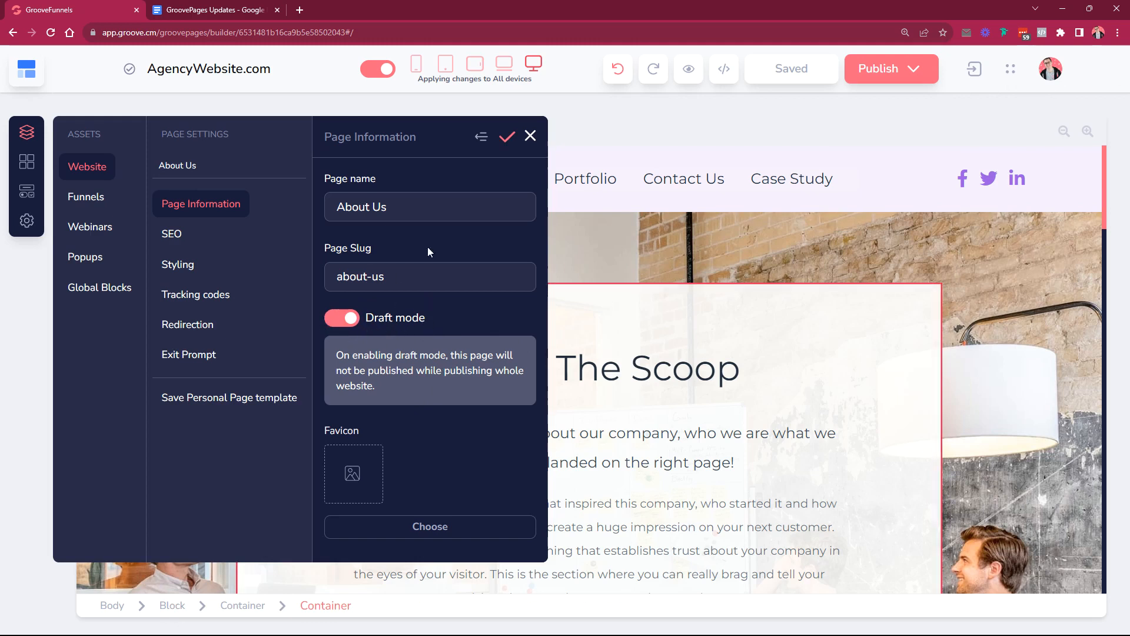
click(585, 179)
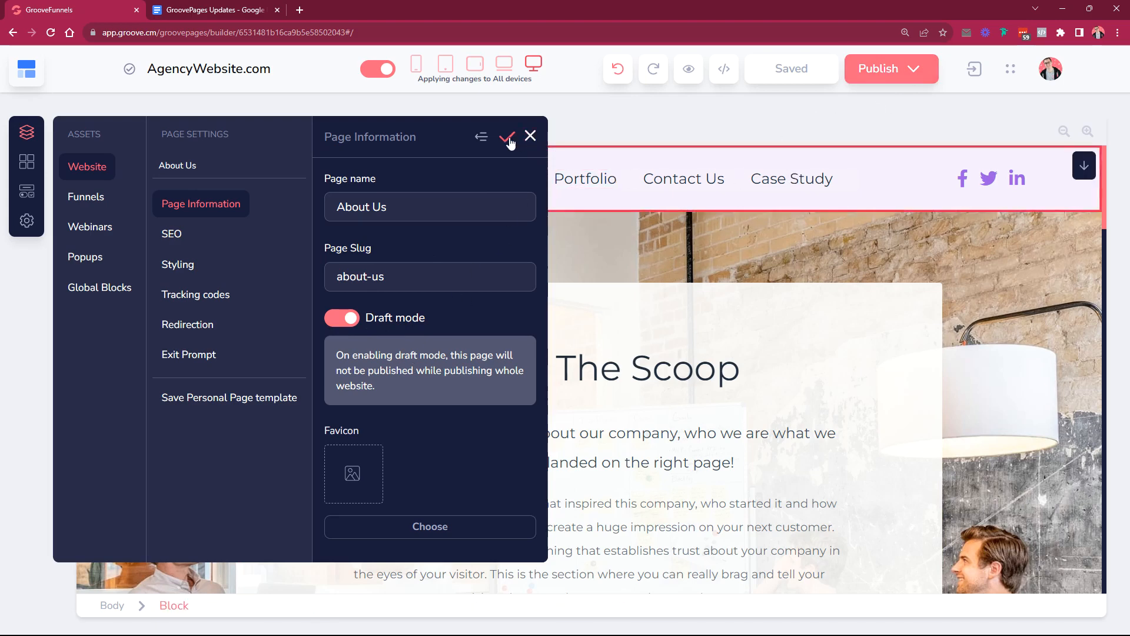
click(506, 137)
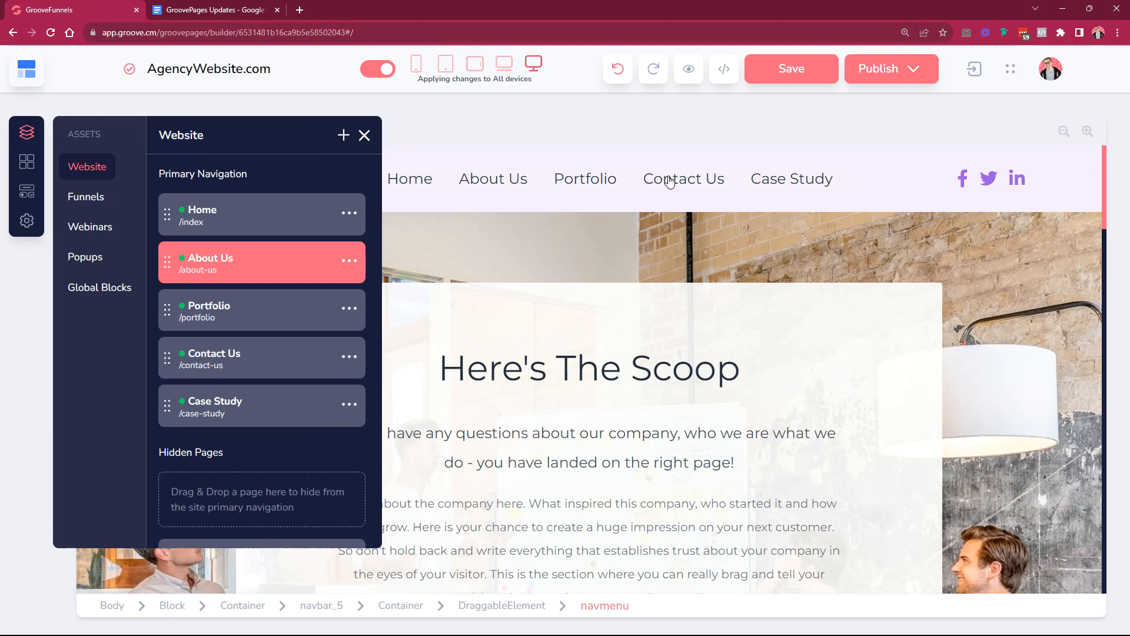
mouse_move(497, 180)
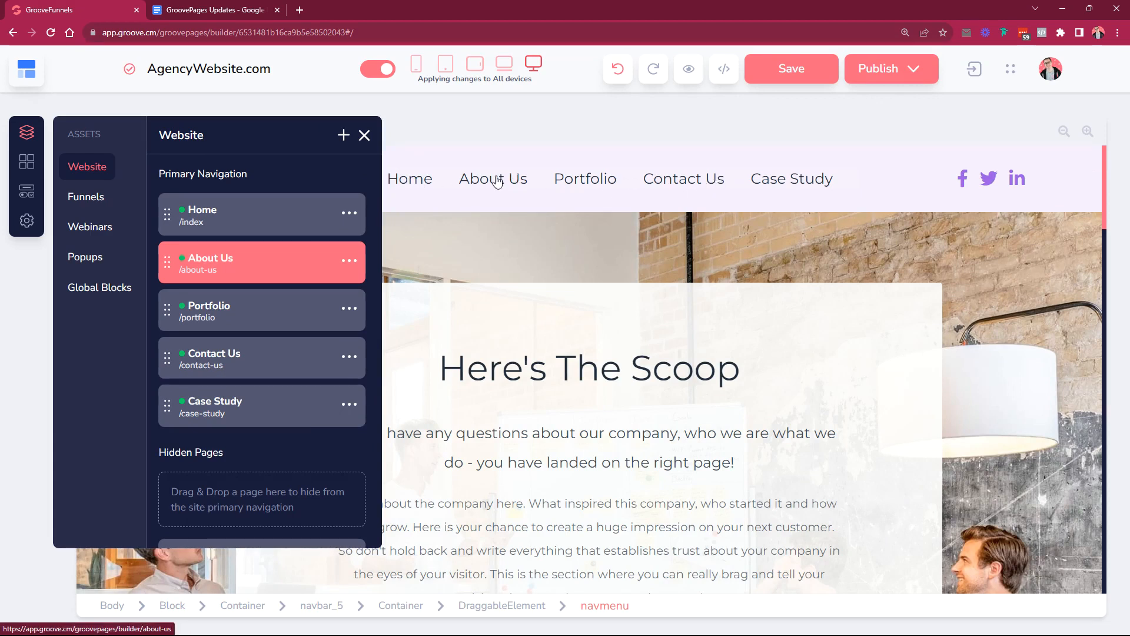
mouse_move(735, 183)
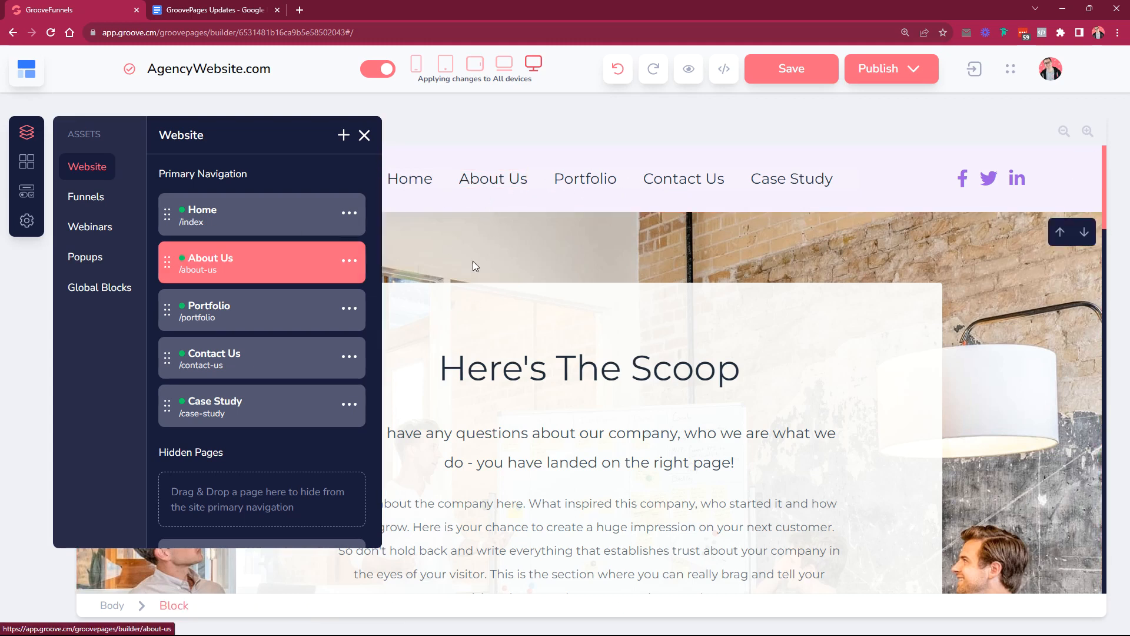
mouse_move(235, 273)
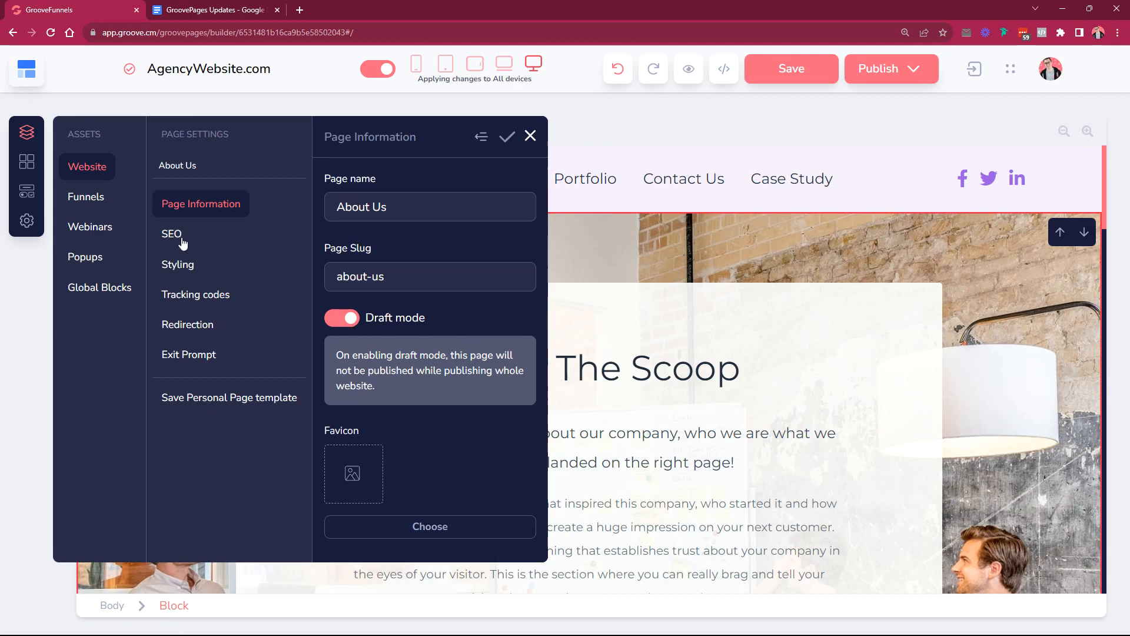
- Browse the About Us page's SEO indexing and Page Information settings
click(172, 233)
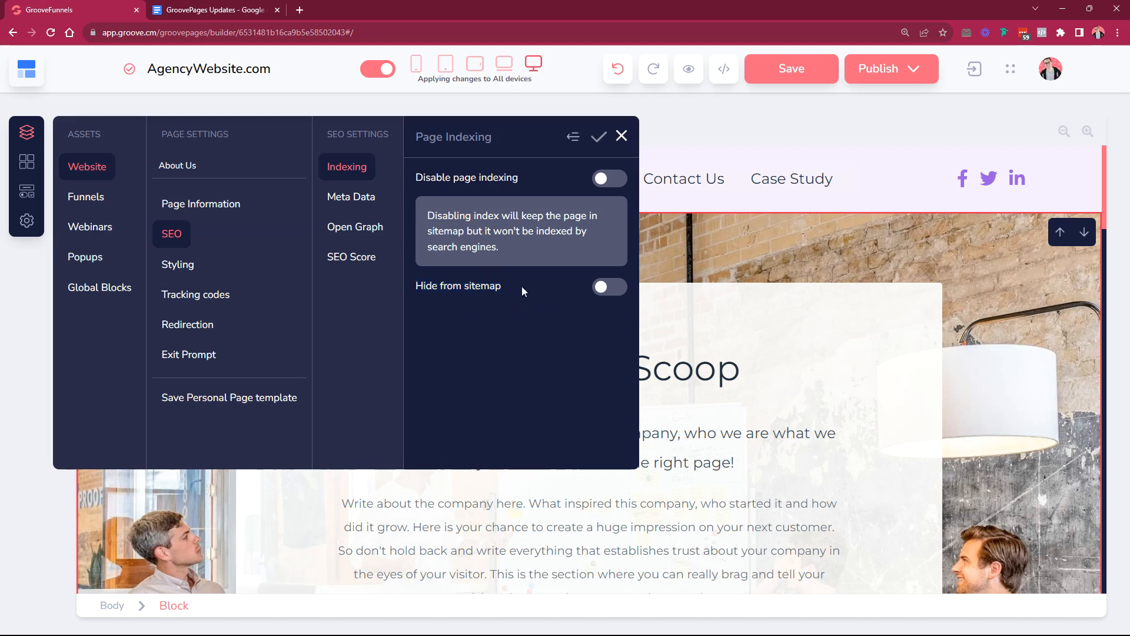
click(200, 204)
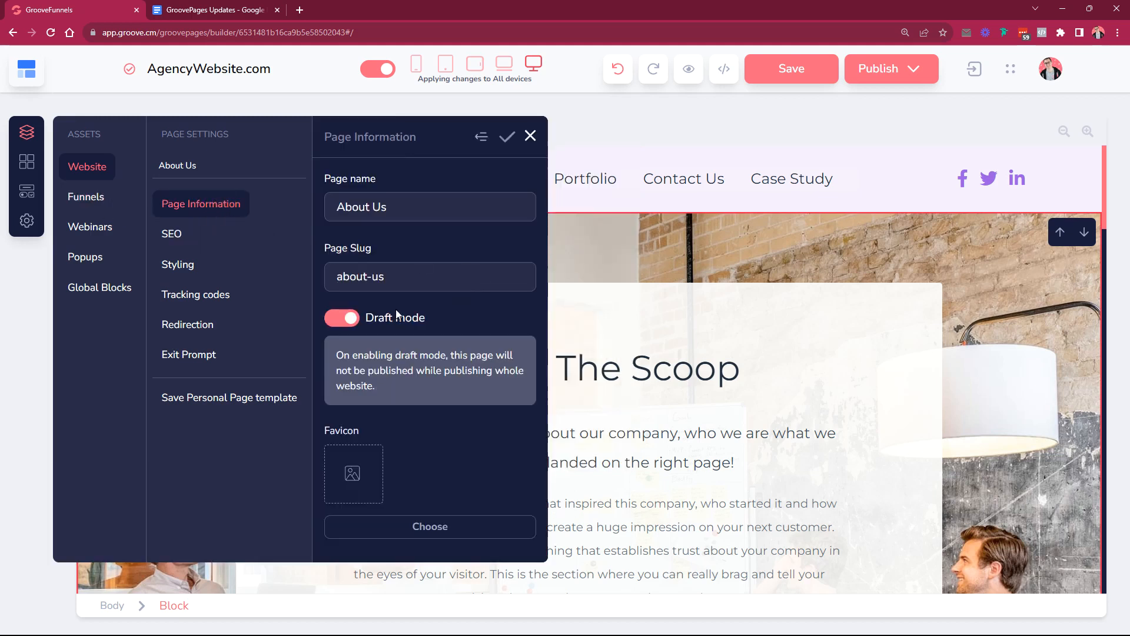
mouse_move(377, 320)
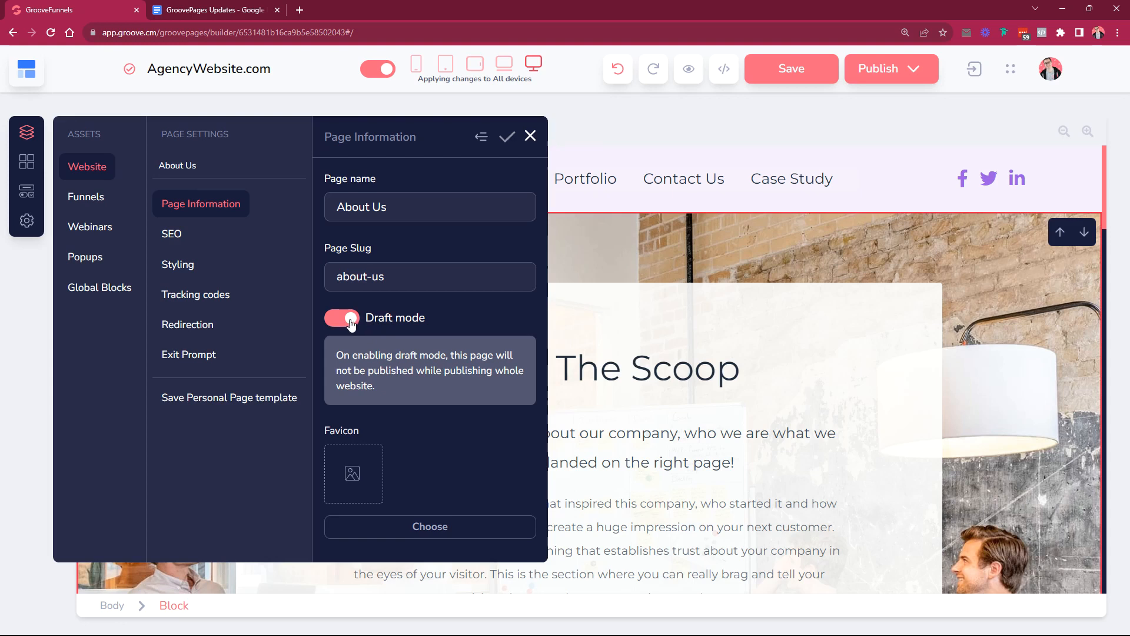
mouse_move(171, 233)
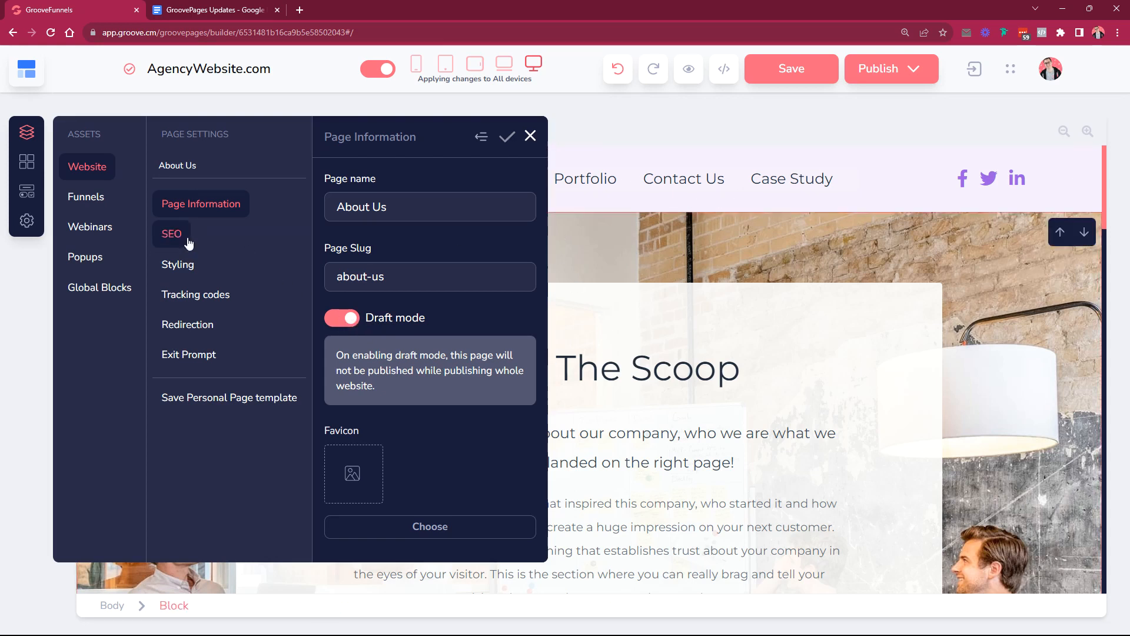
click(172, 233)
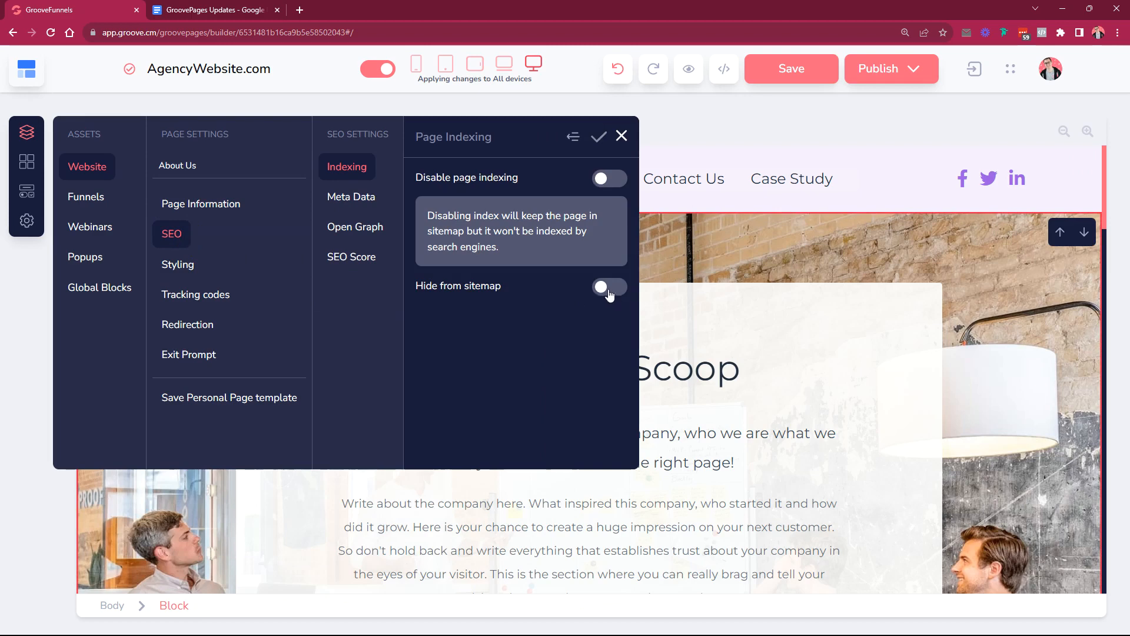
- Close the settings panel and confirm discarding the unsaved changes
click(622, 136)
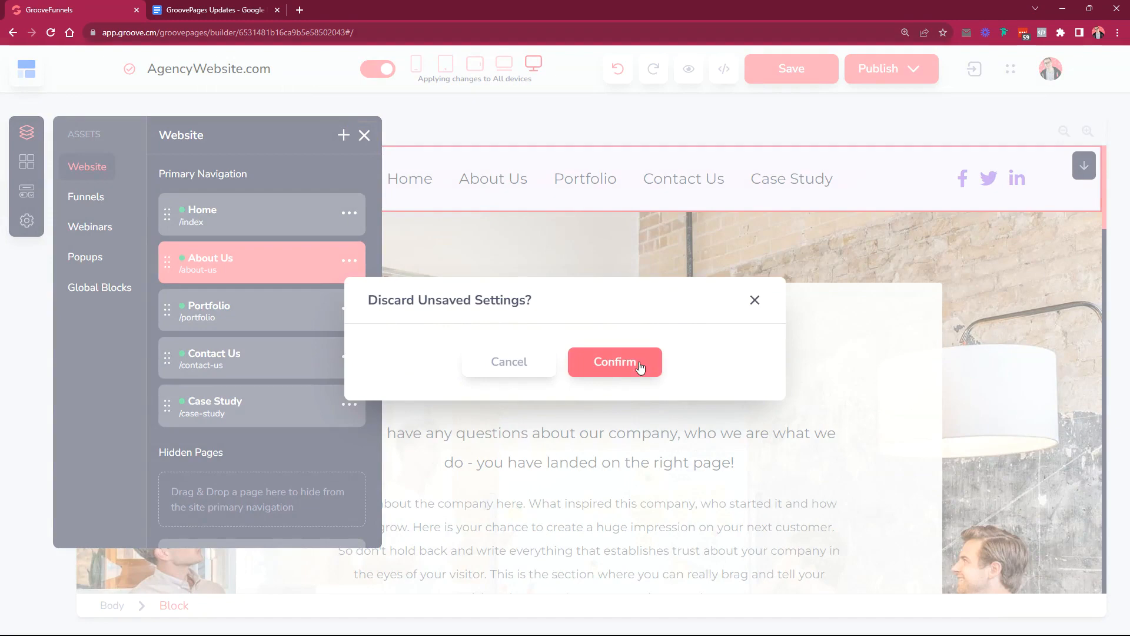
click(615, 362)
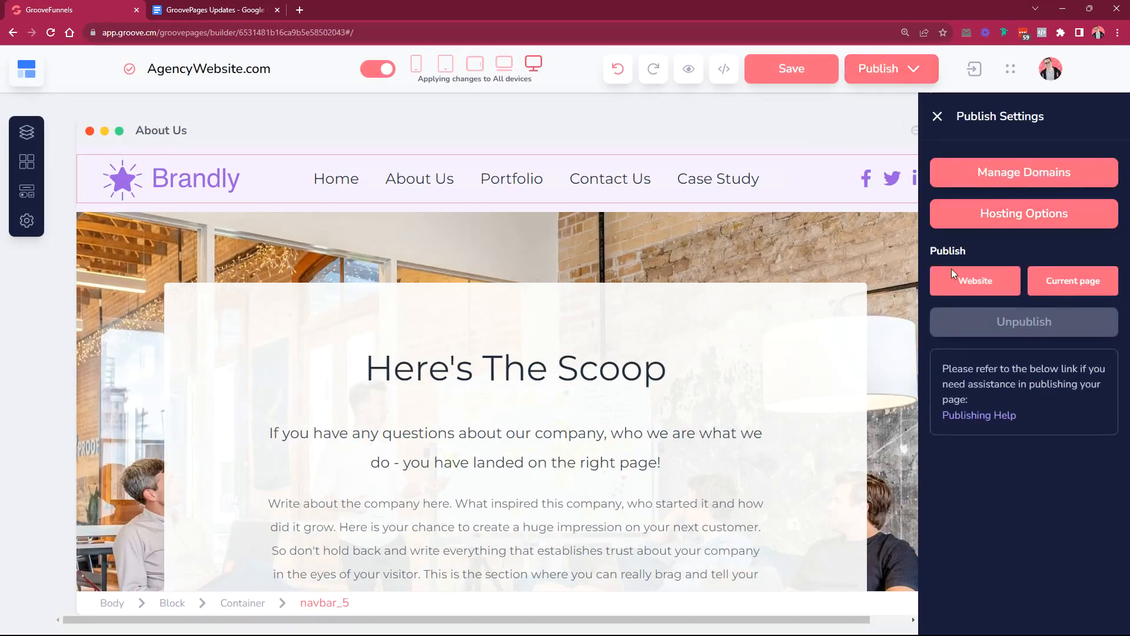
- Load the About Us page in the builder and publish the AgencyWebsite.com site
click(974, 280)
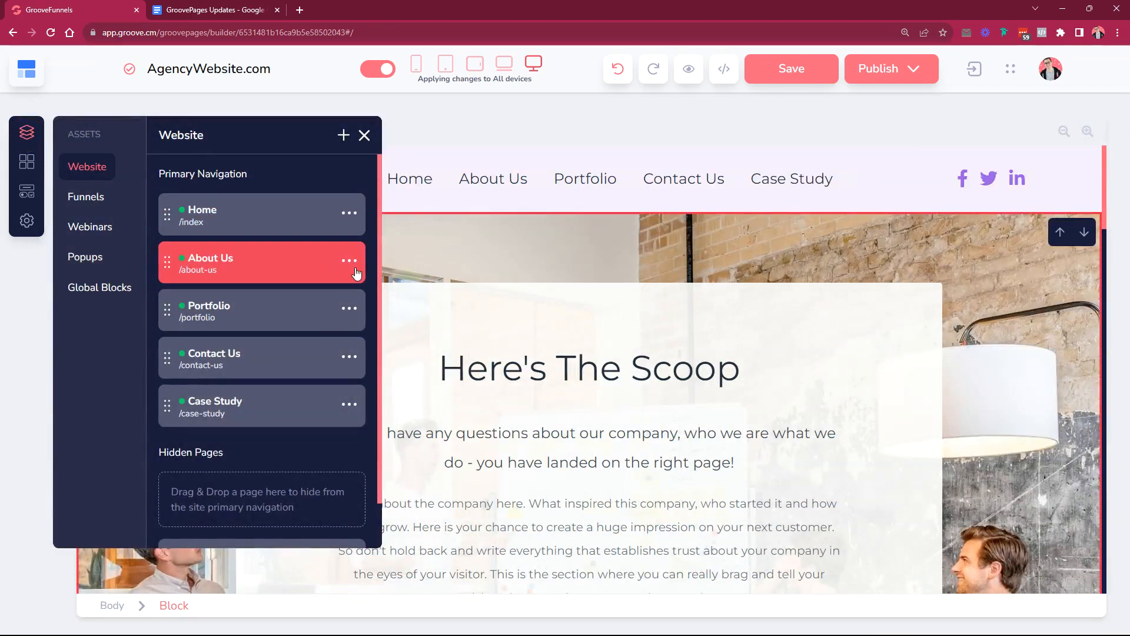
mouse_move(356, 266)
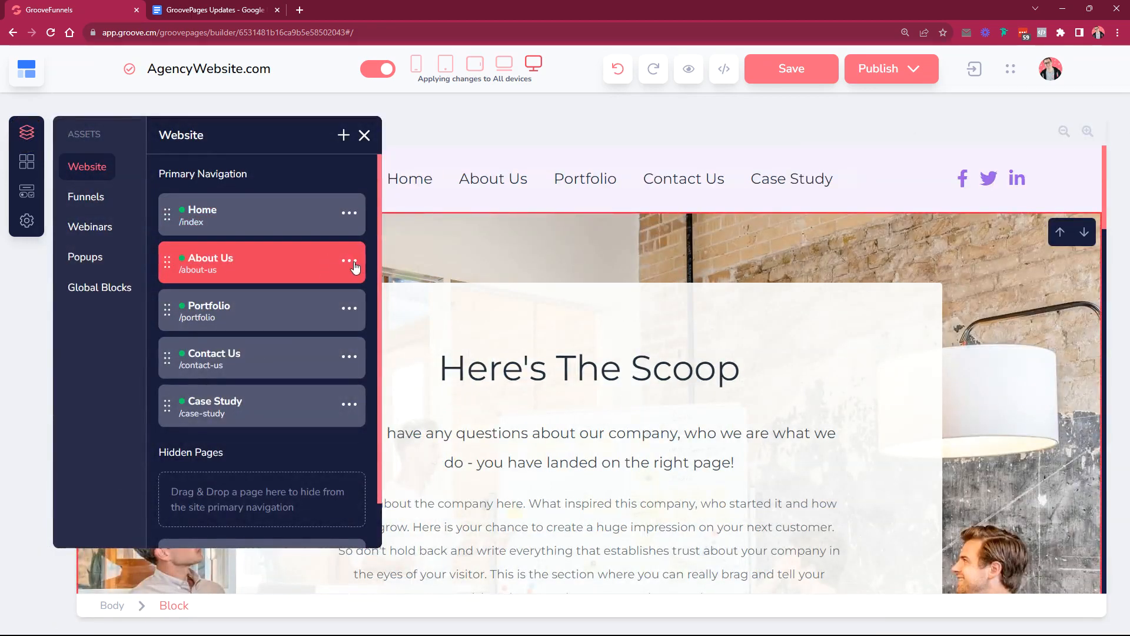
click(364, 135)
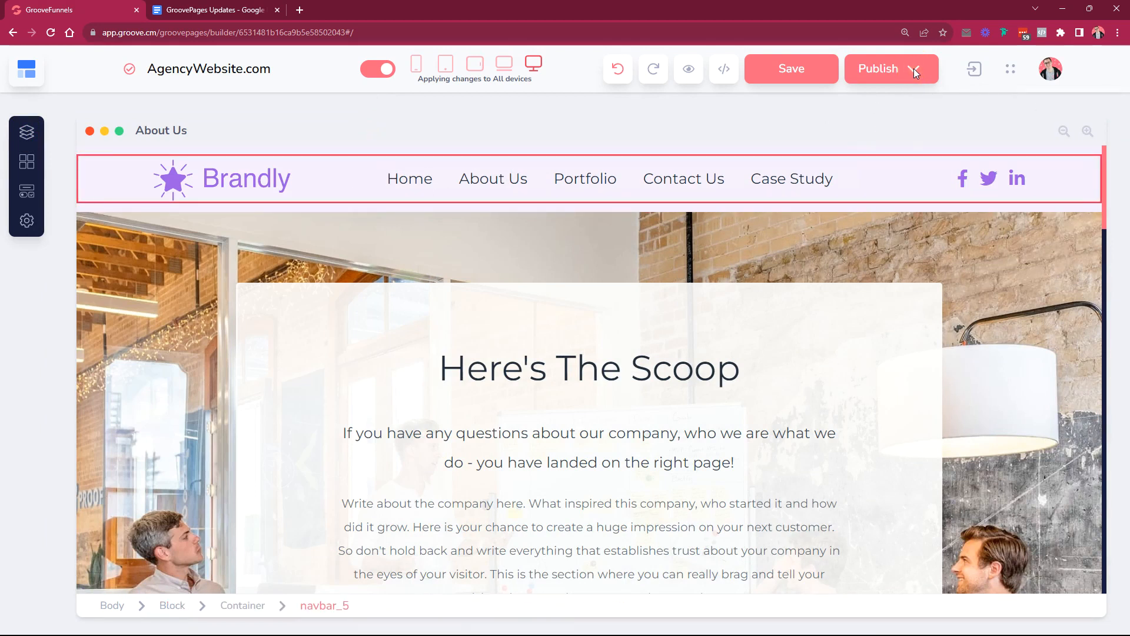
click(891, 69)
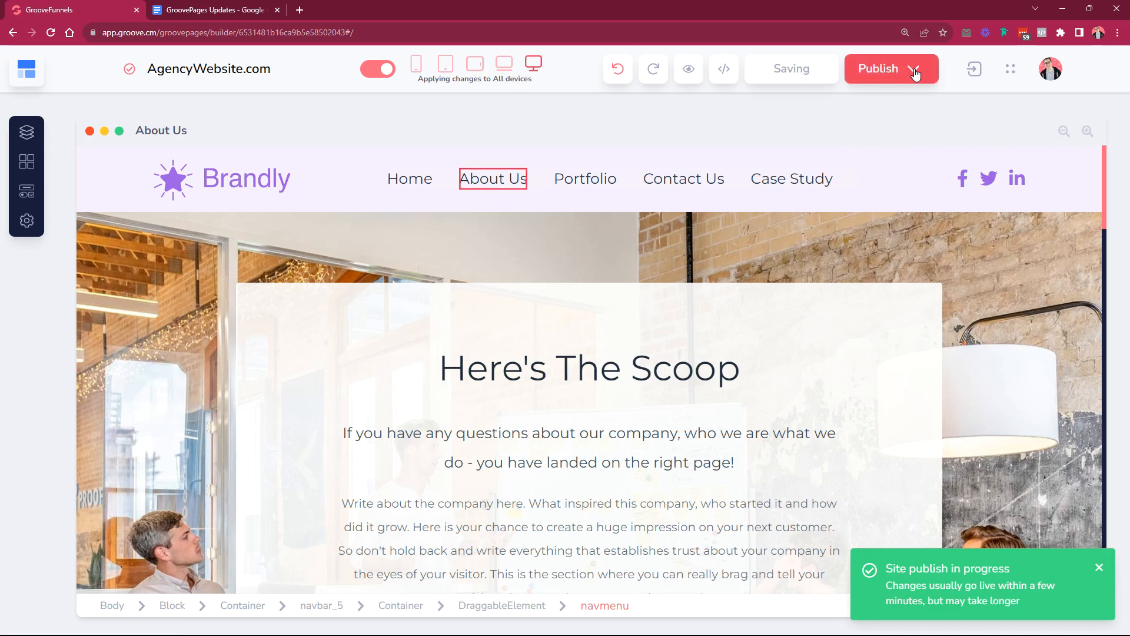
- Launch the live site in a new browser tab from the Publish Settings panel
click(909, 69)
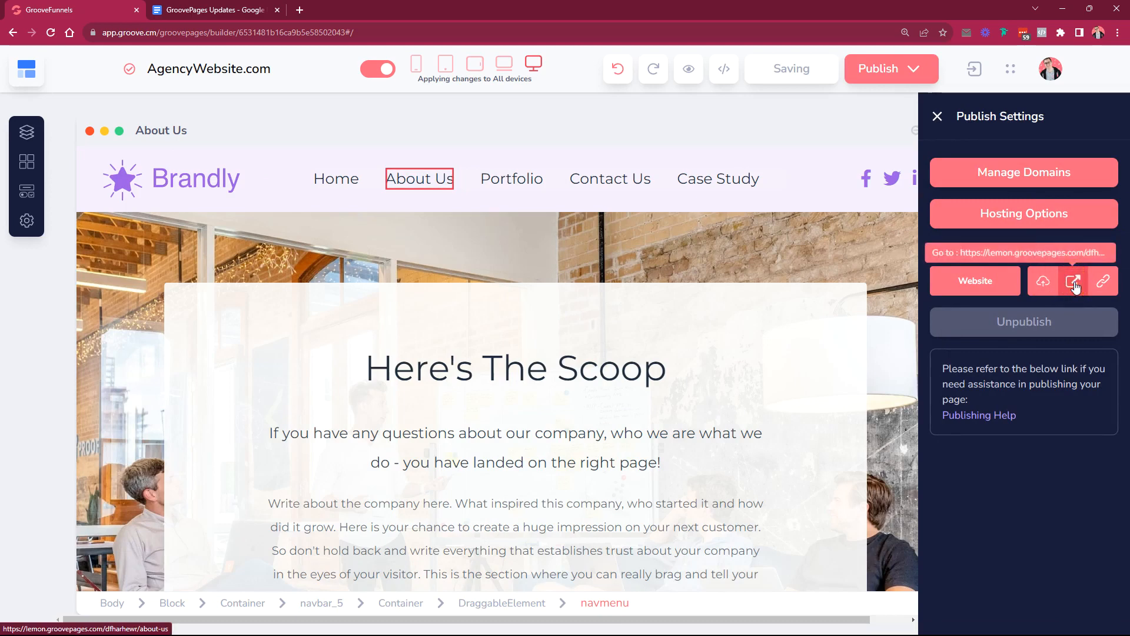
click(1072, 280)
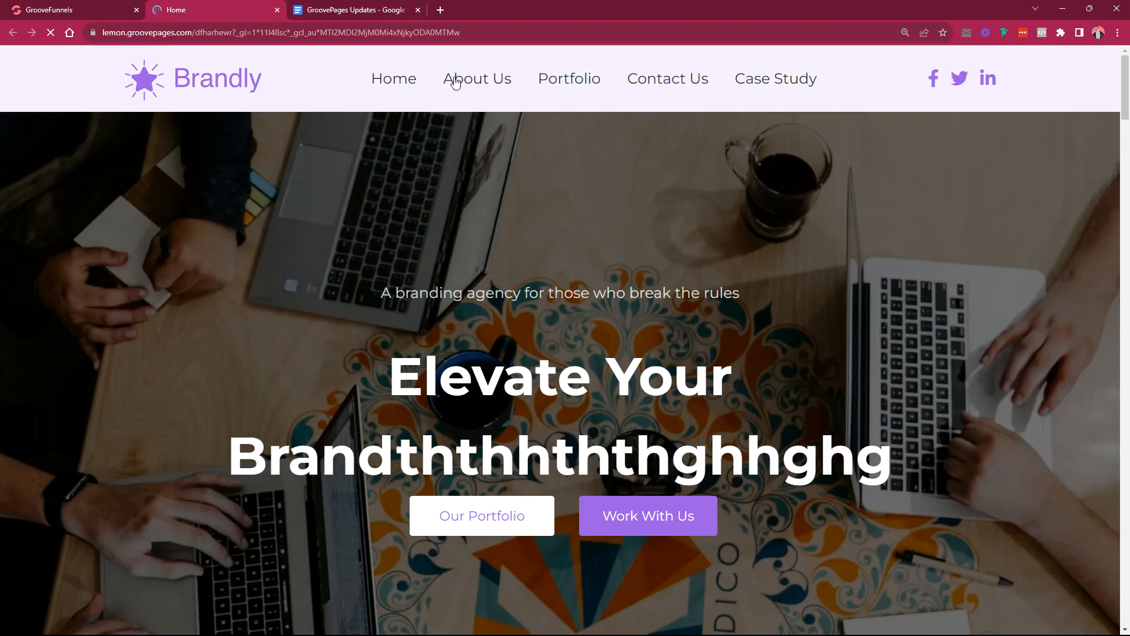
- Try the About Us and Portfolio navigation links on the live Brandly site
click(476, 78)
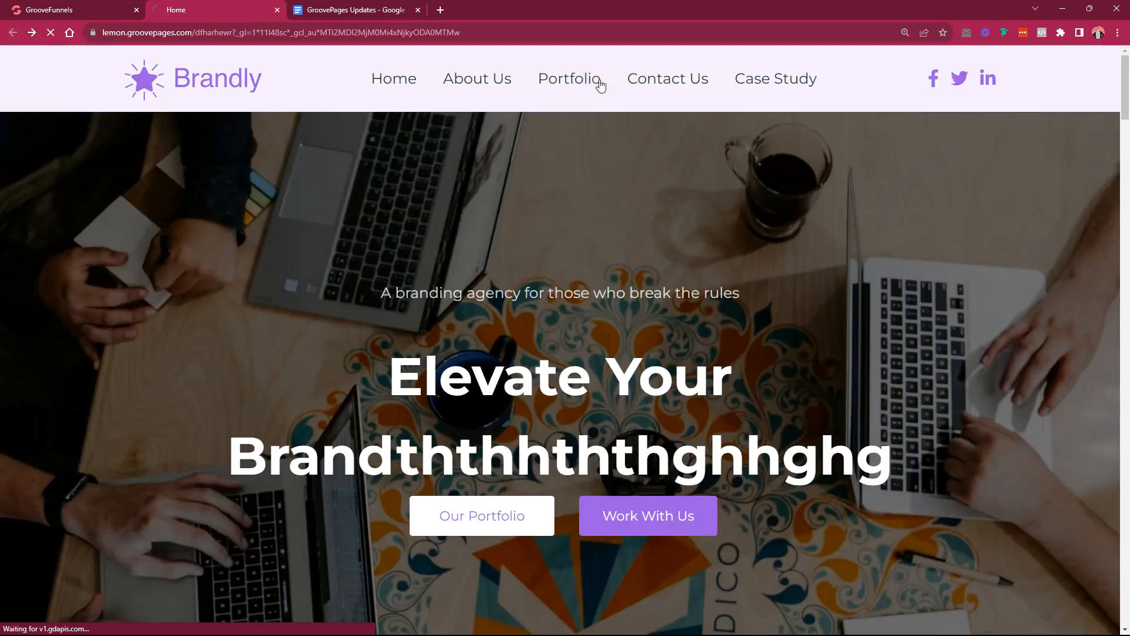
click(570, 77)
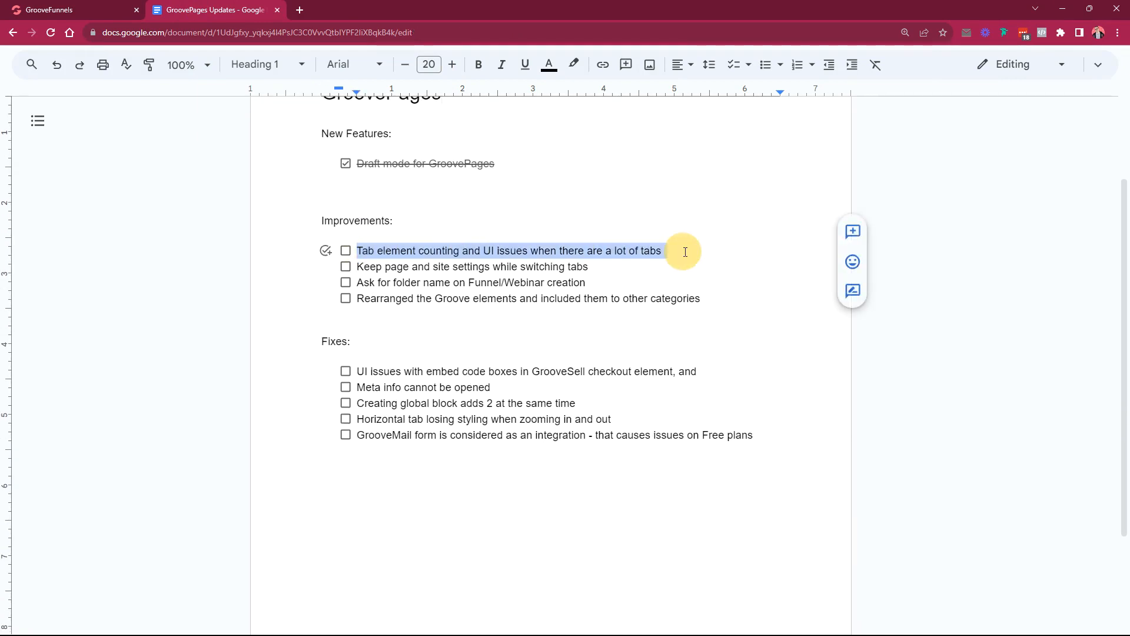
- Return to the Google Docs checklist tab to tick Draft mode and review the tab element item
click(53, 9)
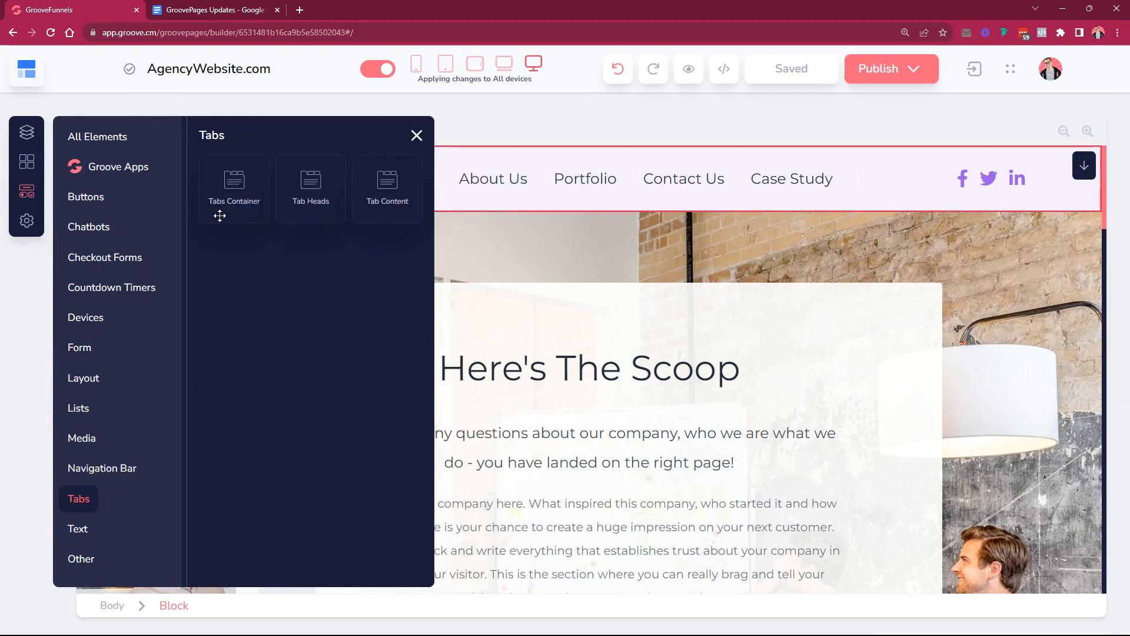
mouse_move(375, 231)
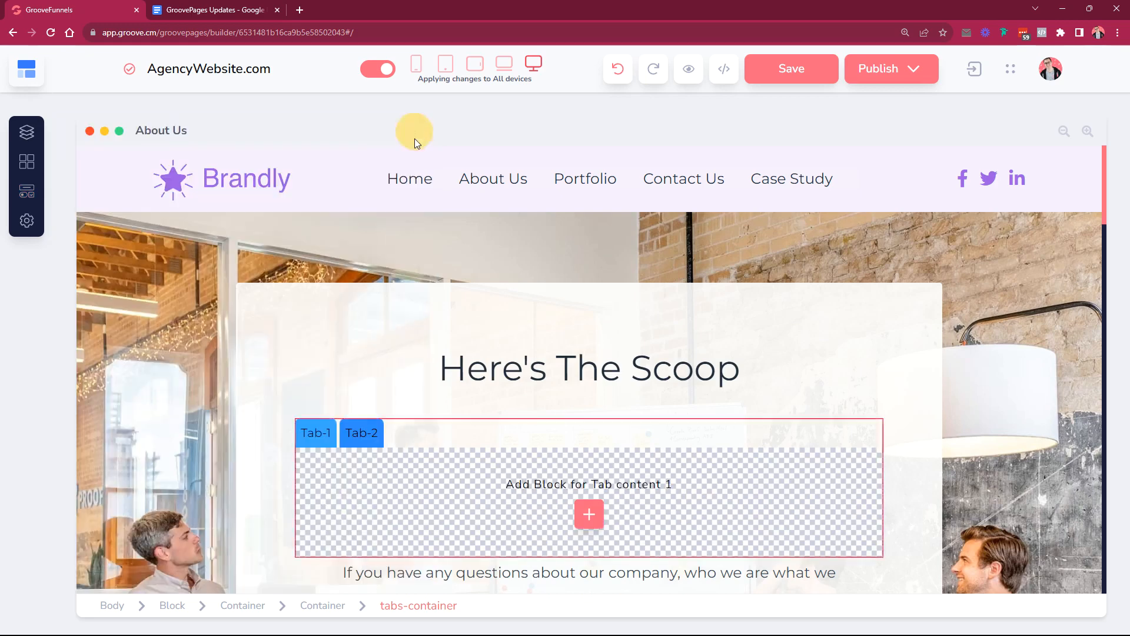
- Raise the tab heads' Number of tabs from two up to ten
click(361, 434)
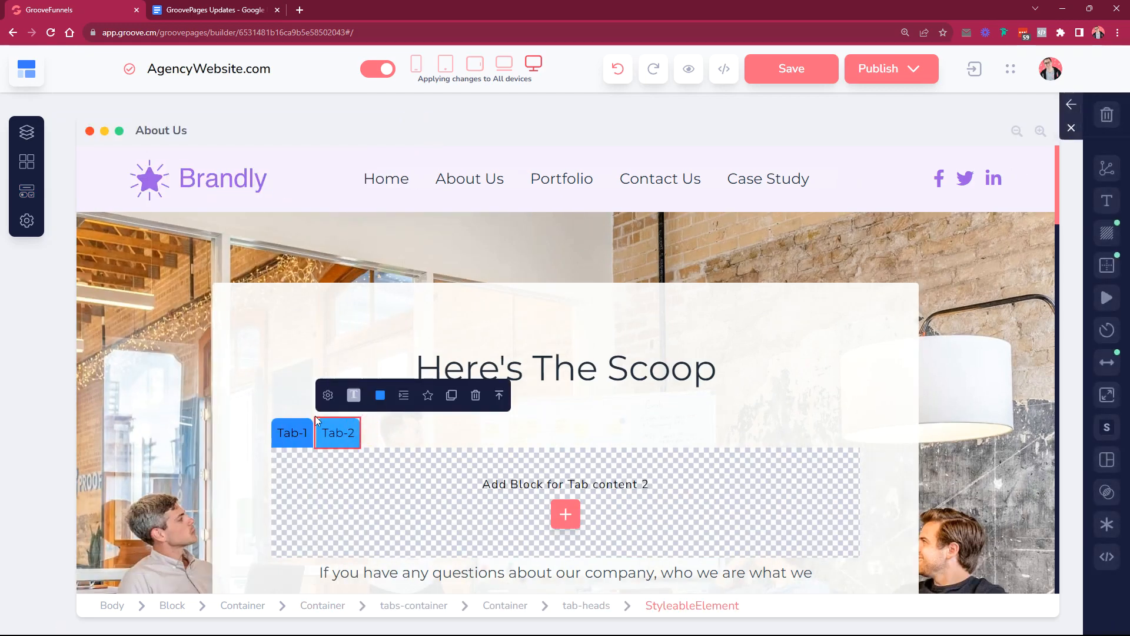
click(327, 395)
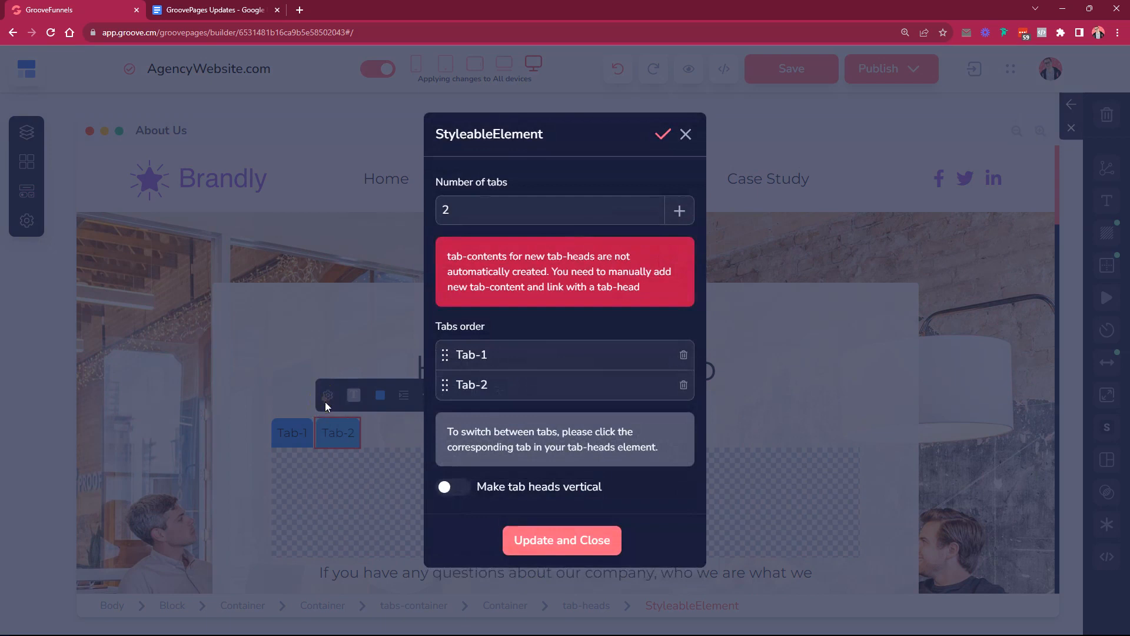
click(679, 210)
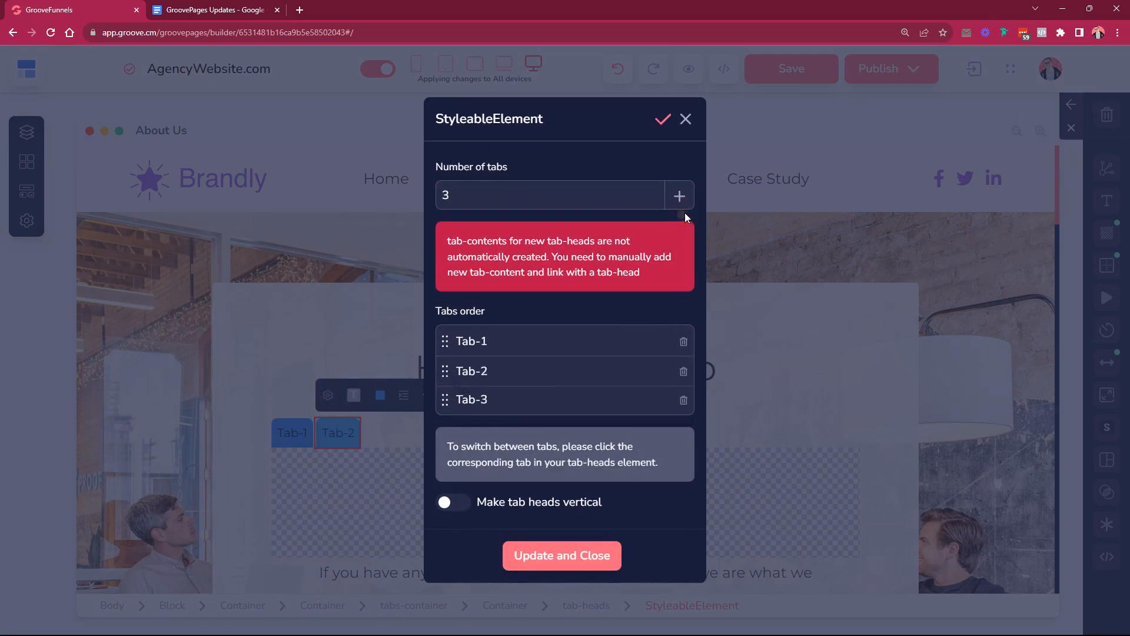
click(679, 196)
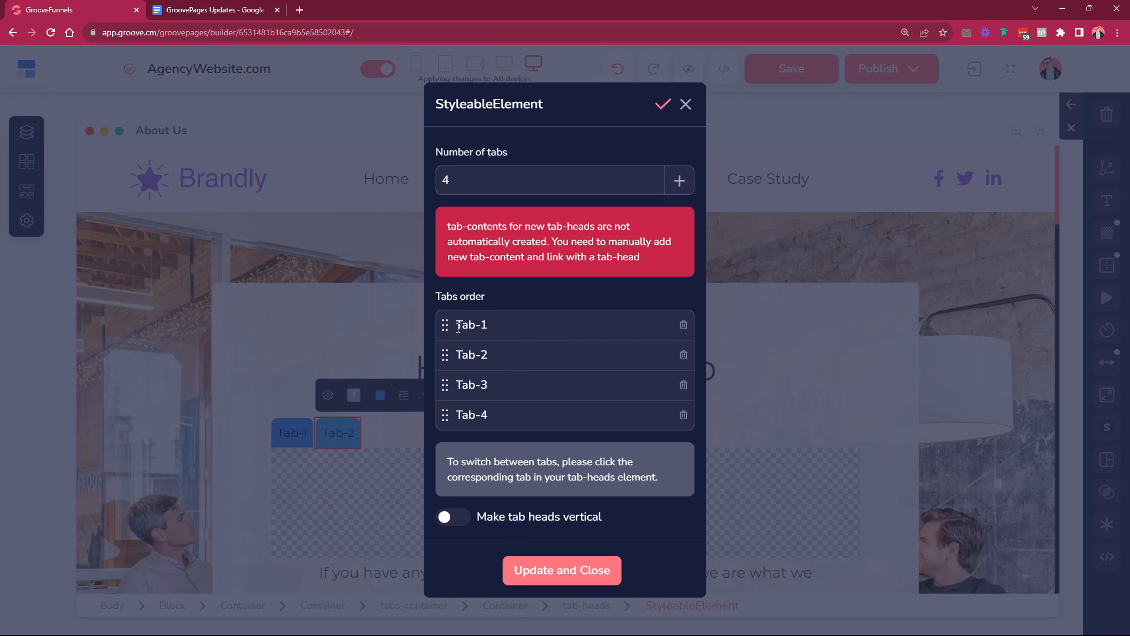
mouse_move(650, 385)
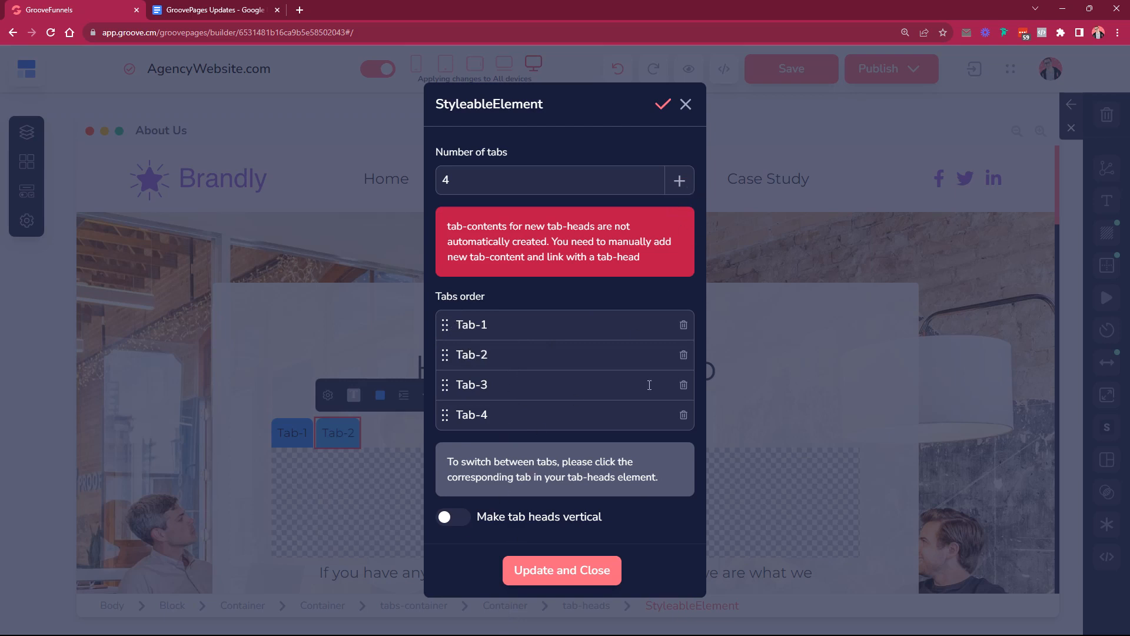
mouse_move(676, 202)
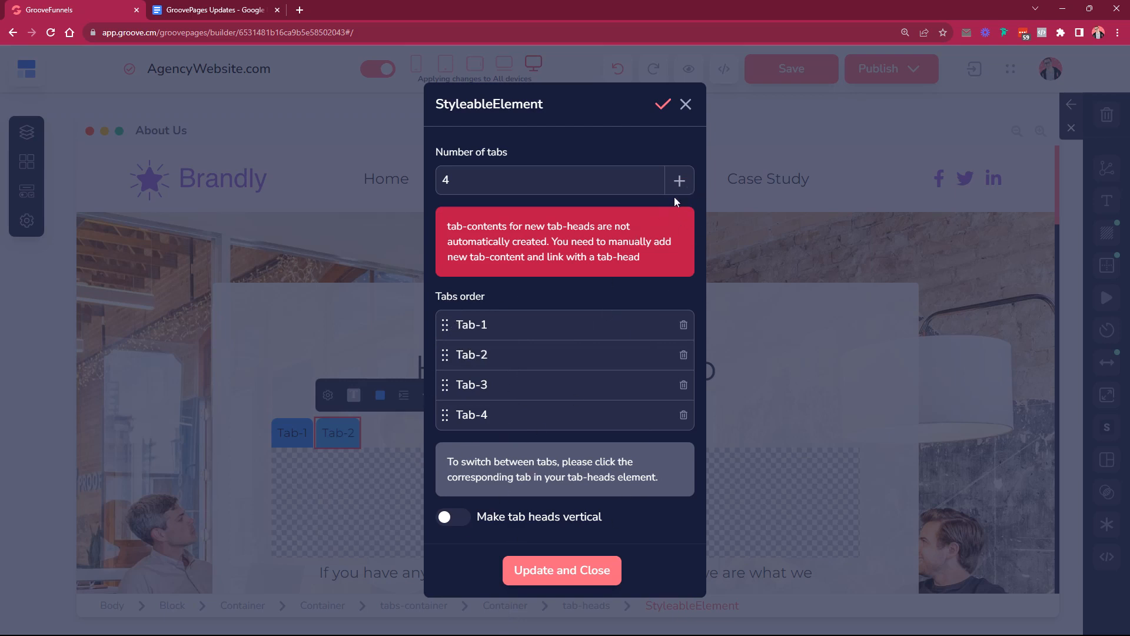
click(679, 180)
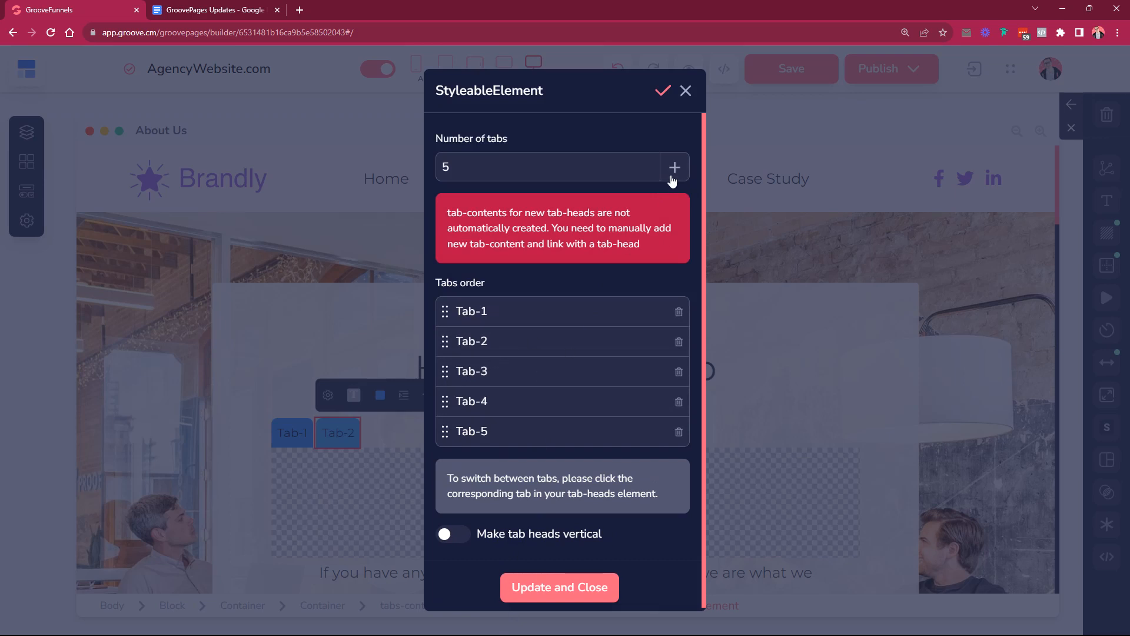
click(674, 167)
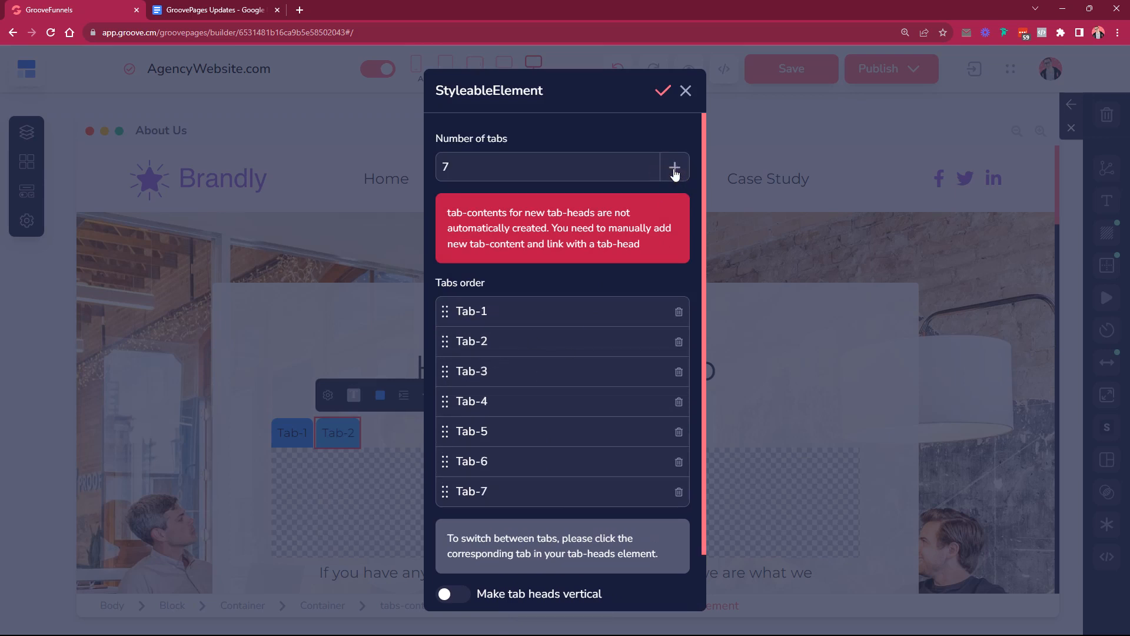
click(674, 168)
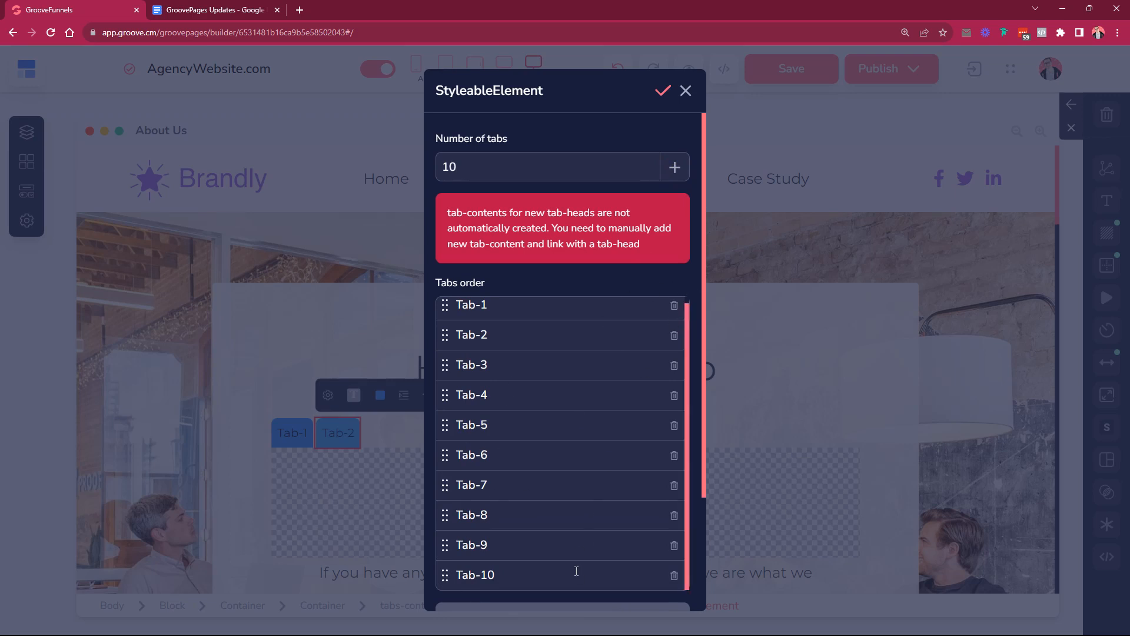
mouse_move(645, 417)
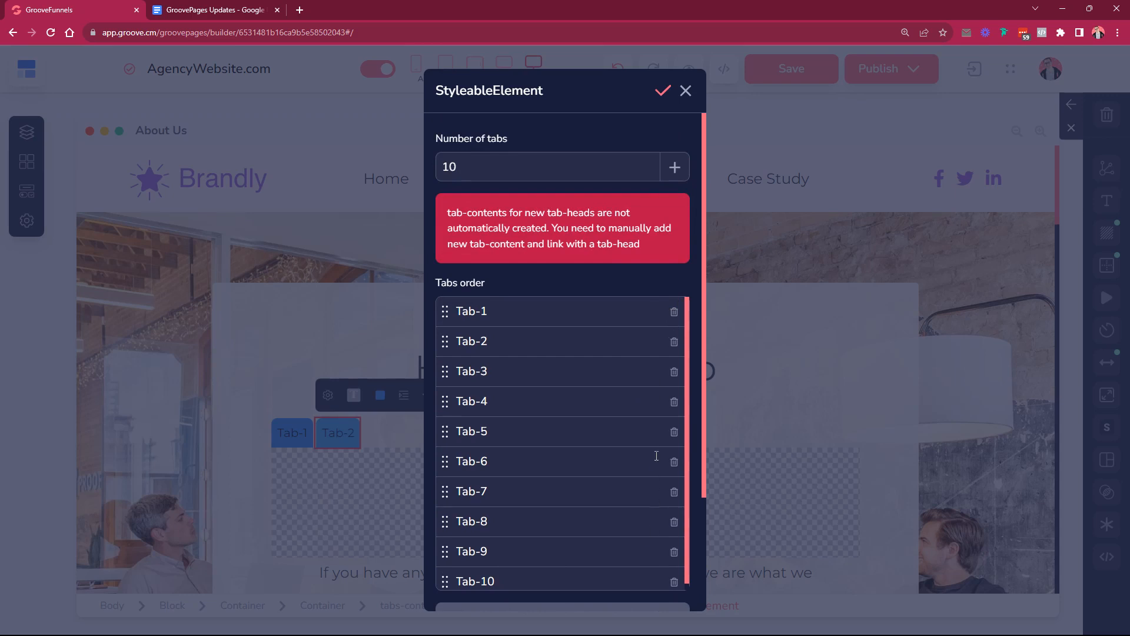
mouse_move(601, 327)
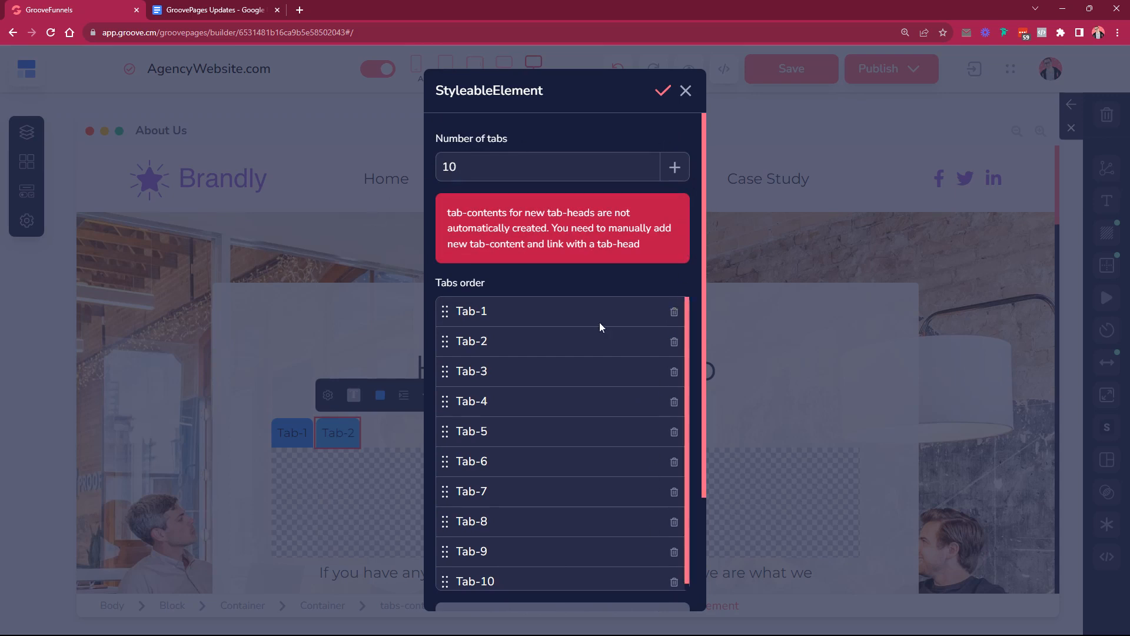
- Increase the tab heads to twenty, Tab-1 through Tab-20, and apply with Update and Close
click(675, 166)
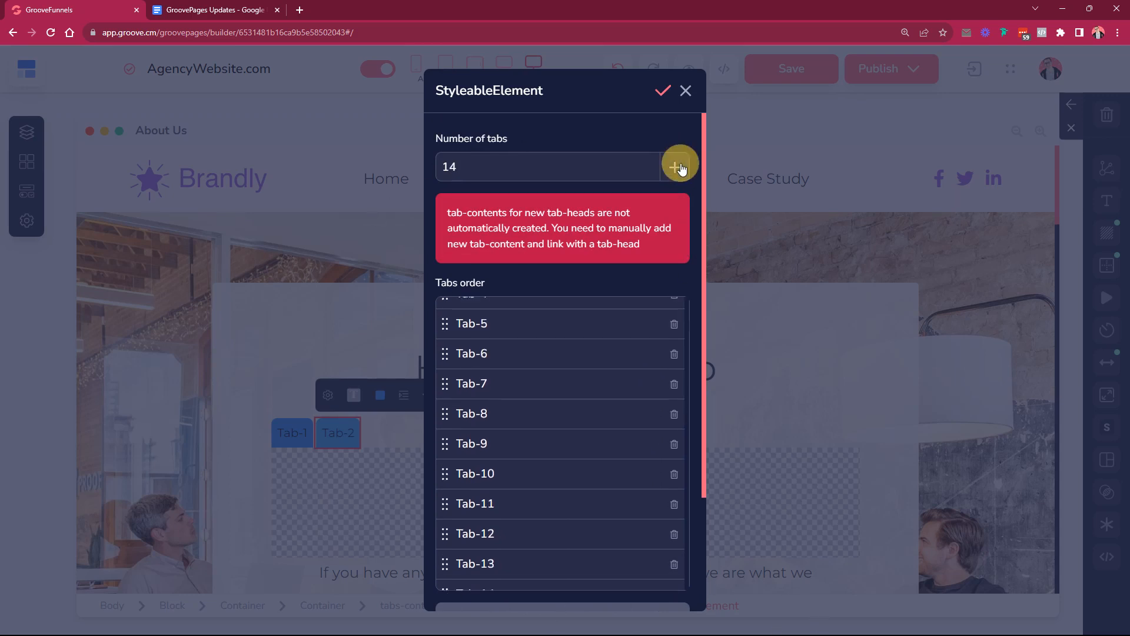
click(678, 164)
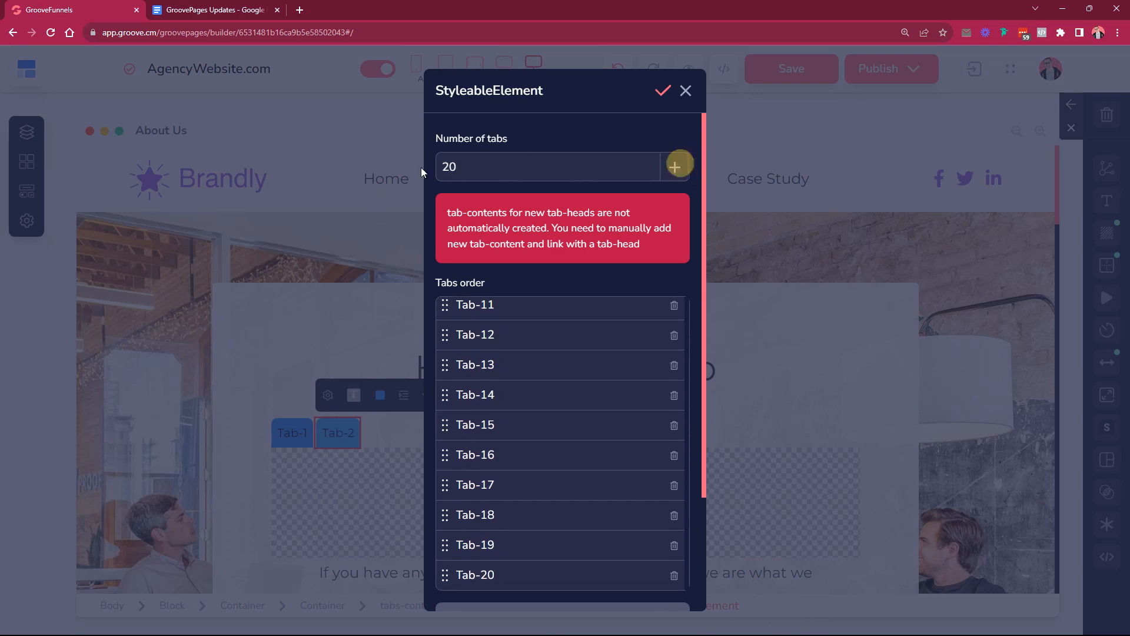
click(558, 168)
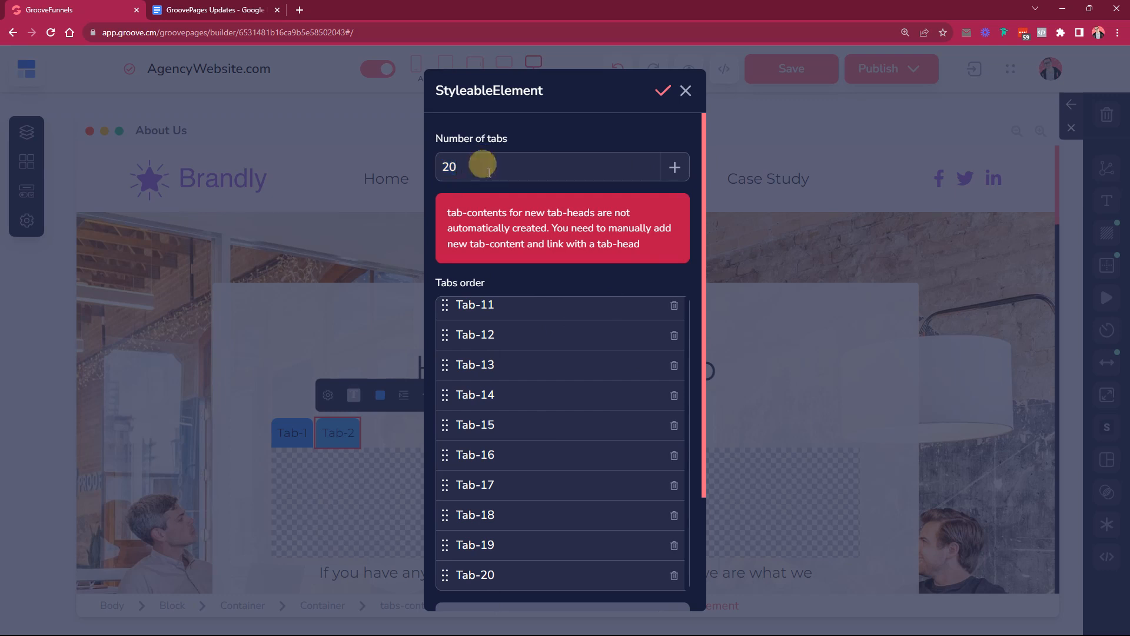
scroll(down, 3)
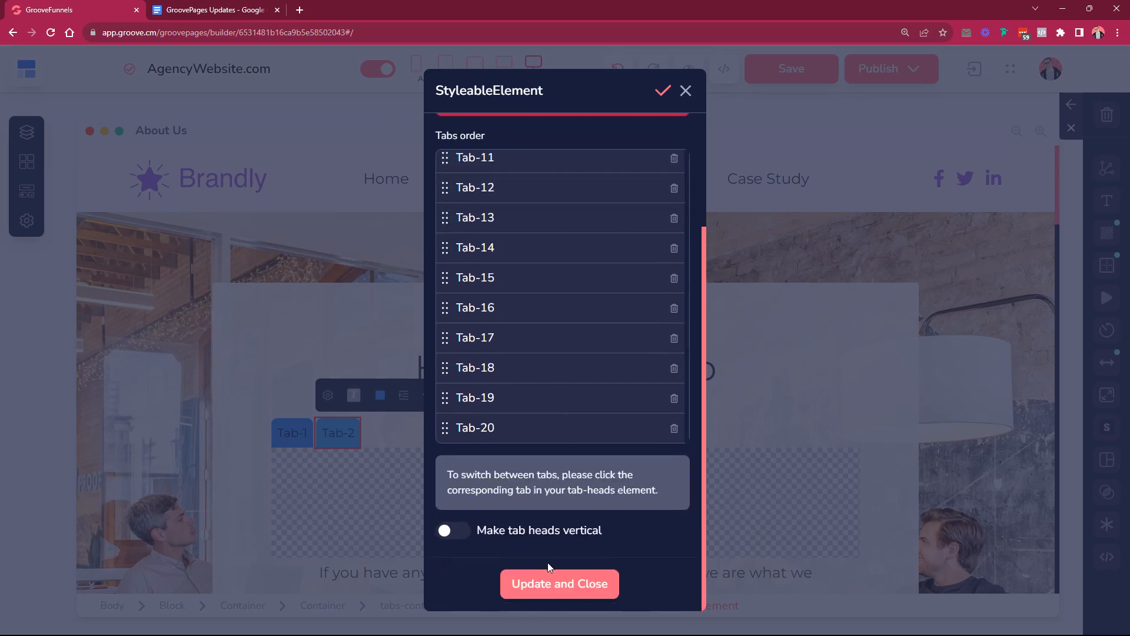
click(559, 584)
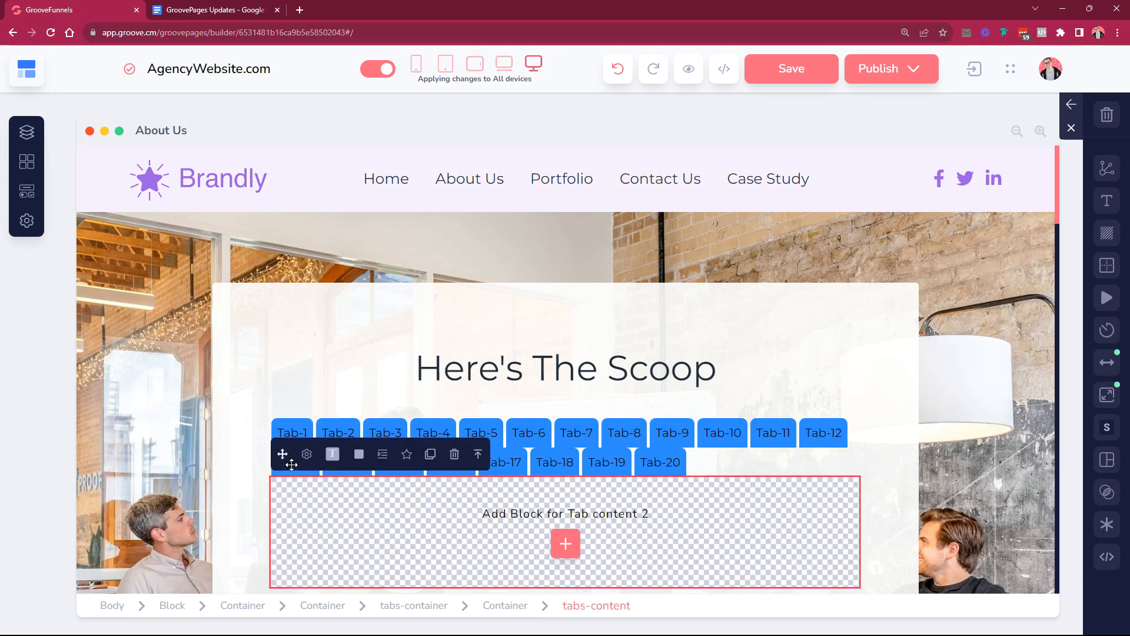
- Raise the Tabs-Content count to 20 in its settings
click(306, 455)
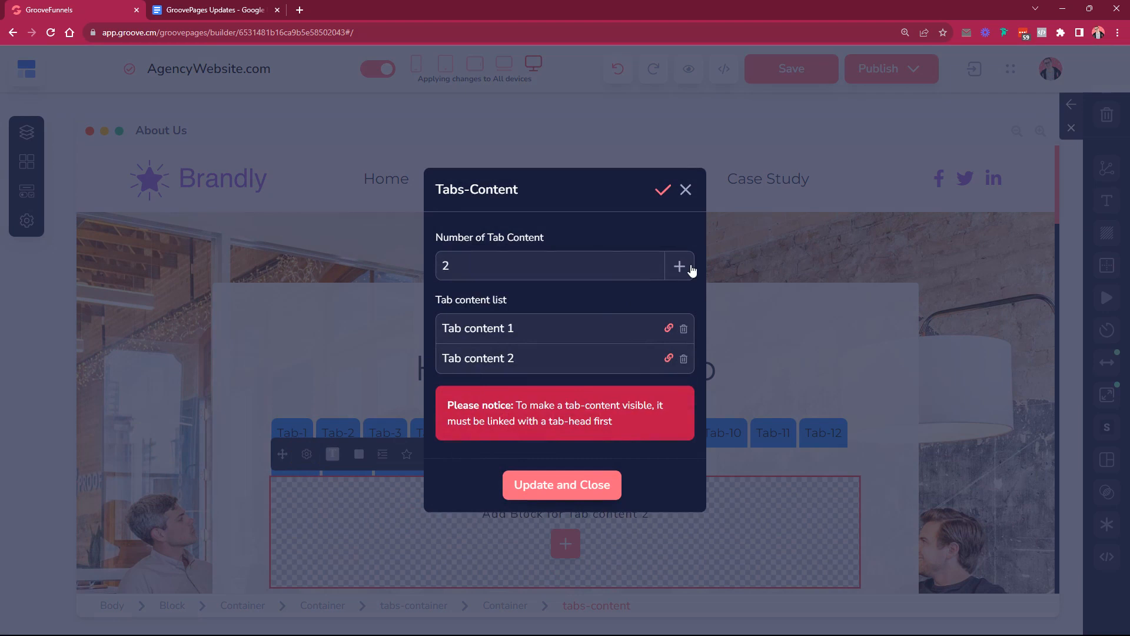
mouse_move(435, 273)
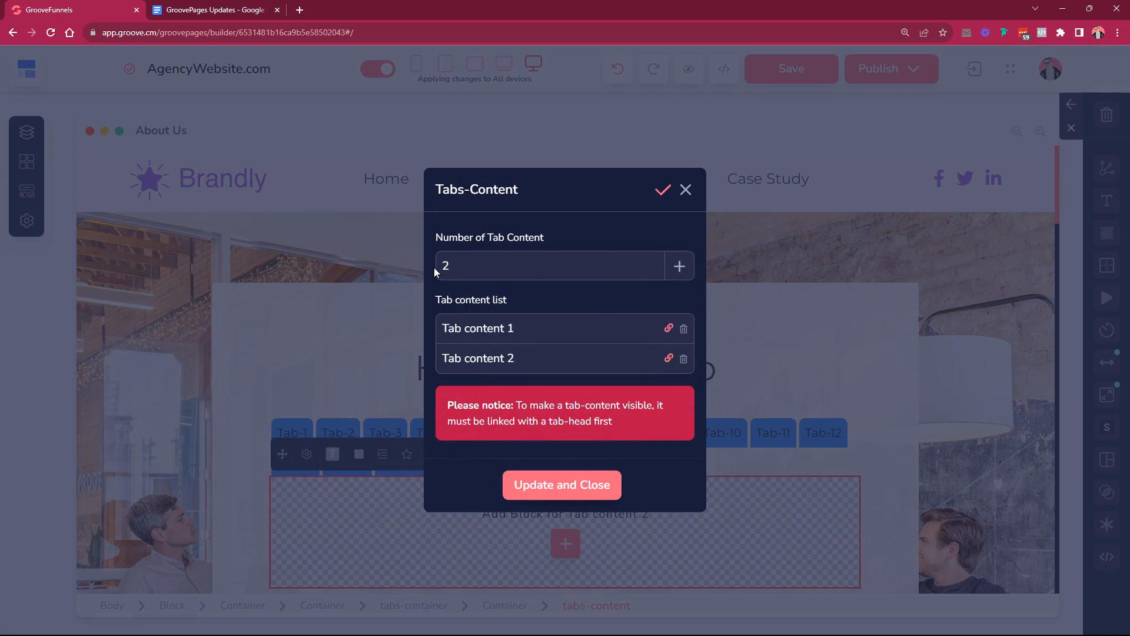
mouse_move(708, 480)
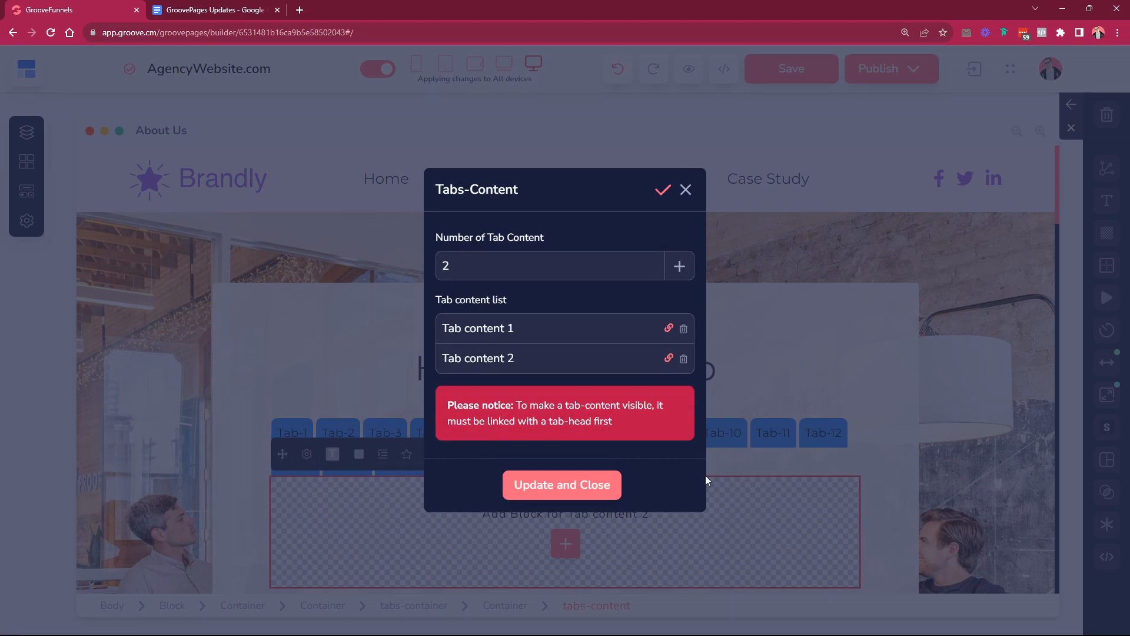
mouse_move(426, 201)
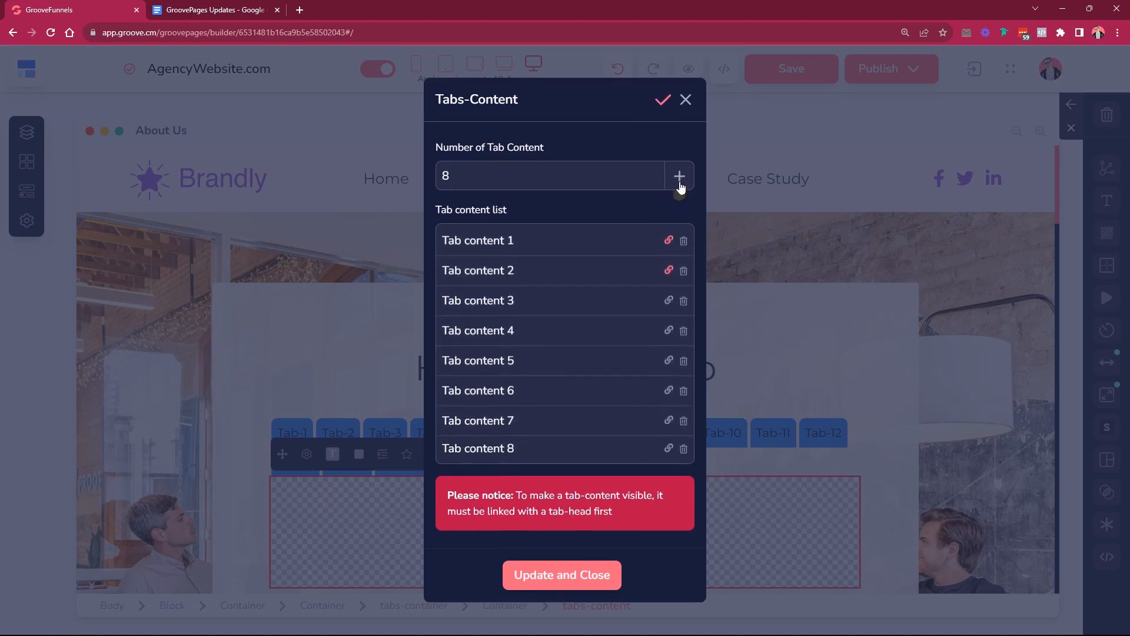
click(679, 176)
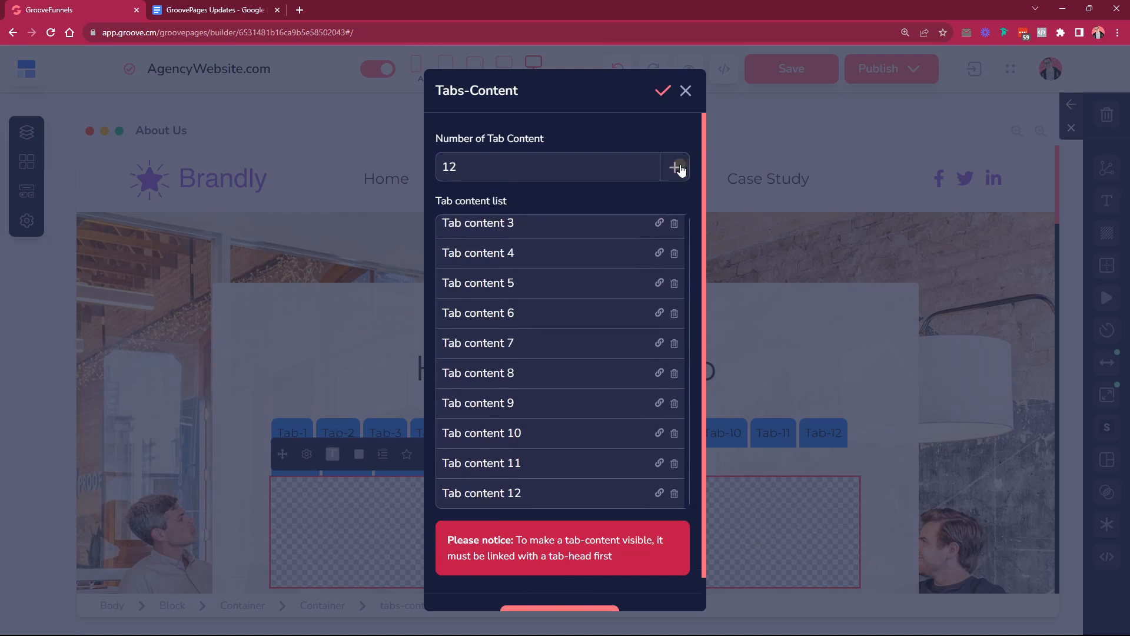
click(675, 167)
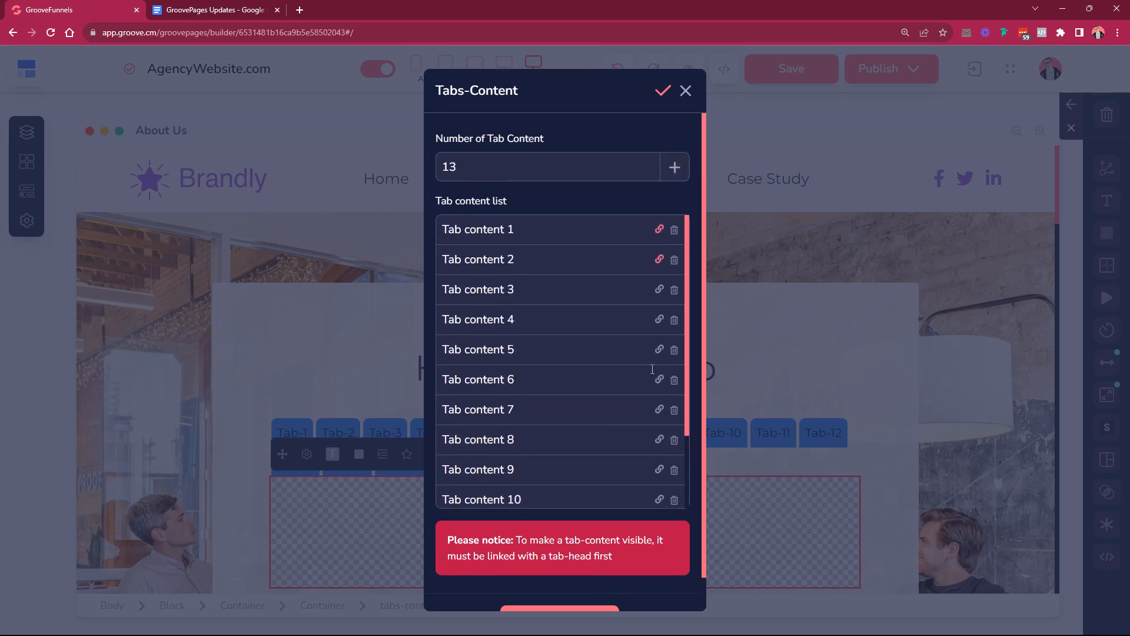
scroll(down, 3)
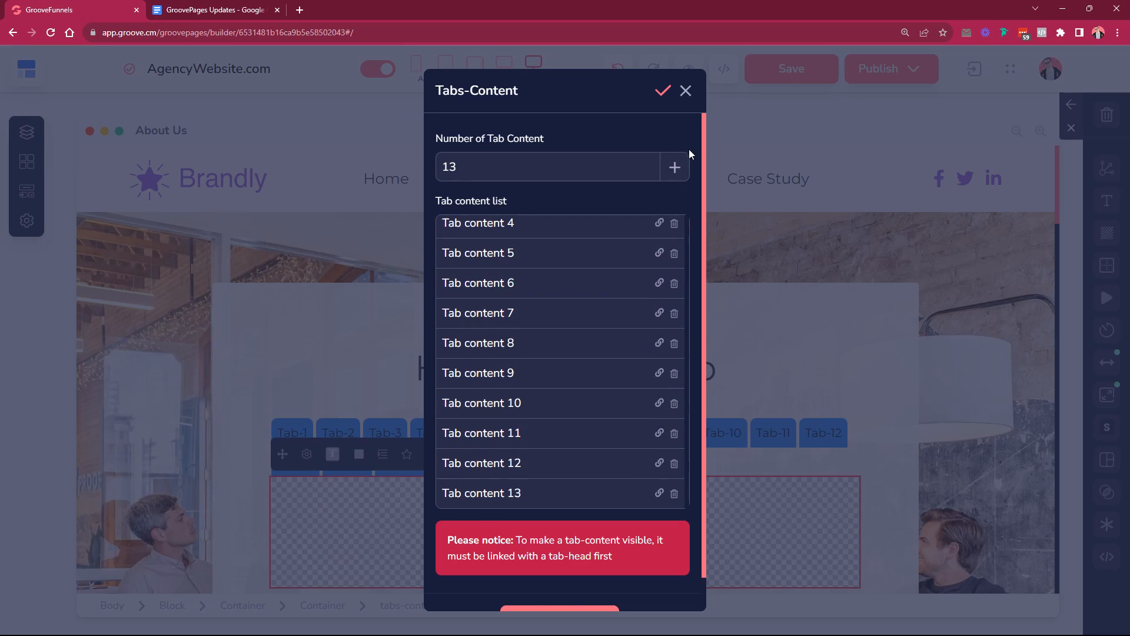
click(674, 168)
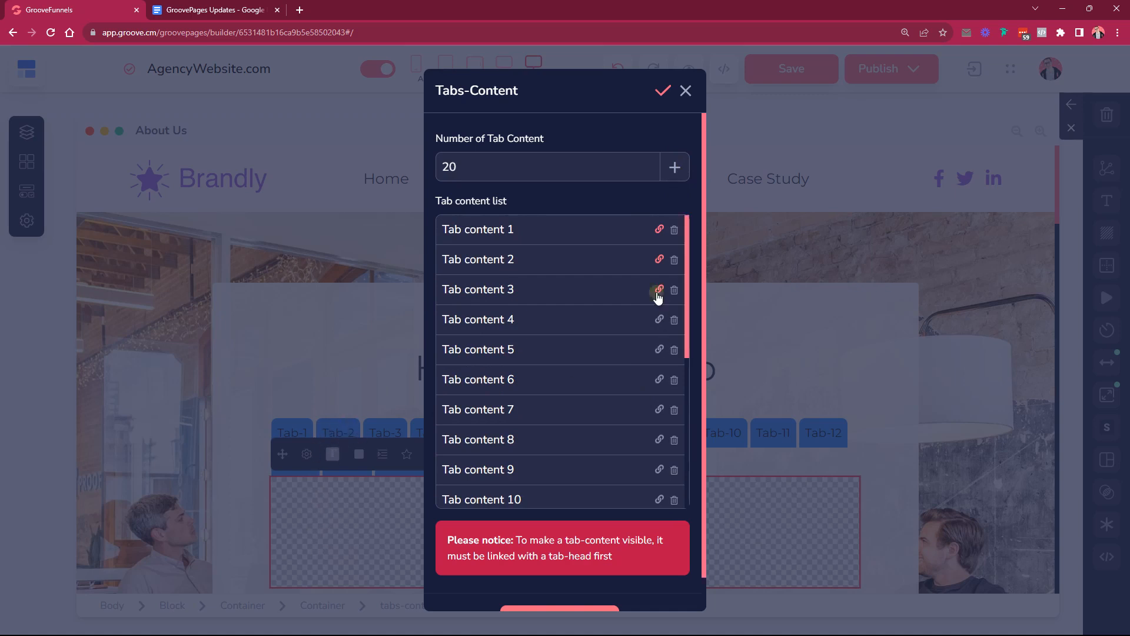
- Link Tab content 3 to a tab head and apply the tab content changes
click(658, 289)
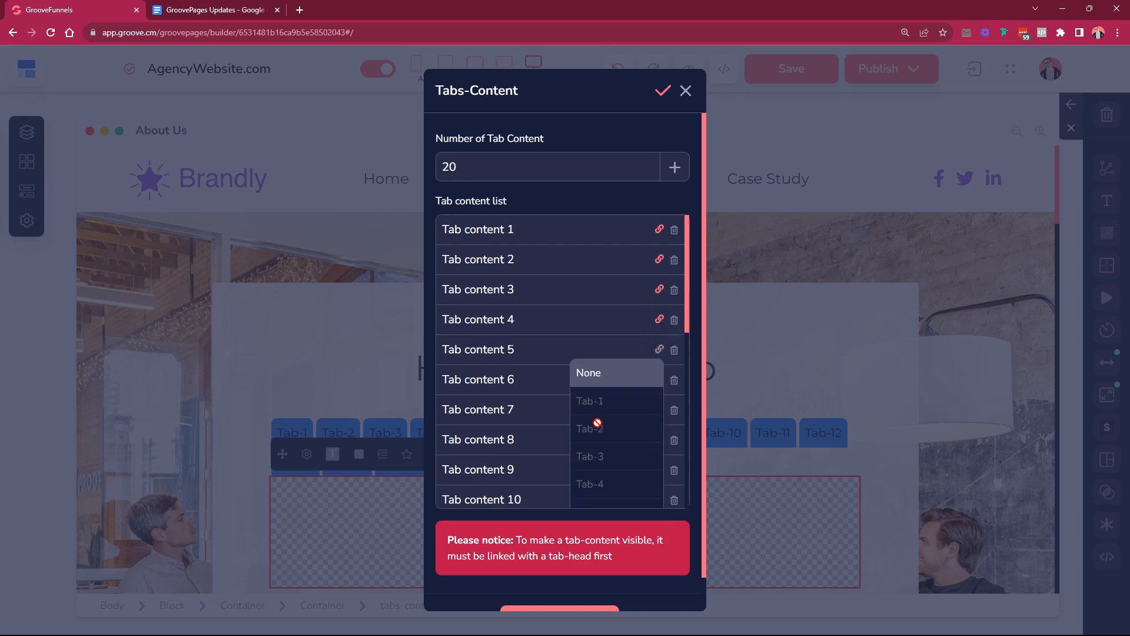
scroll(down, 3)
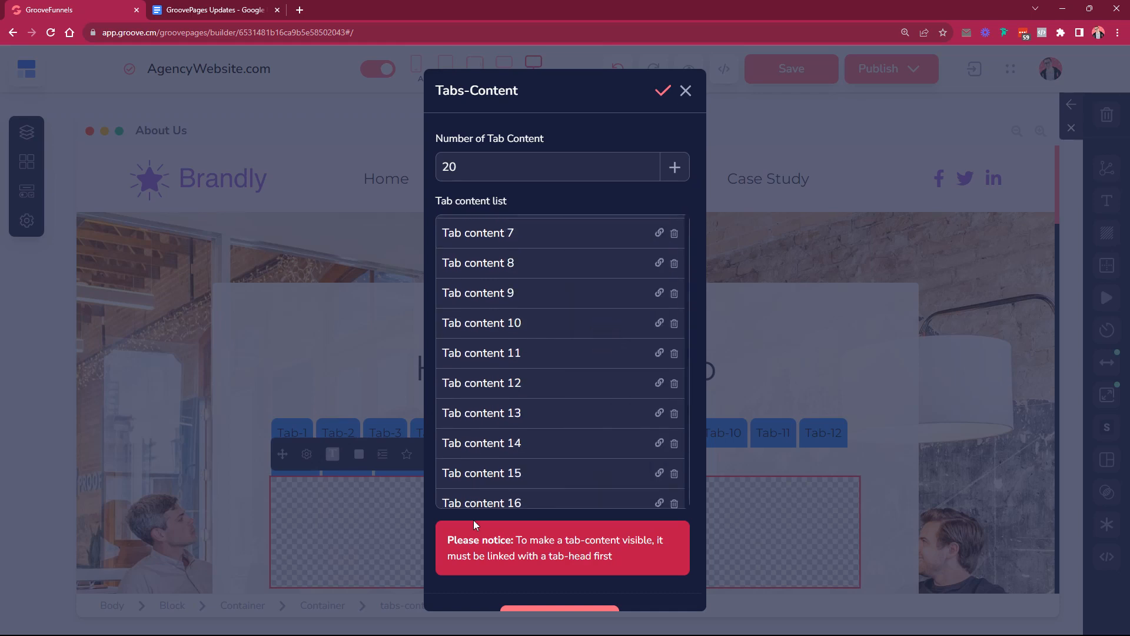
click(685, 91)
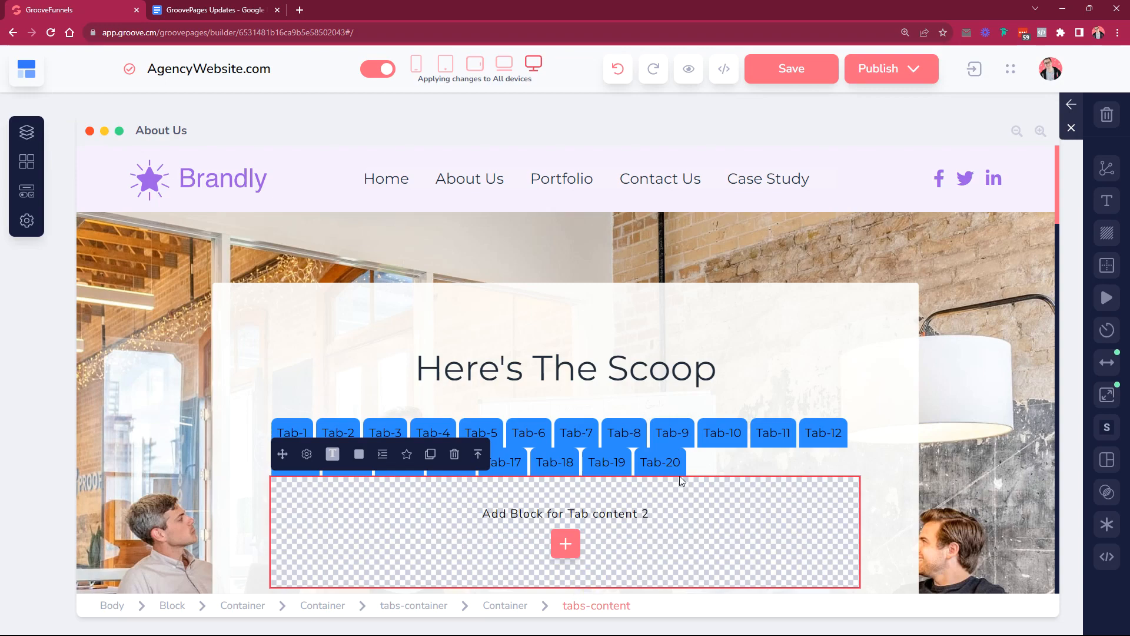
scroll(down, 3)
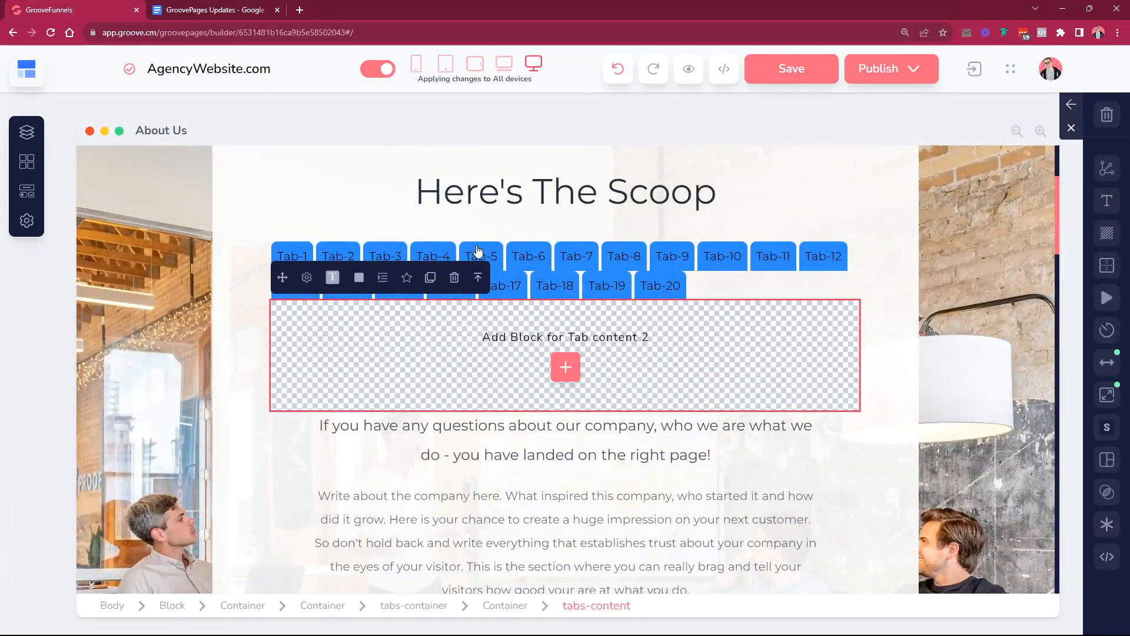
mouse_move(534, 398)
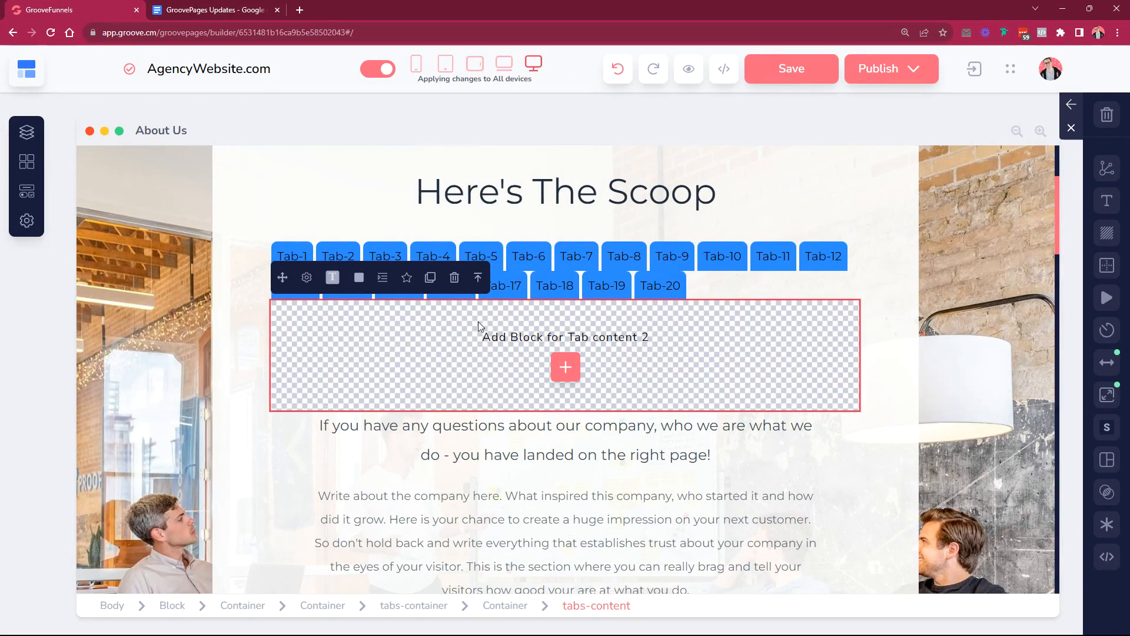
mouse_move(672, 273)
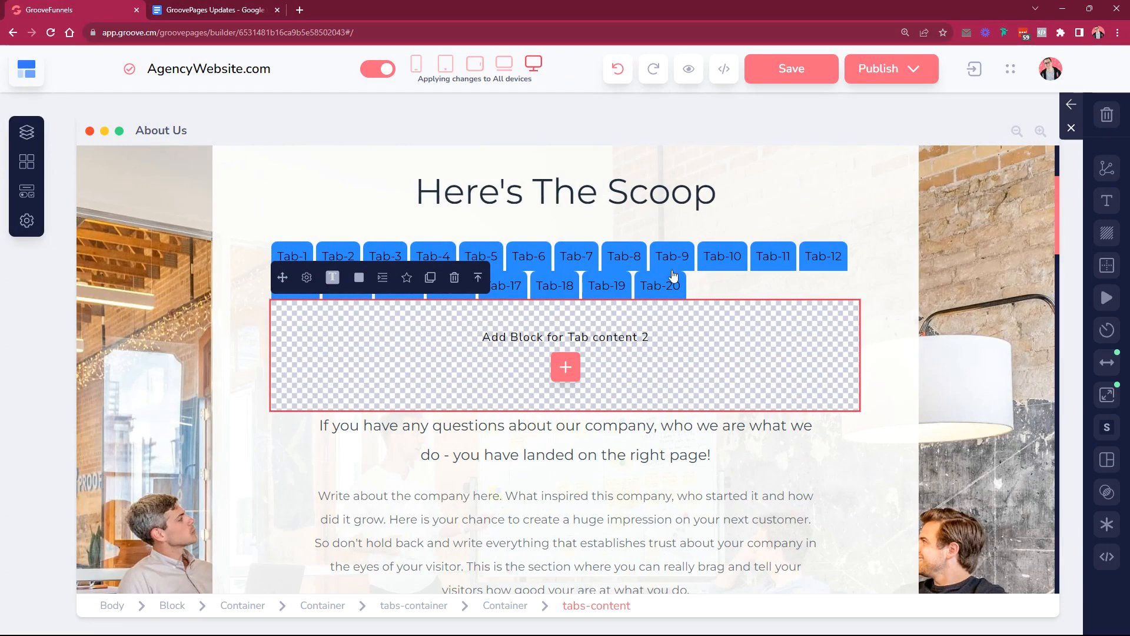
mouse_move(759, 257)
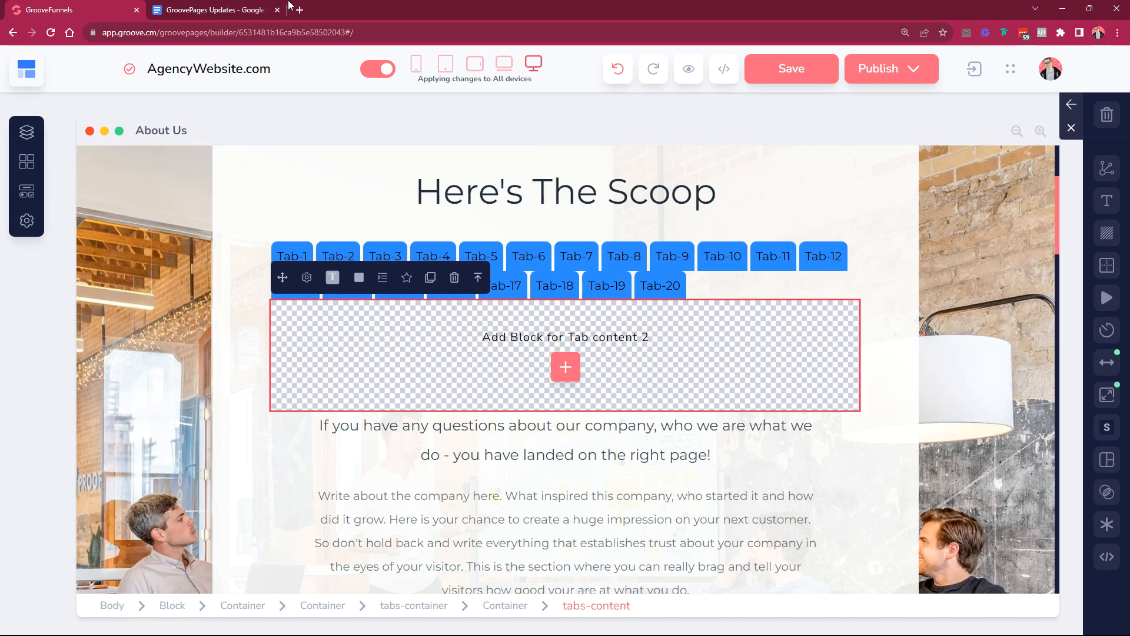
click(210, 9)
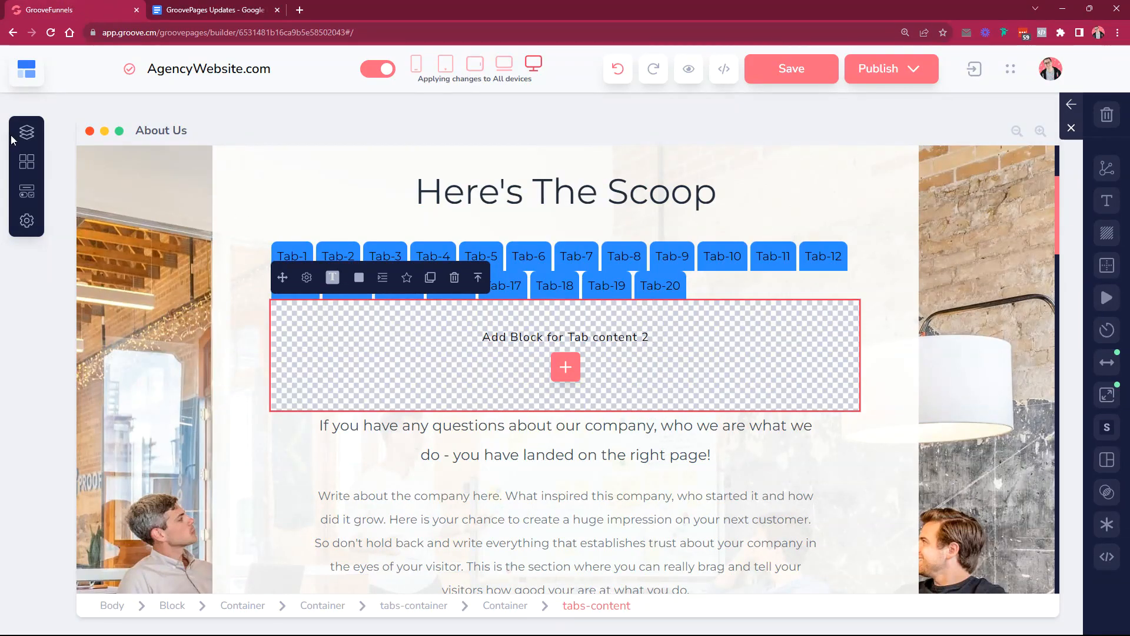
- Change the About Us page slug to about-us-new in its settings
click(26, 132)
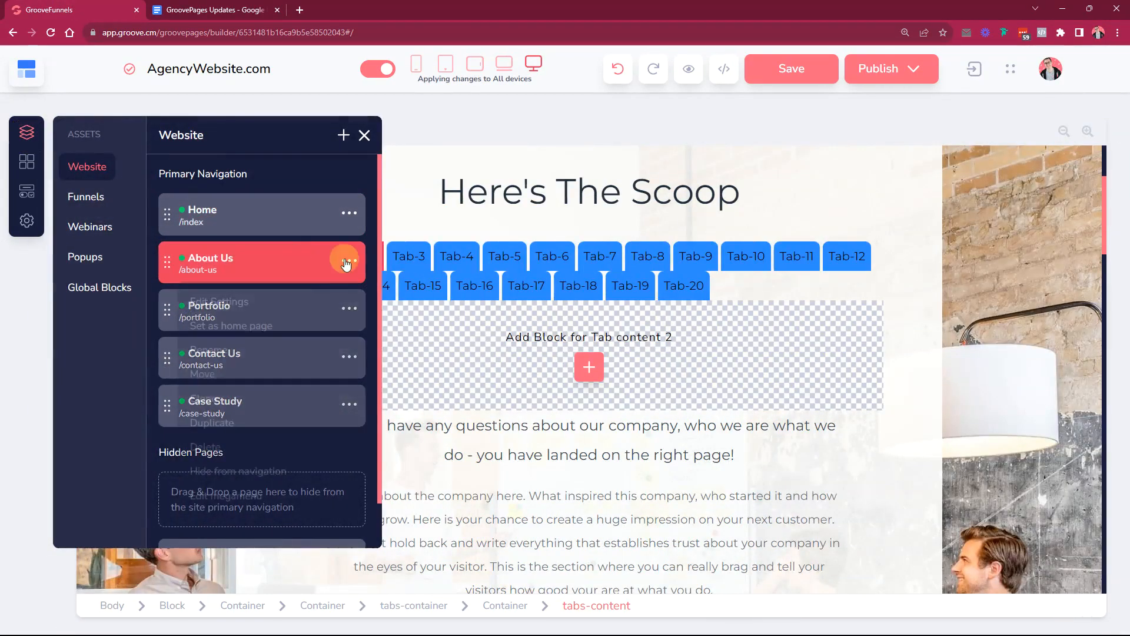
click(348, 264)
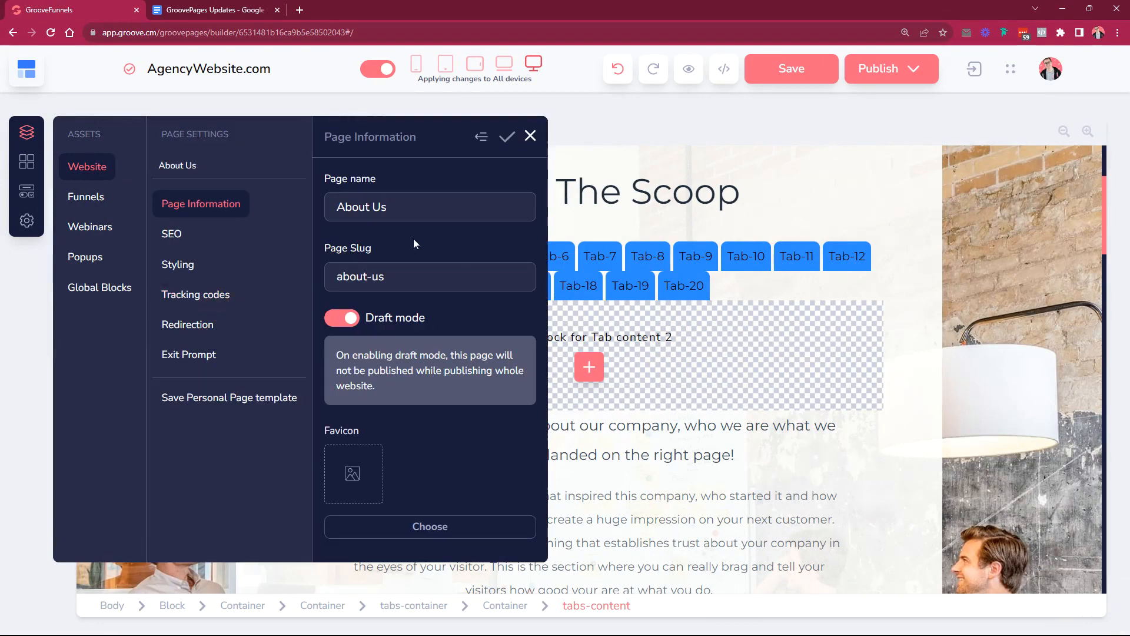
mouse_move(338, 253)
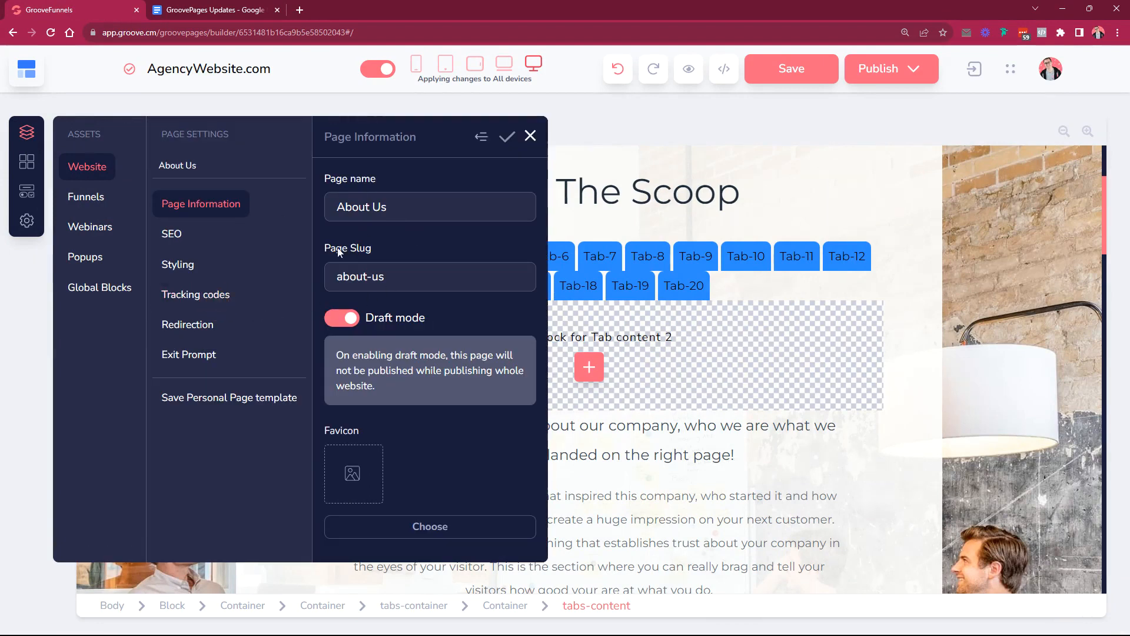
click(405, 275)
text(-new)
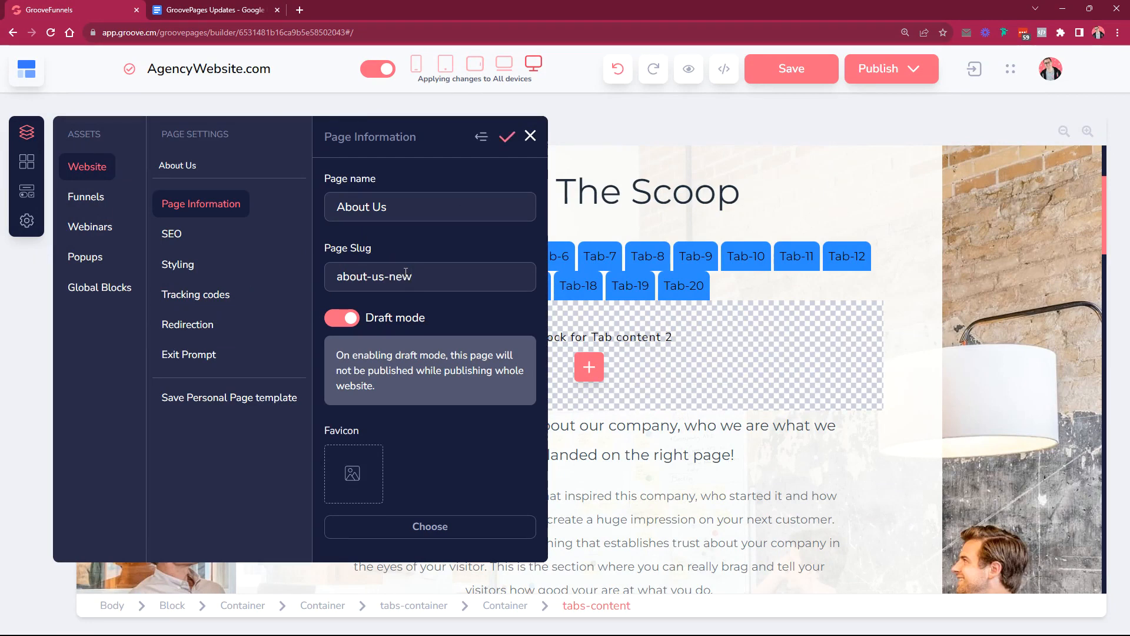
- Enter about-us as the SEO meta keywords, then return to Page Information
click(172, 233)
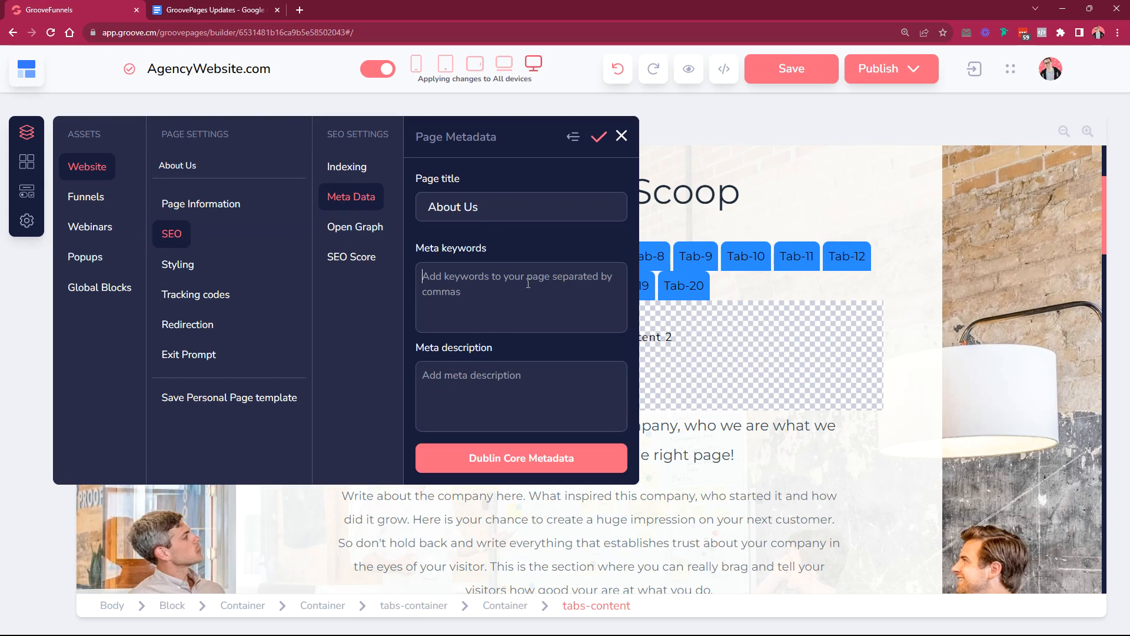
text(about-us)
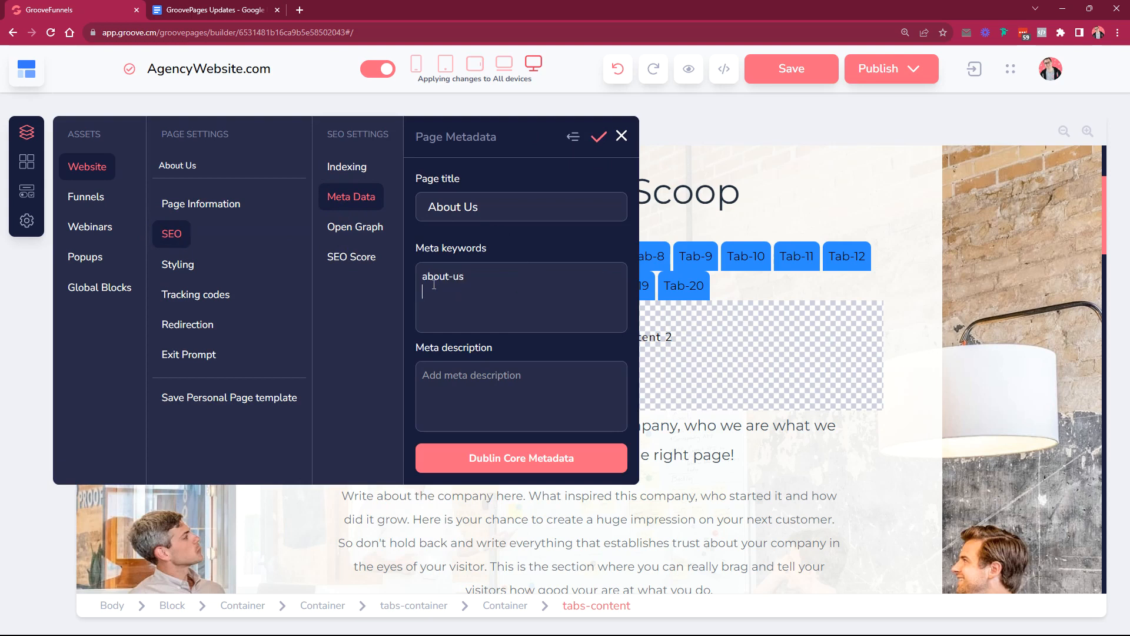
click(195, 294)
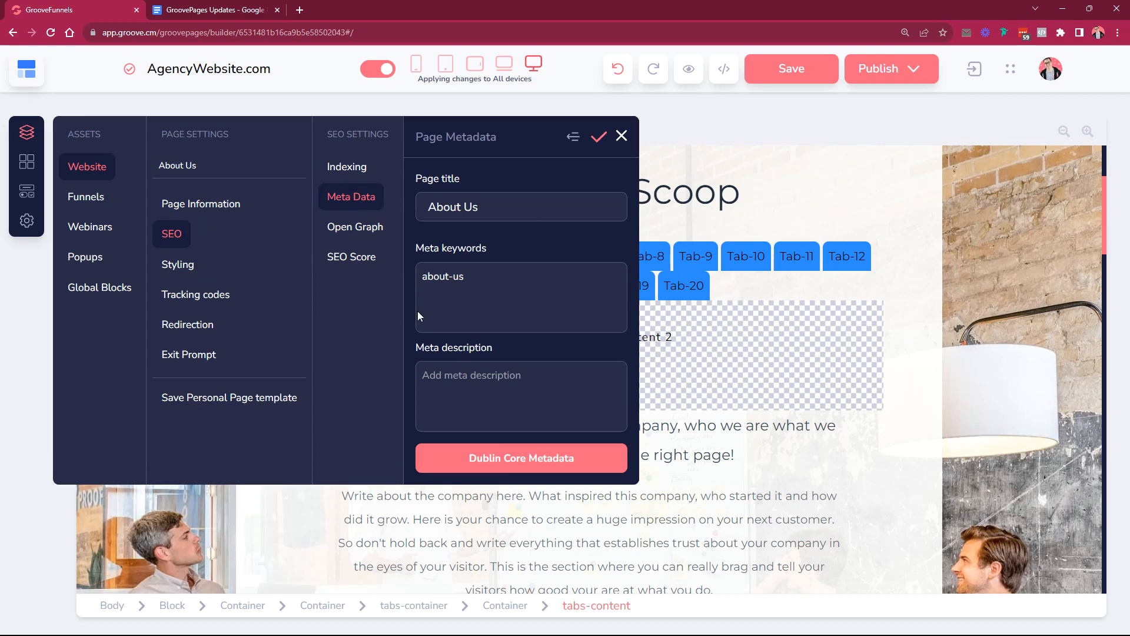
click(201, 204)
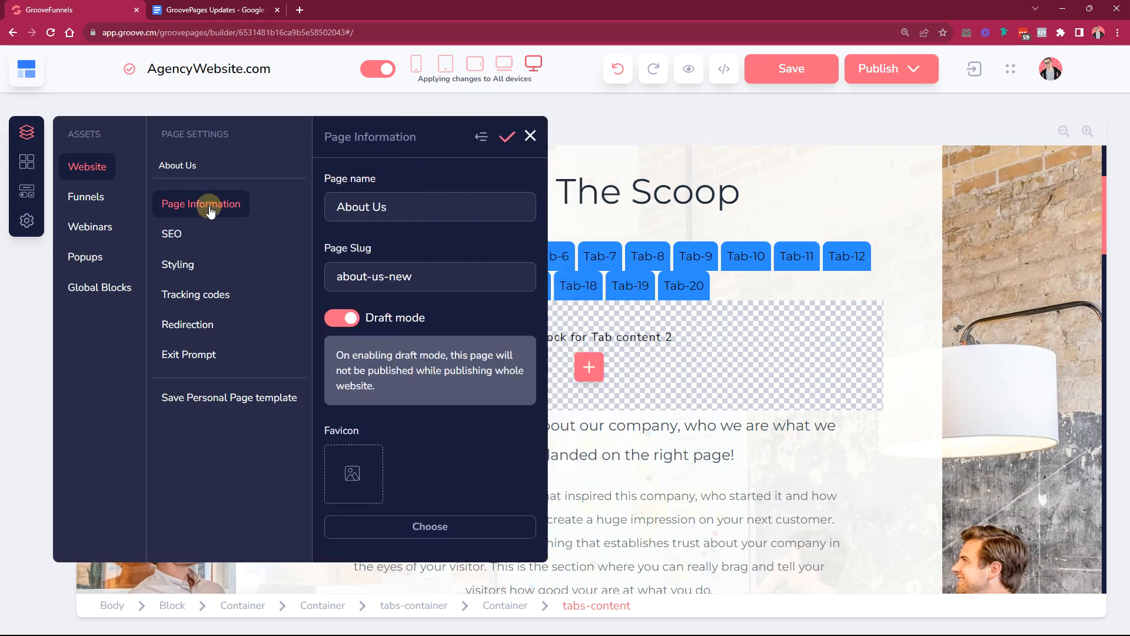
- Save the About Us page with slug about-us-new, browse Styling and SEO Indexing, then return to the Google Docs checklist
click(791, 68)
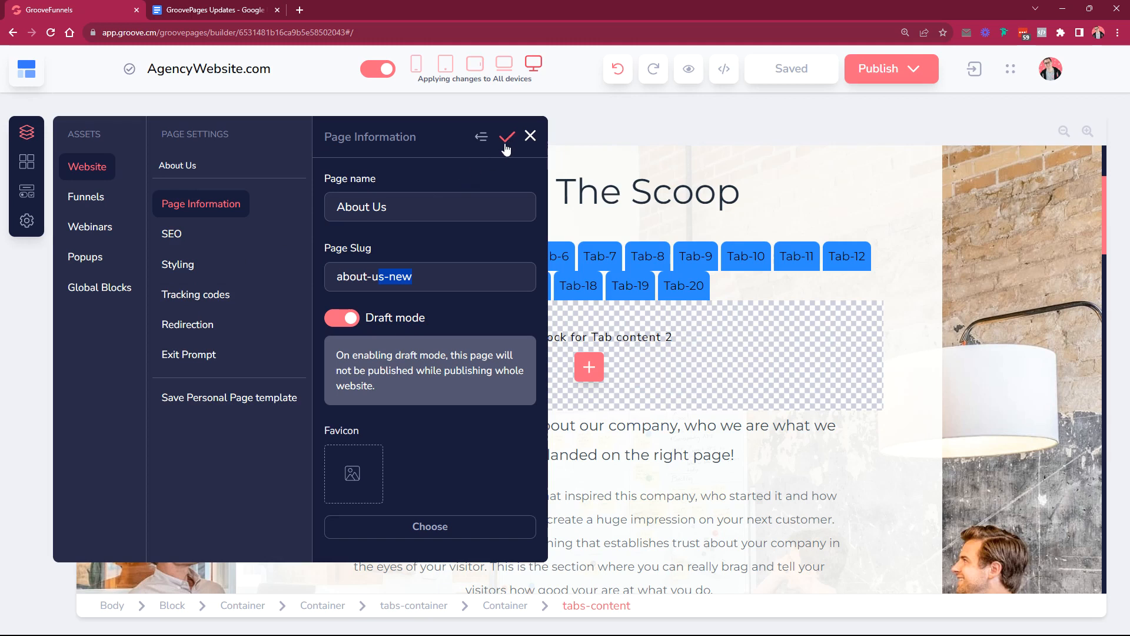
mouse_move(265, 229)
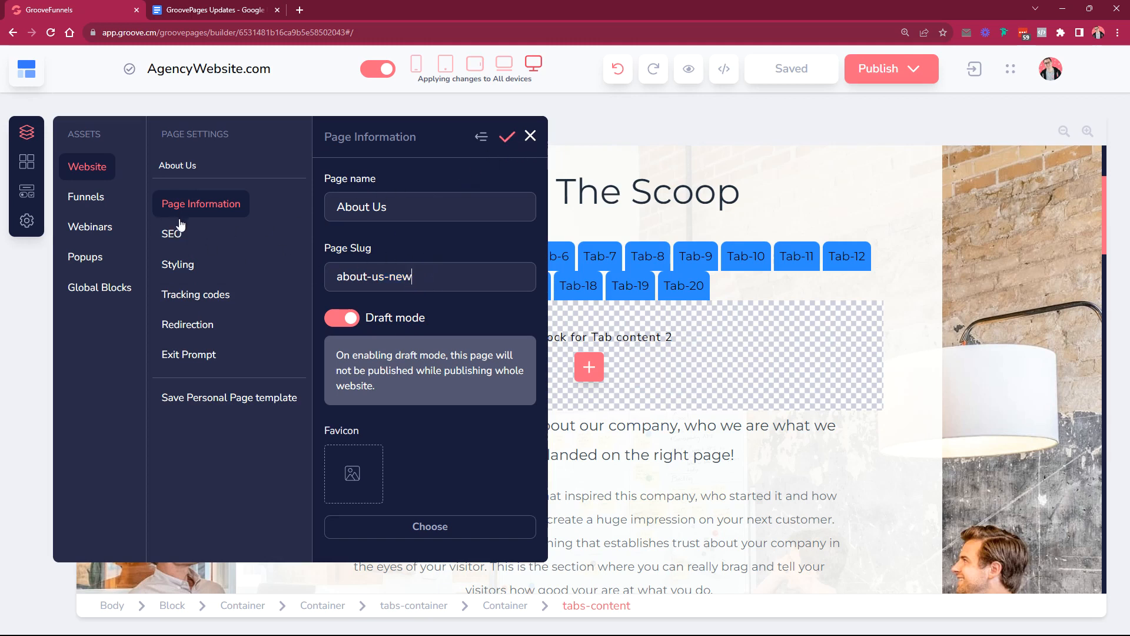
click(177, 264)
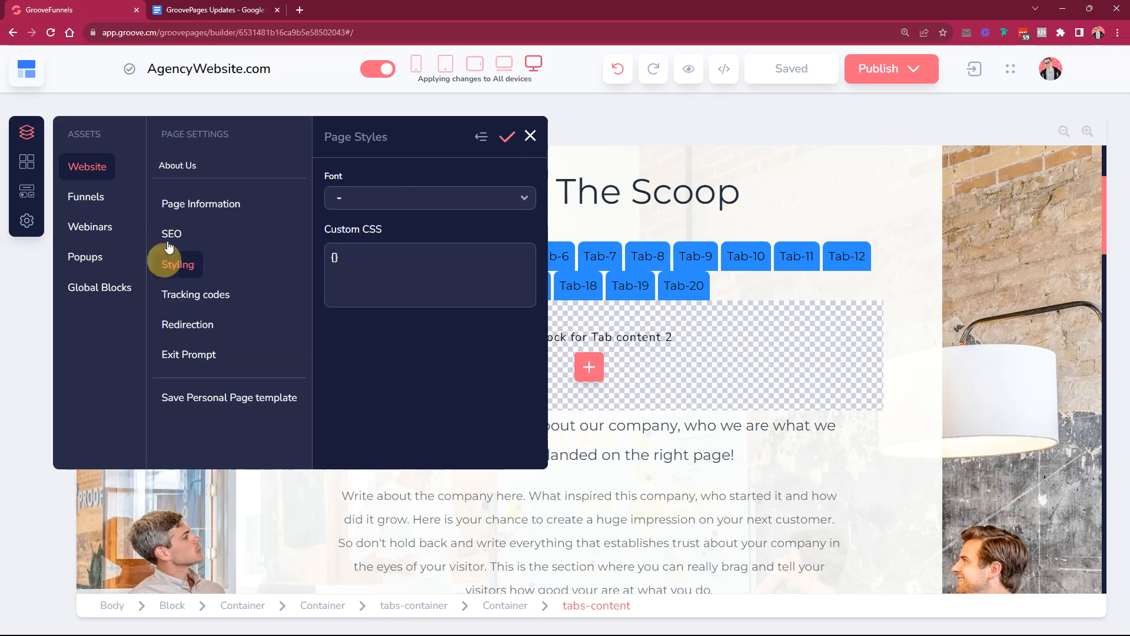
click(171, 233)
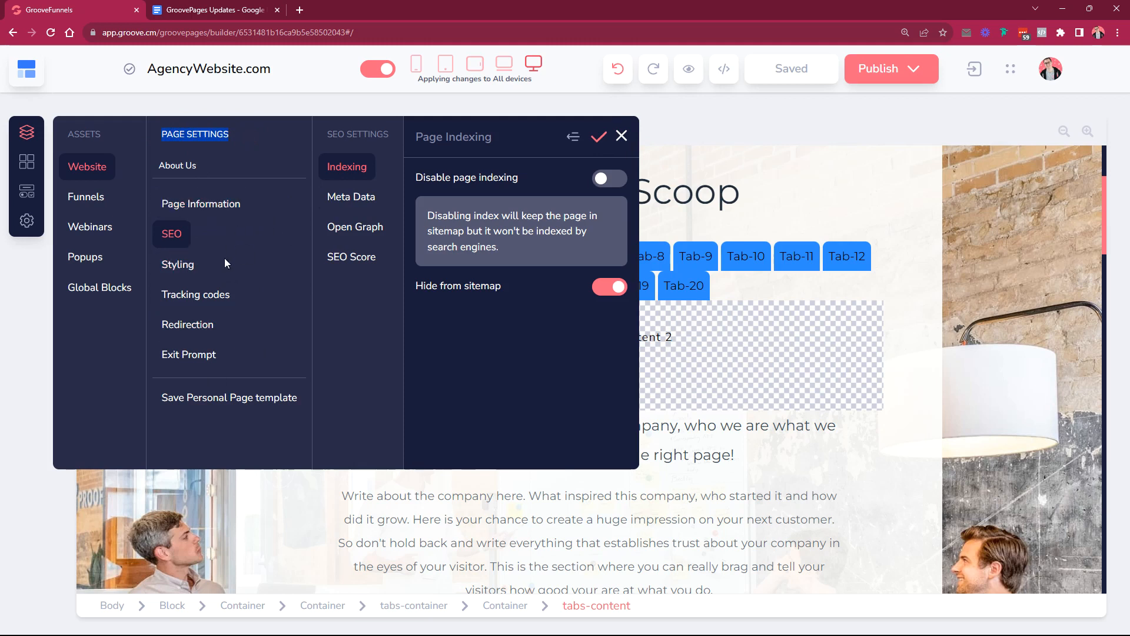
mouse_move(167, 204)
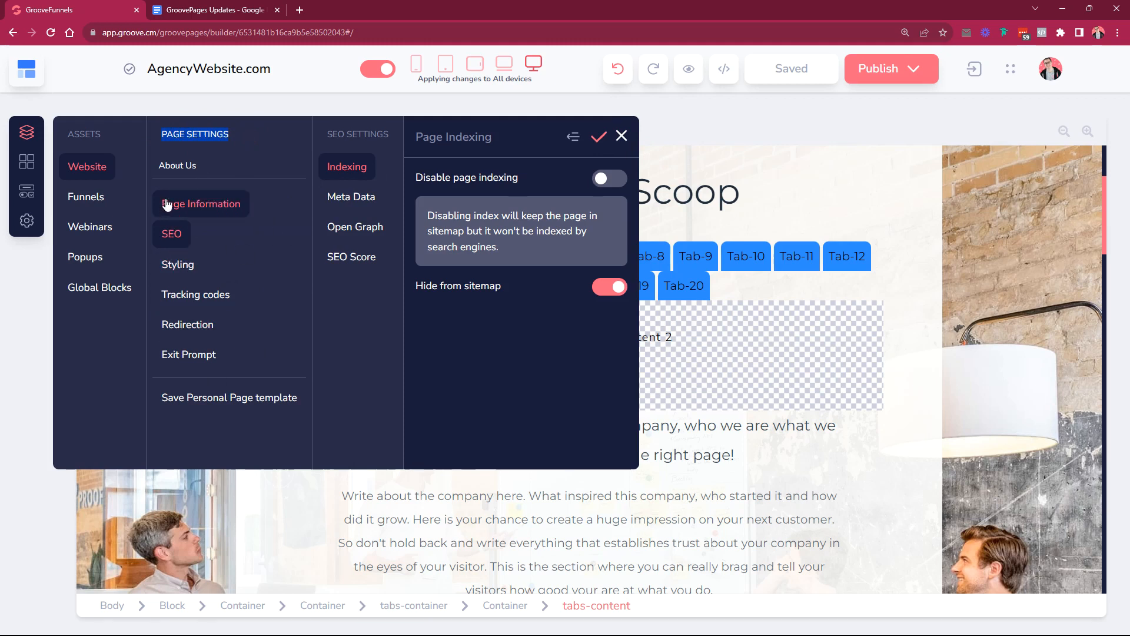
mouse_move(226, 367)
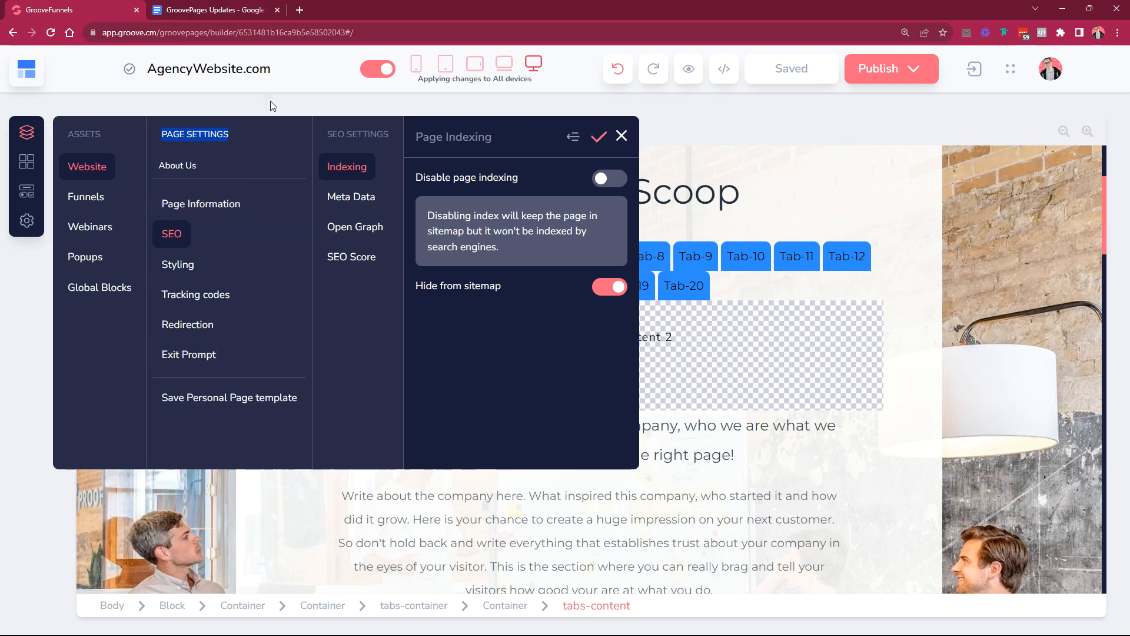
click(211, 9)
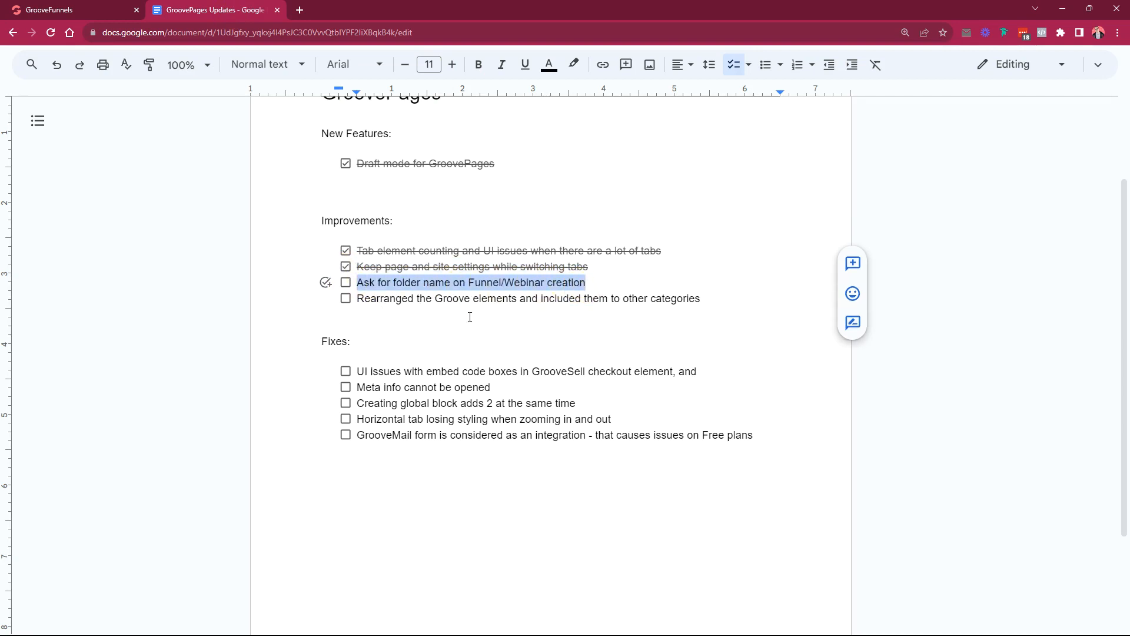
- Discard the unsaved SEO page settings and show the Funnels list with the SEO Service funnel
click(59, 9)
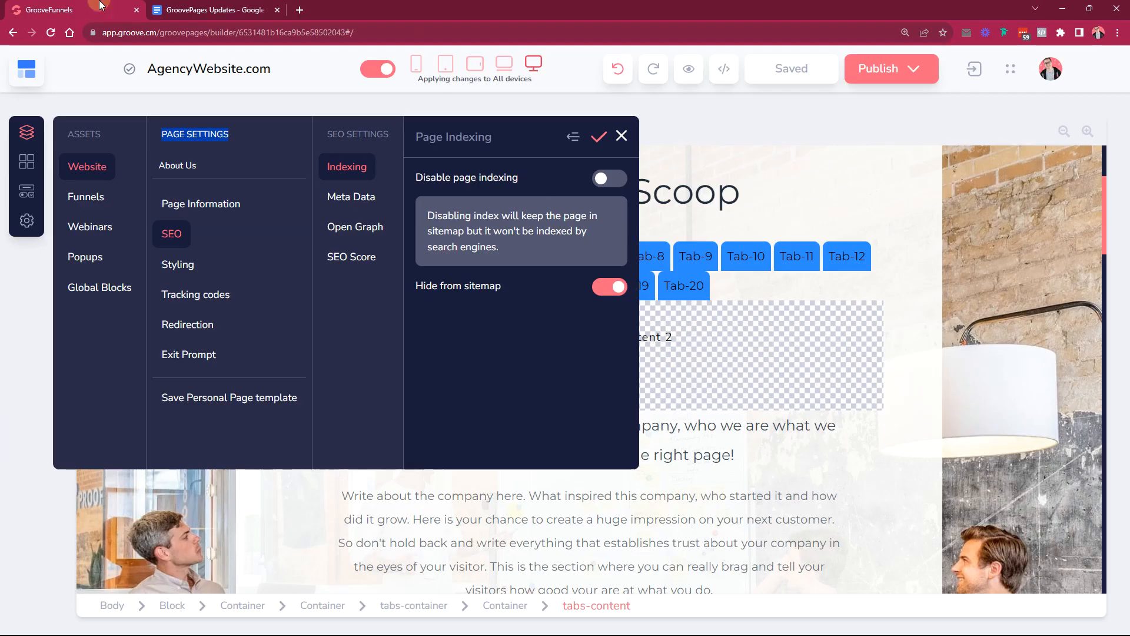
click(621, 137)
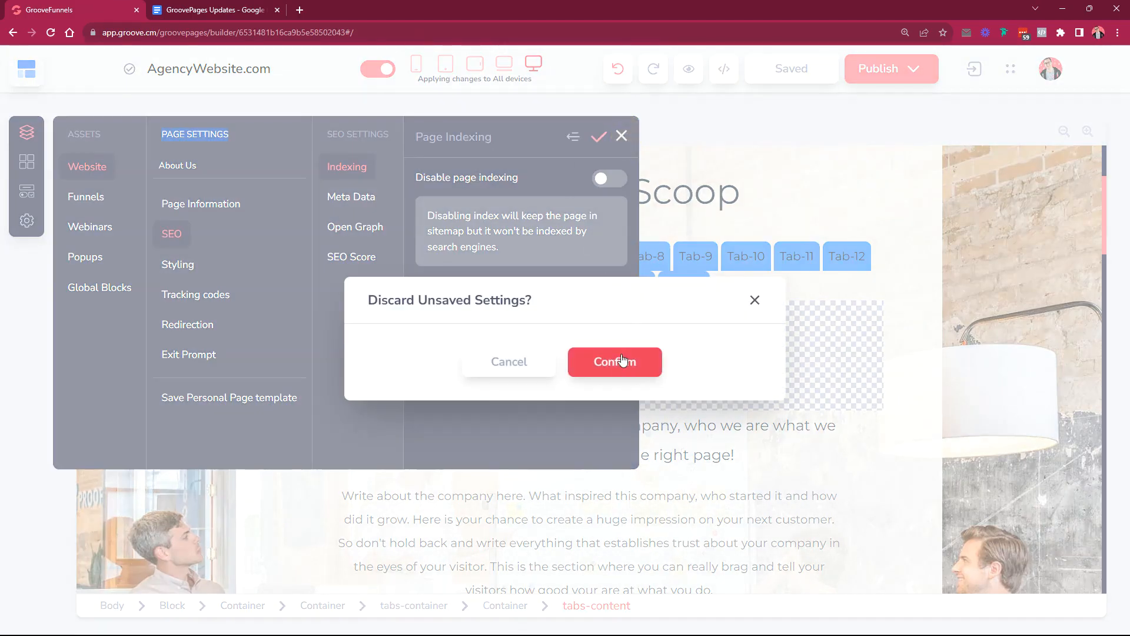
click(614, 362)
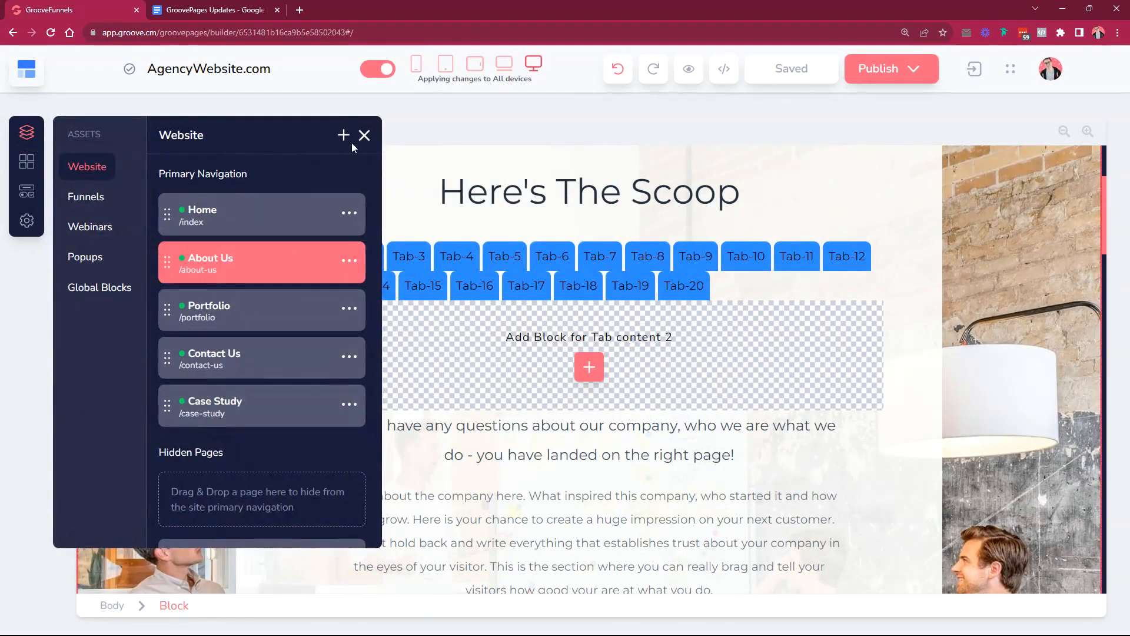
click(85, 196)
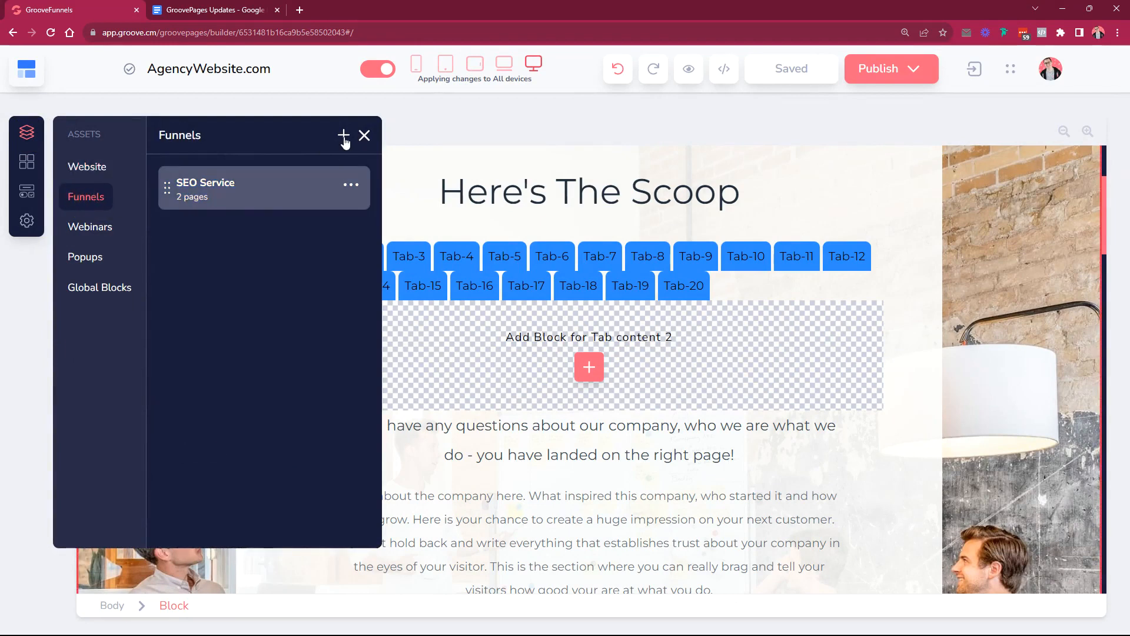
- Import the Free Coaching Consultation Funnel template as a new funnel named Coaching Funnel
click(344, 136)
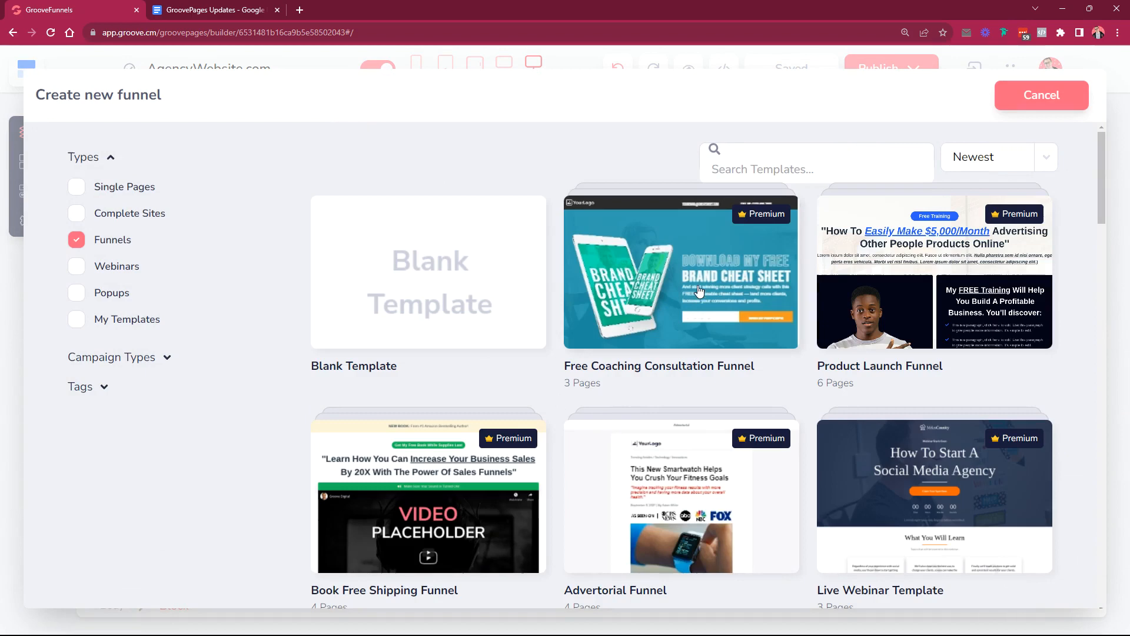
click(699, 288)
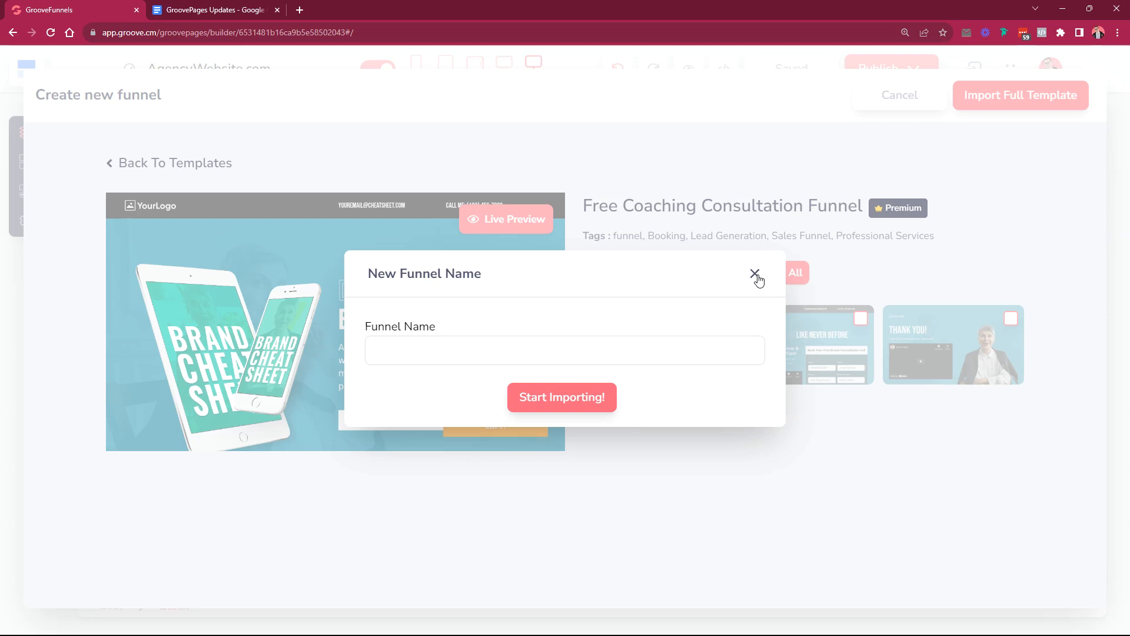
click(564, 350)
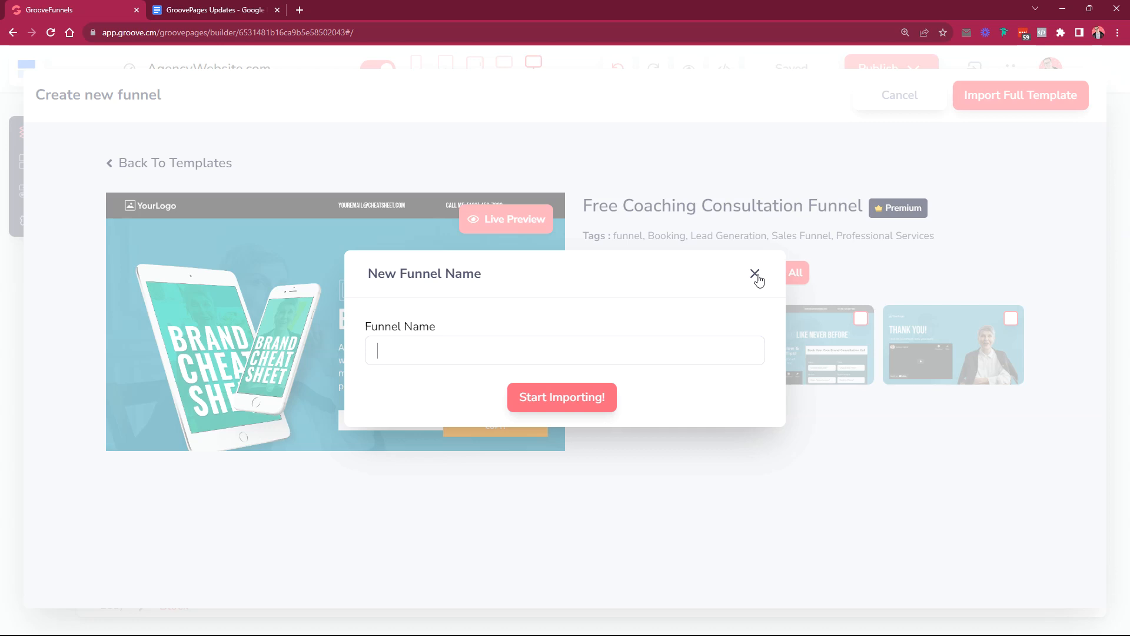
text(Coaching Funnel)
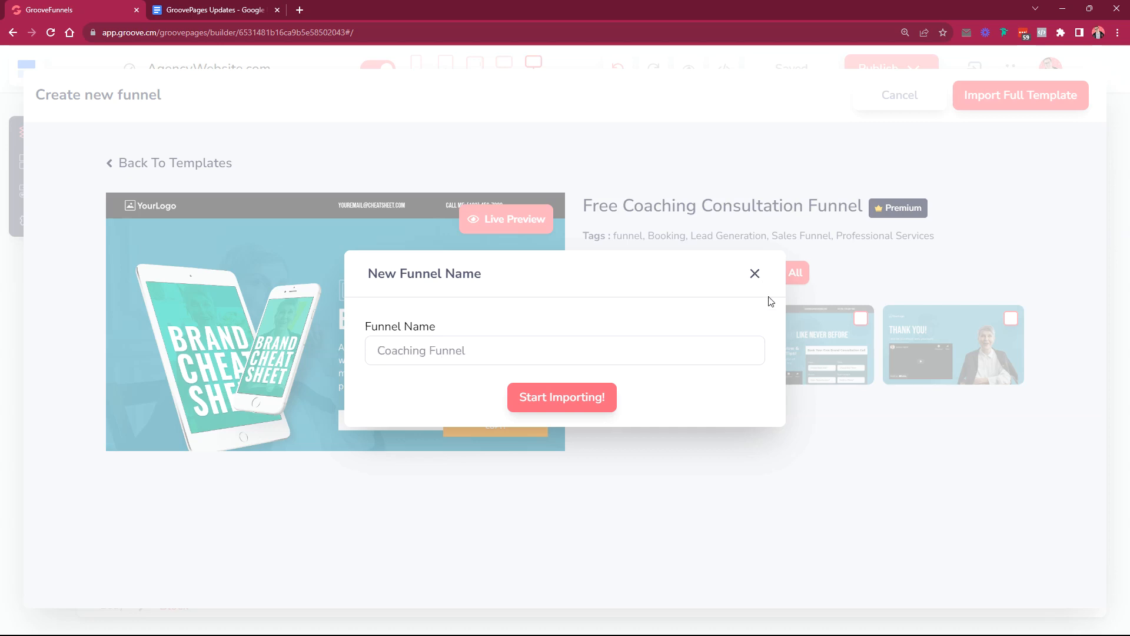
click(563, 396)
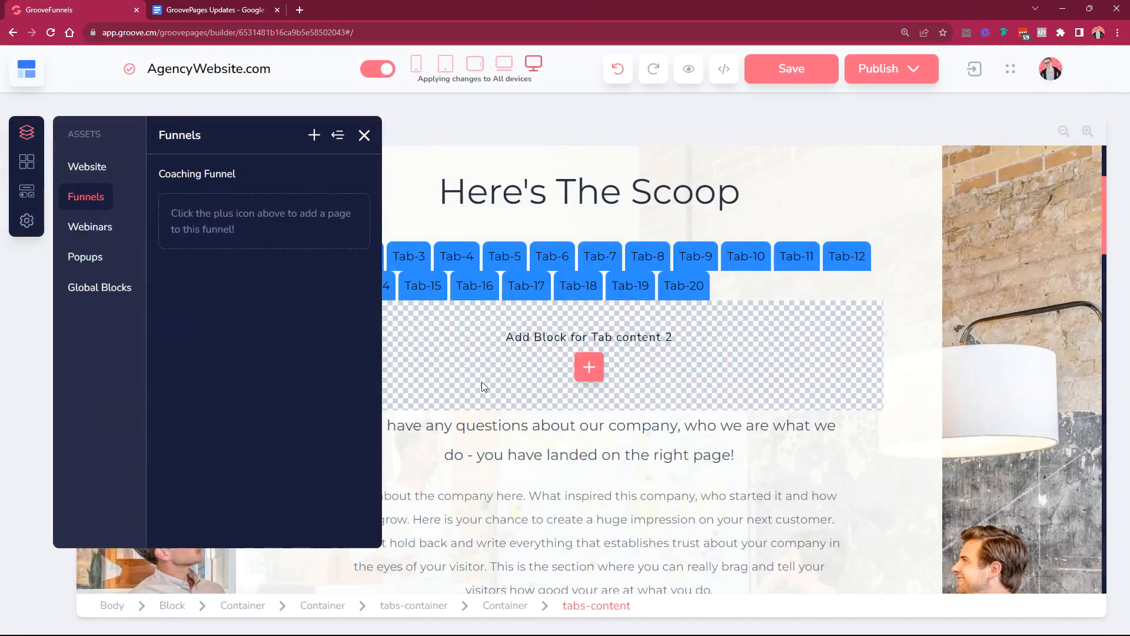
- Review the Coaching Funnel's name and slug settings in the funnels list, then return to the Google Docs checklist
click(196, 174)
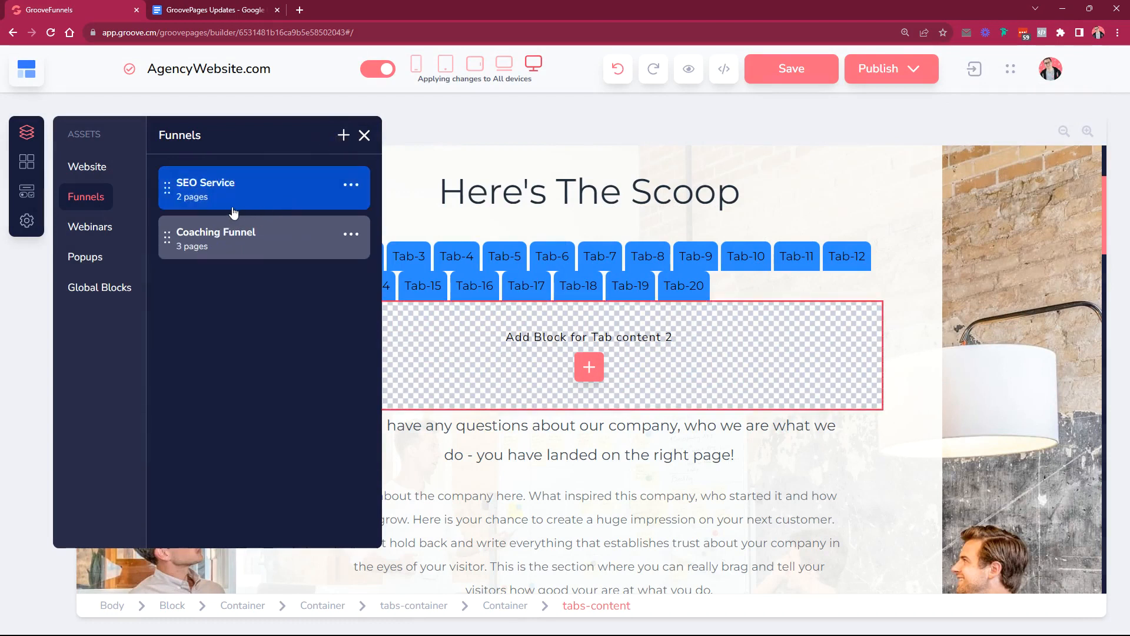
mouse_move(234, 201)
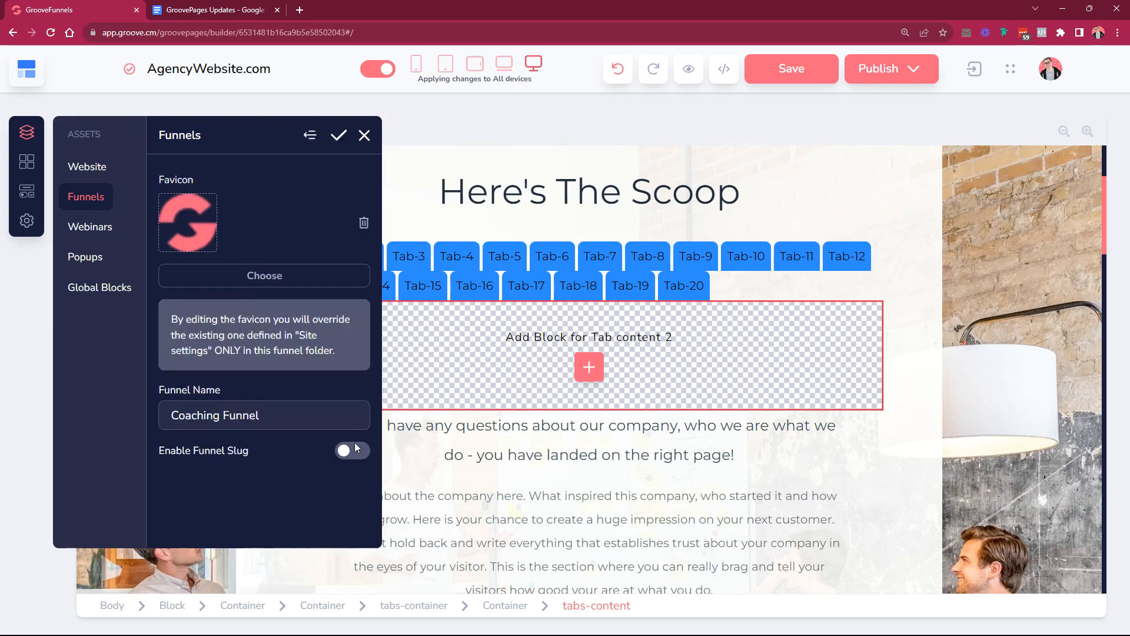
click(352, 449)
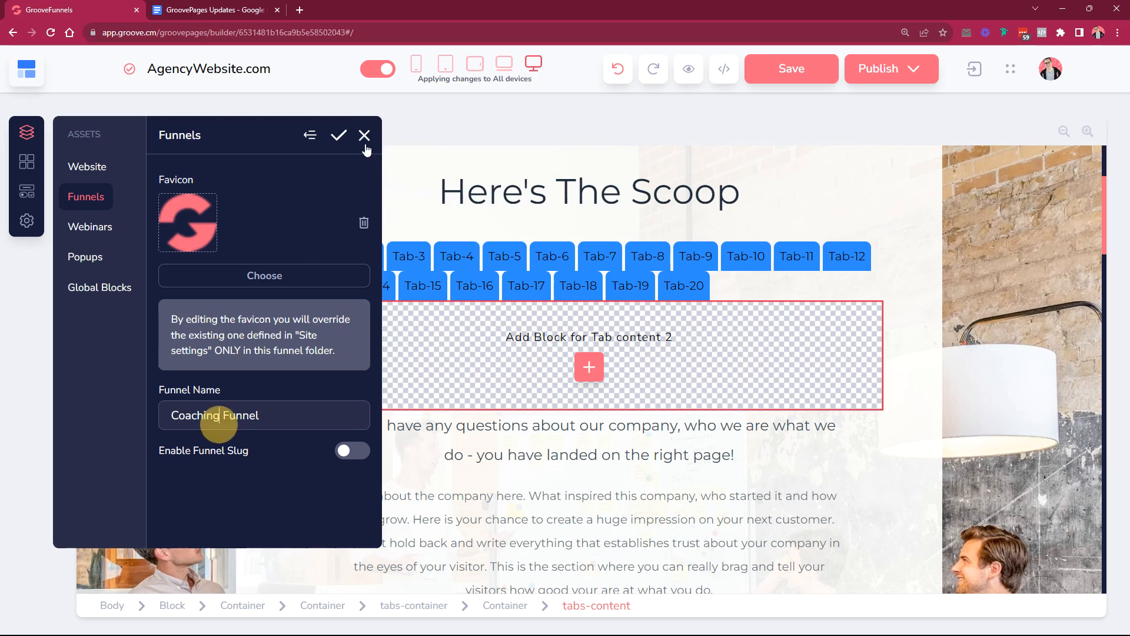
click(212, 10)
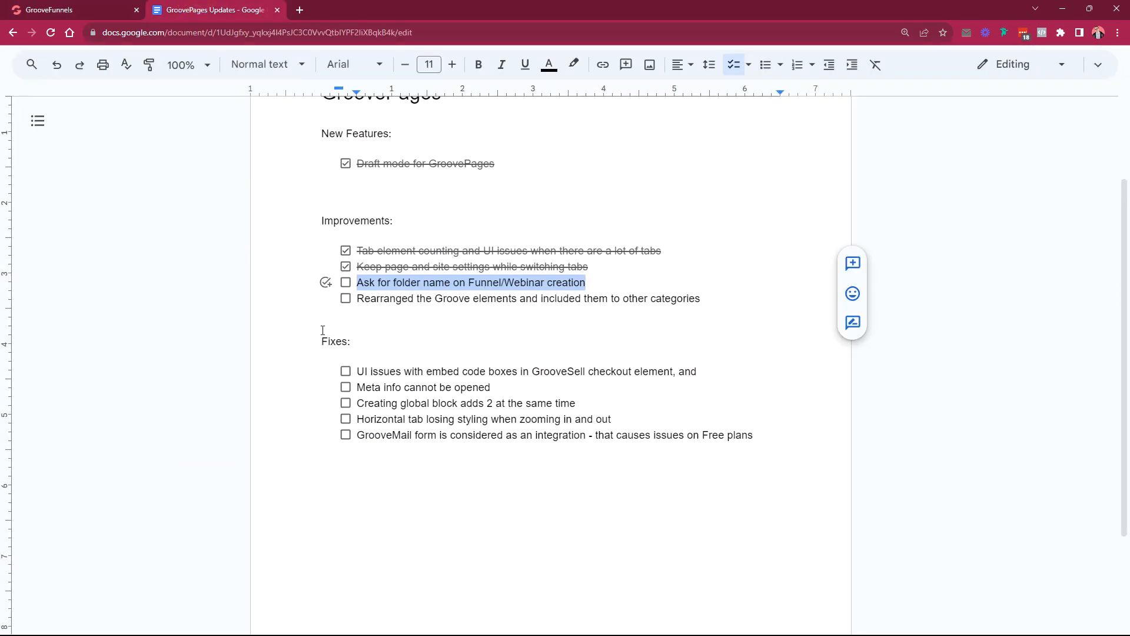
- Tick the 'Ask for folder name on Funnel/Webinar creation' item and return to the GroovePages builder
click(346, 282)
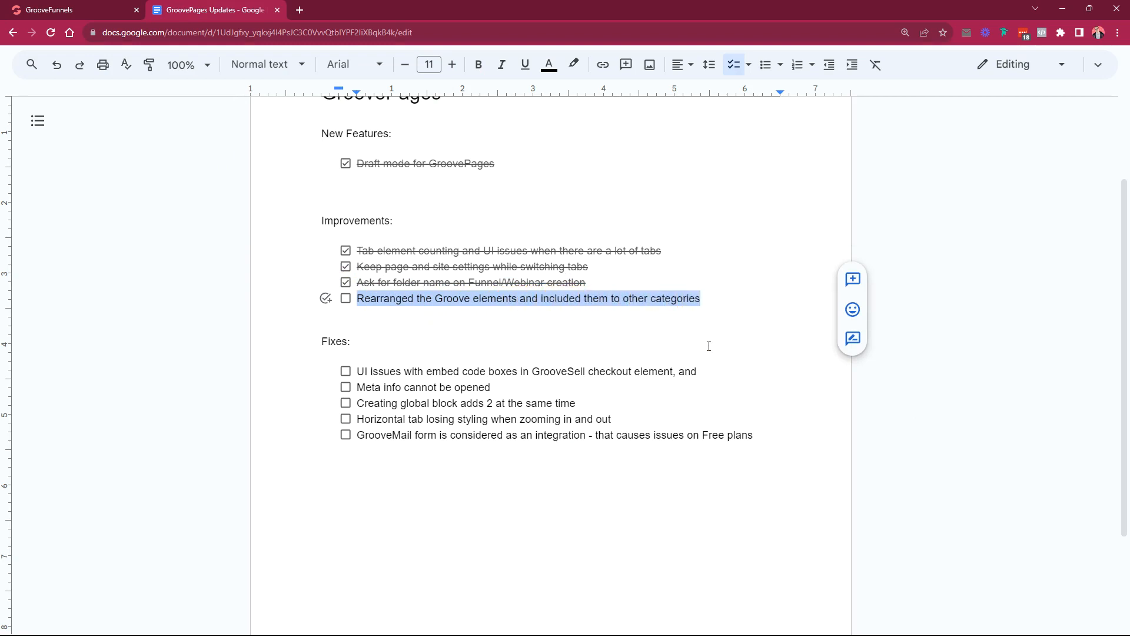
click(59, 12)
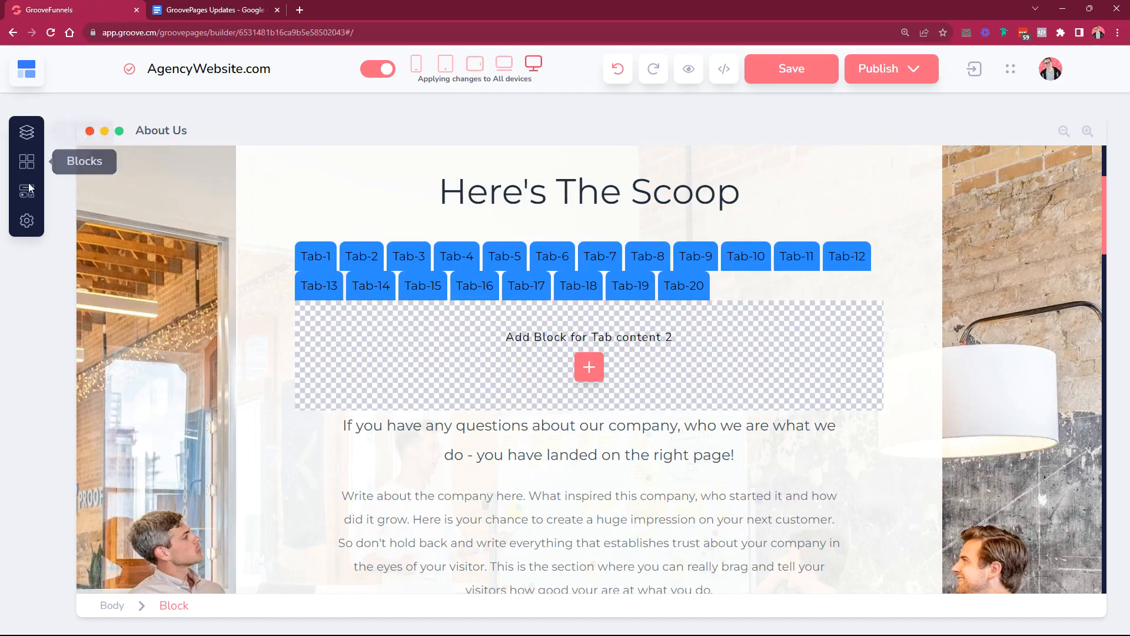
- Show Groove Apps elements within the Buttons and Form categories, including GrooveMail Form, then return to the checklist
click(26, 161)
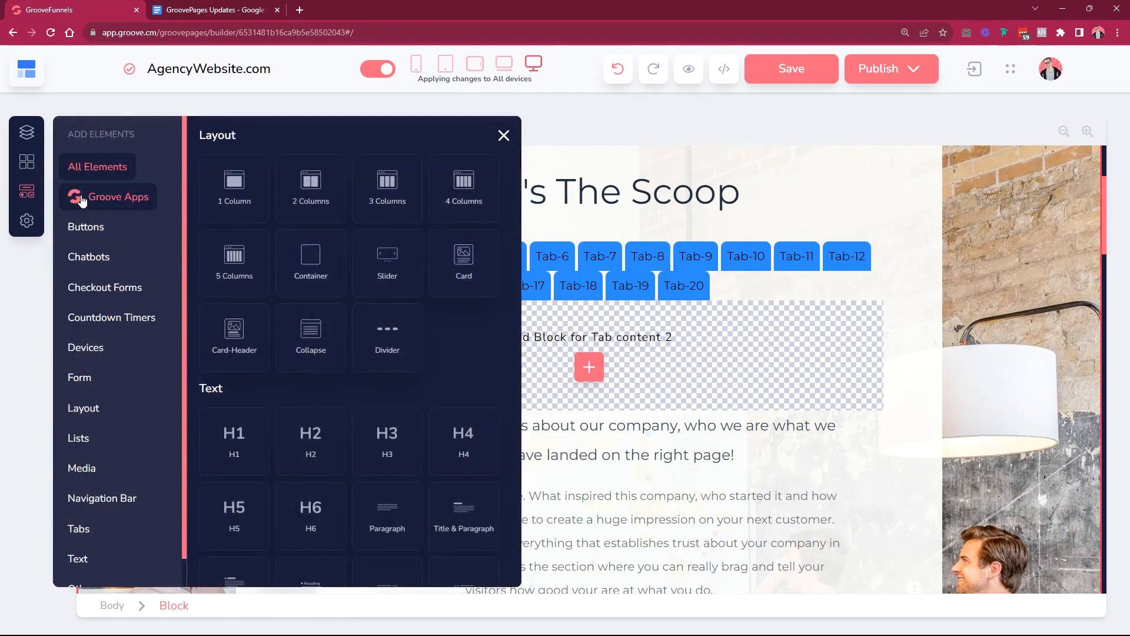
mouse_move(171, 202)
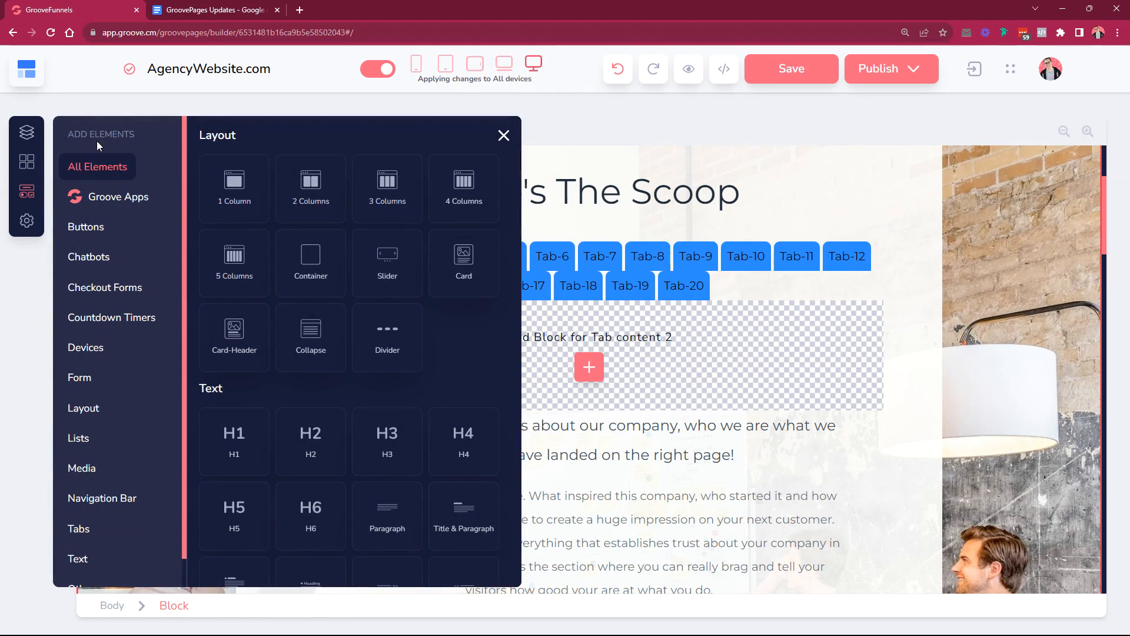
mouse_move(96, 136)
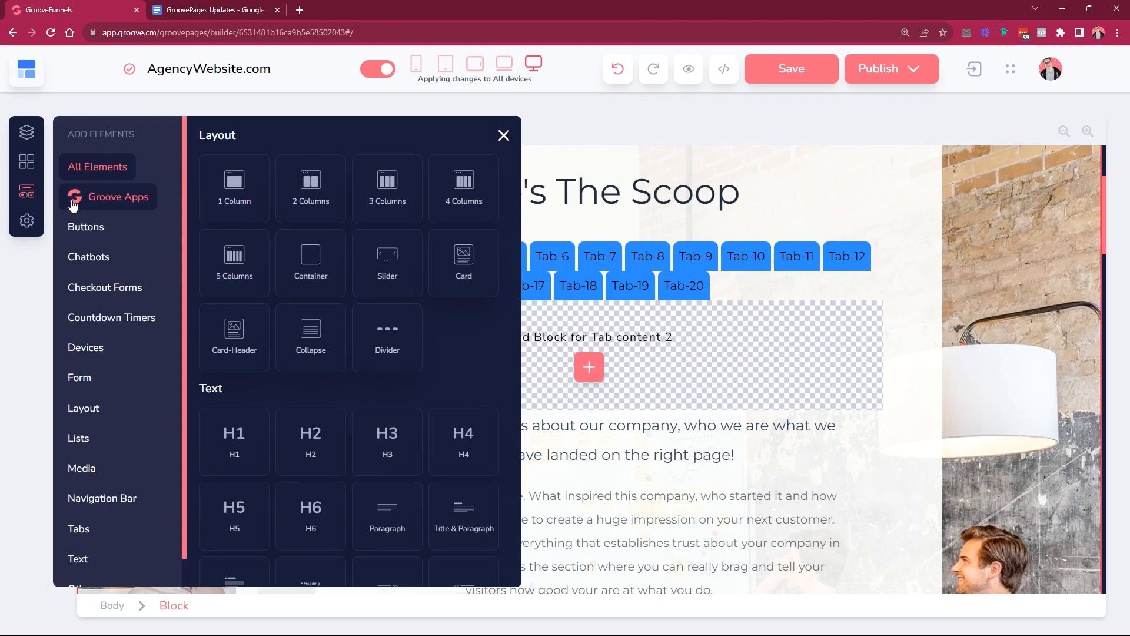
mouse_move(94, 534)
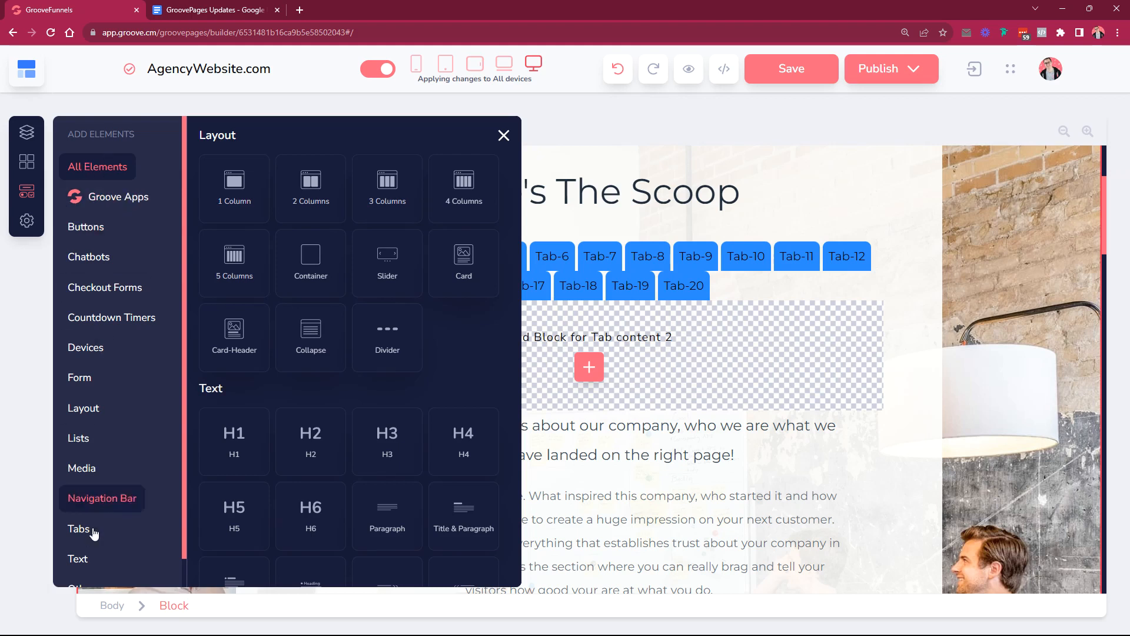
mouse_move(96, 145)
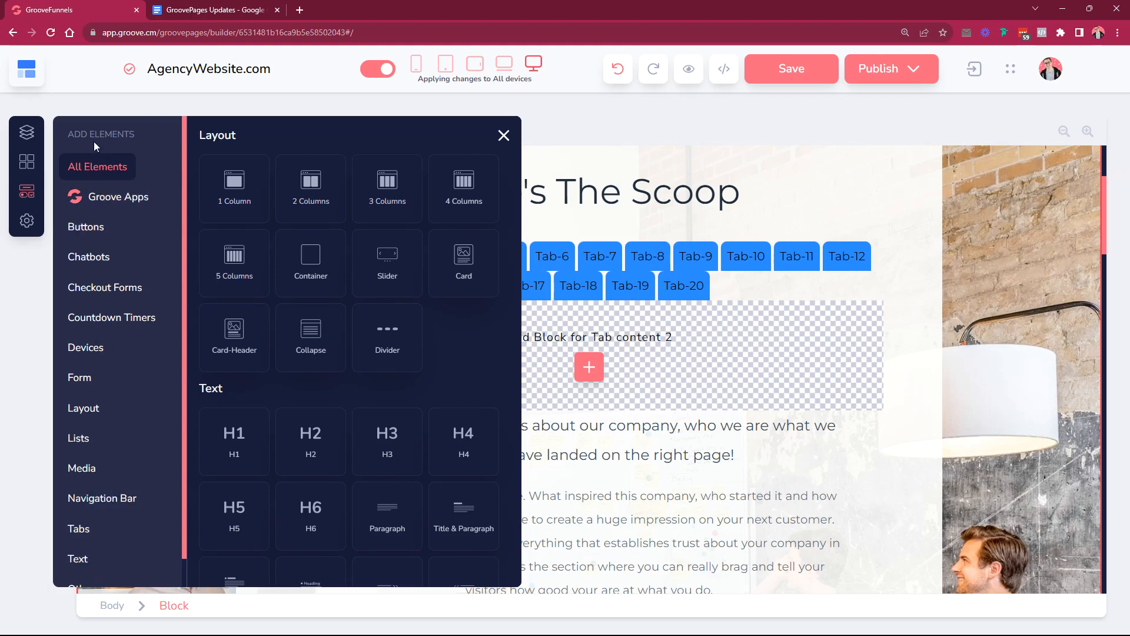
mouse_move(111, 131)
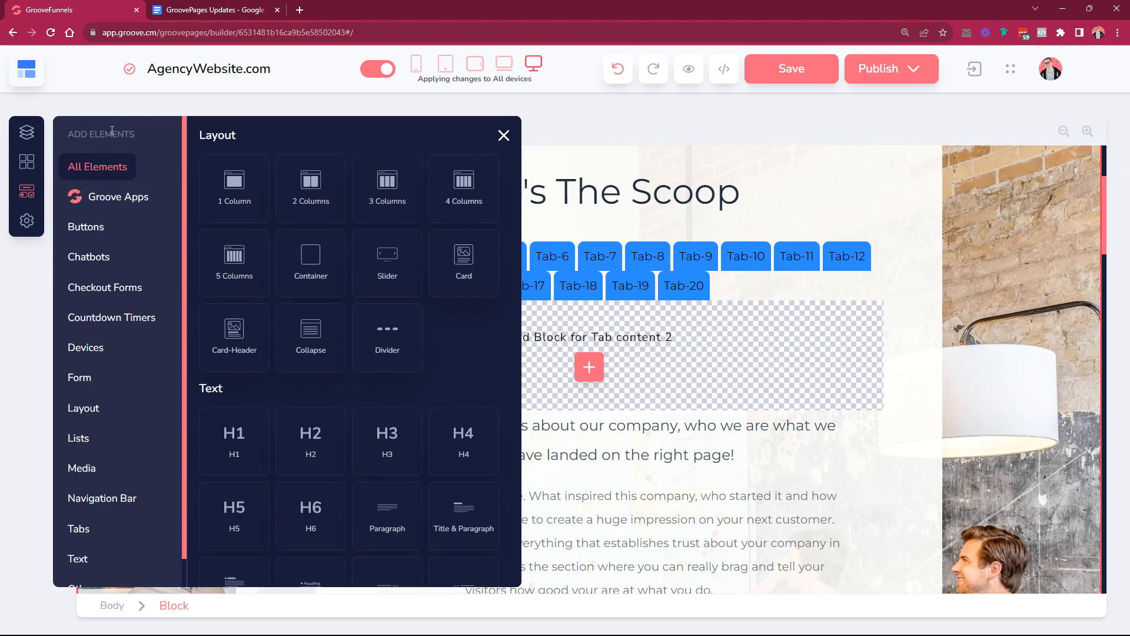
mouse_move(115, 185)
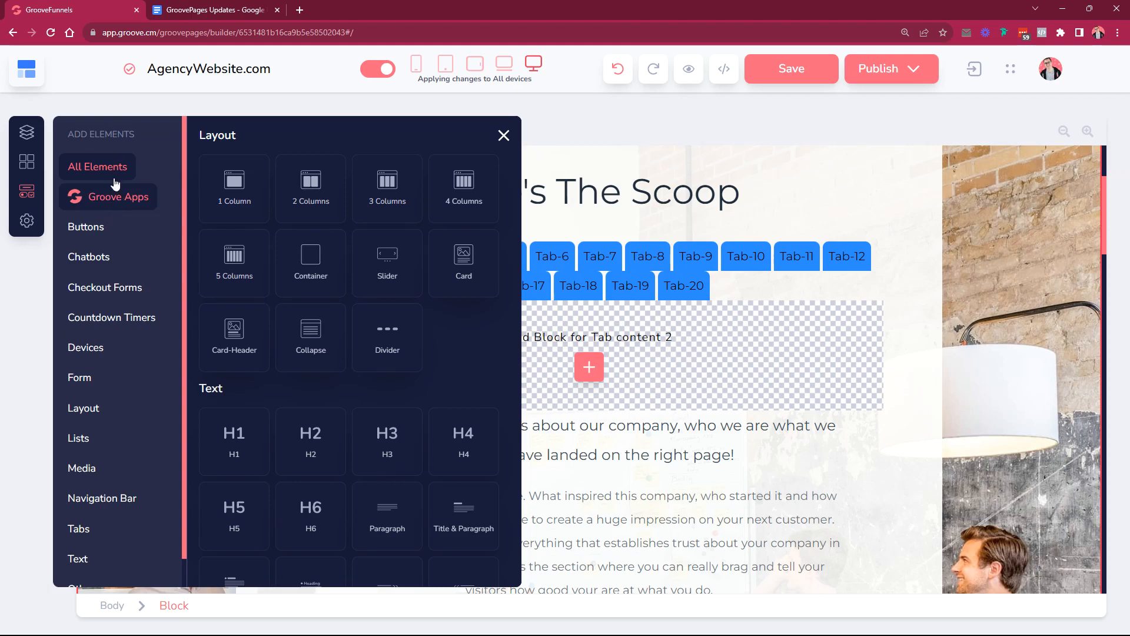
click(118, 196)
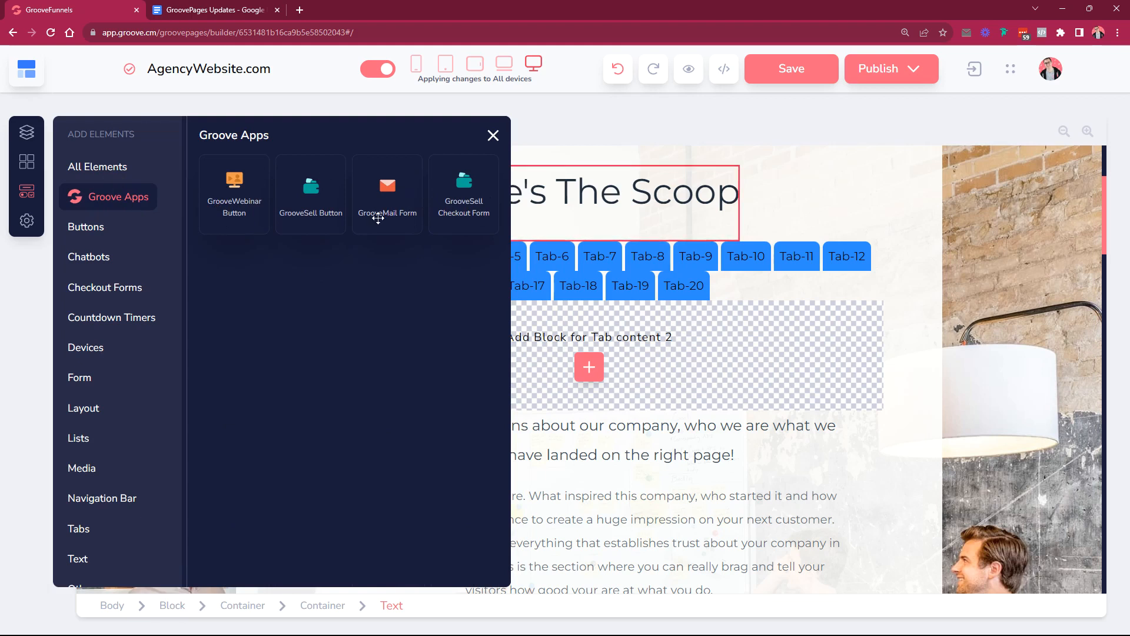
mouse_move(264, 221)
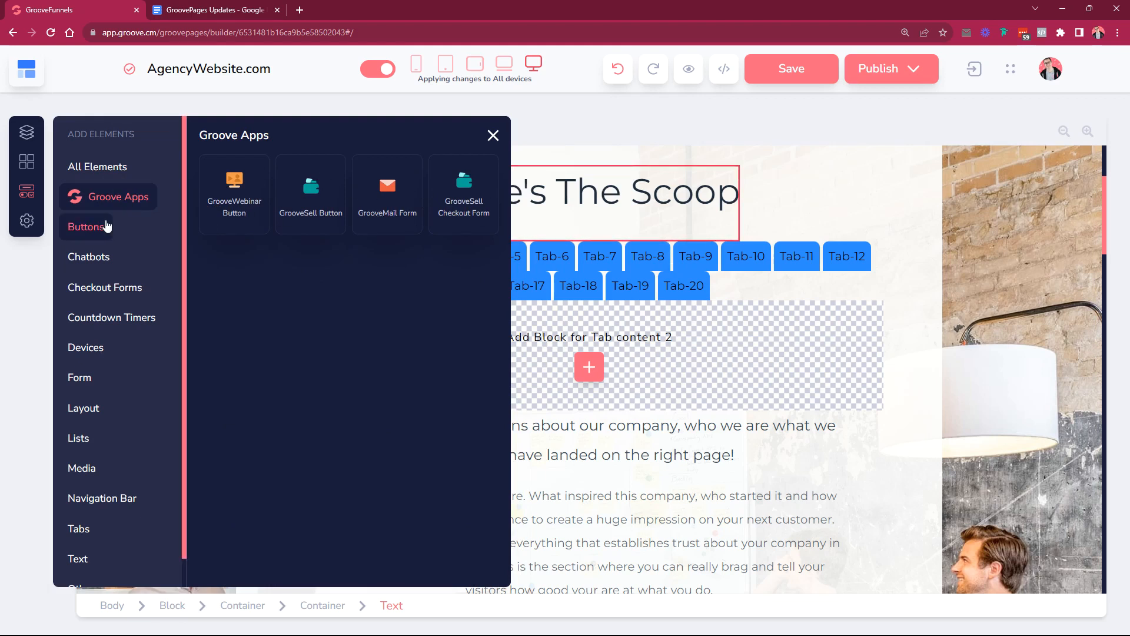
click(86, 227)
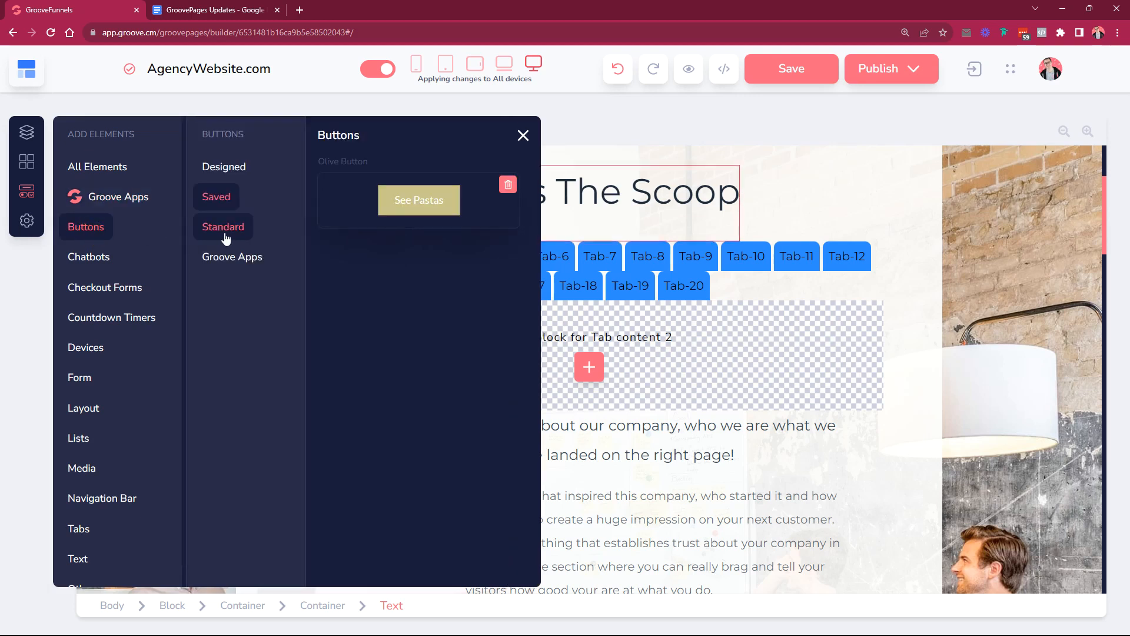
click(232, 256)
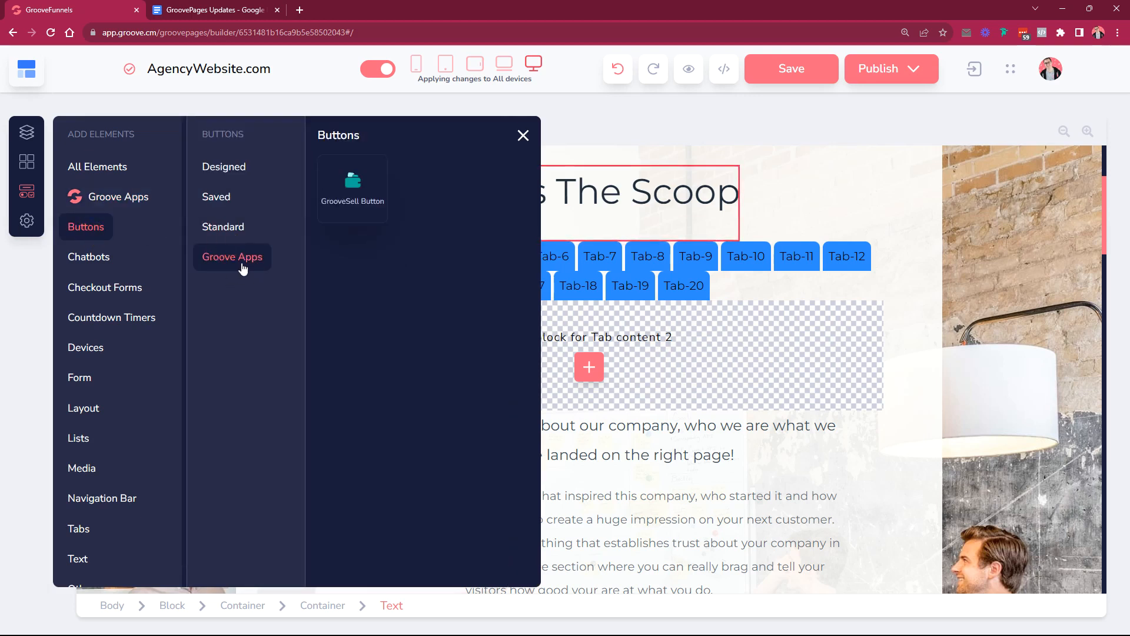
mouse_move(104, 257)
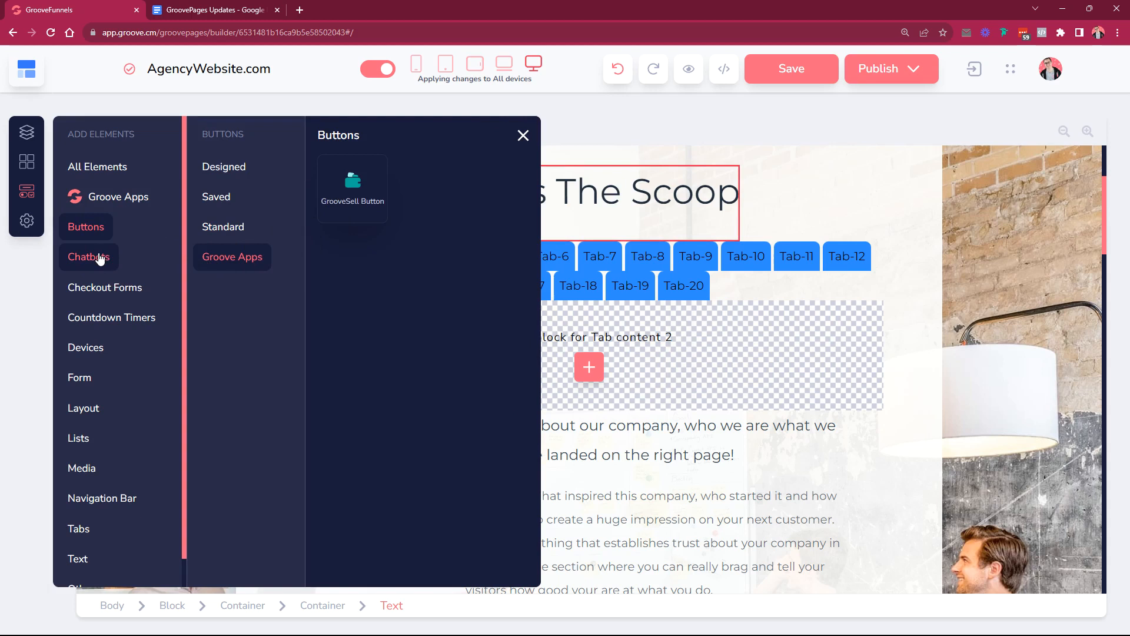
mouse_move(86, 436)
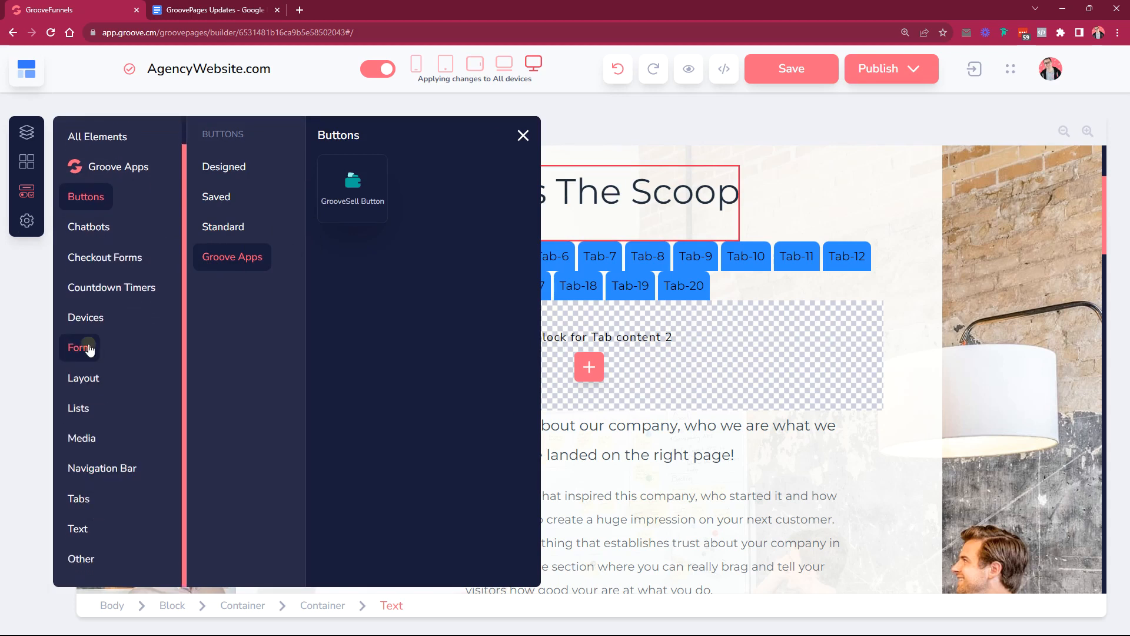
click(80, 347)
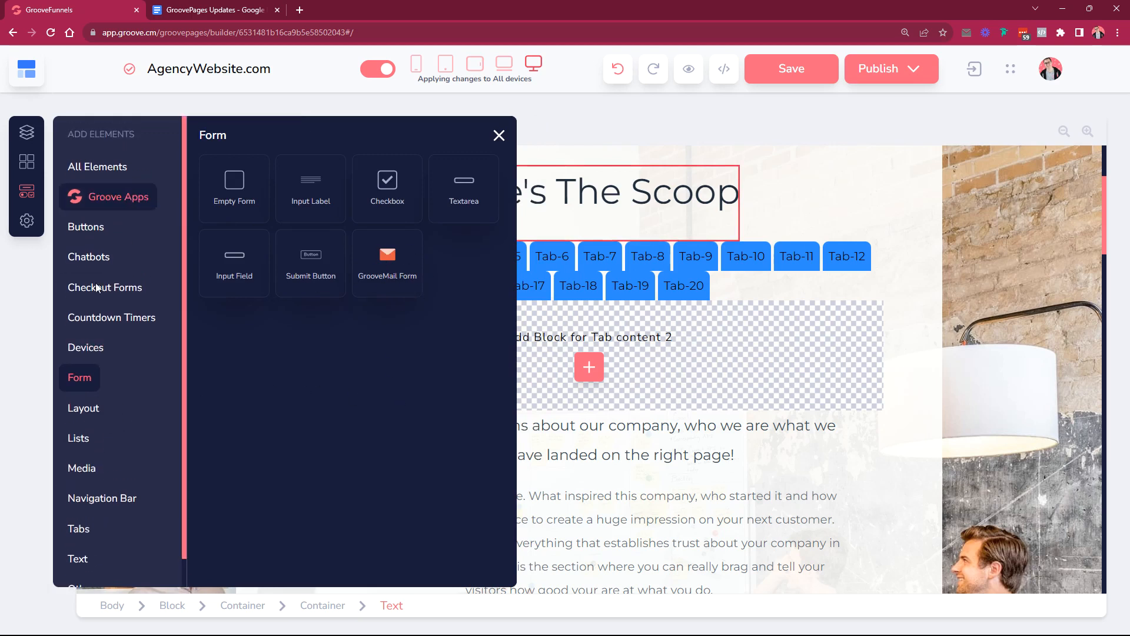
click(212, 10)
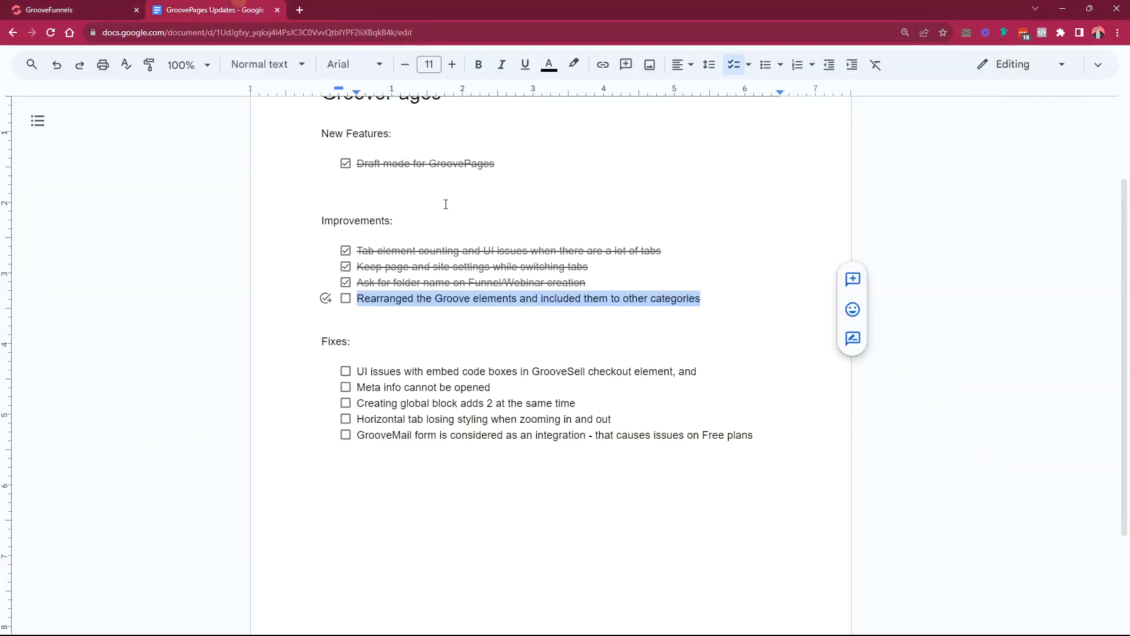
- Tick the 'Rearranged the Groove elements' item and return to the GroovePages builder
click(345, 299)
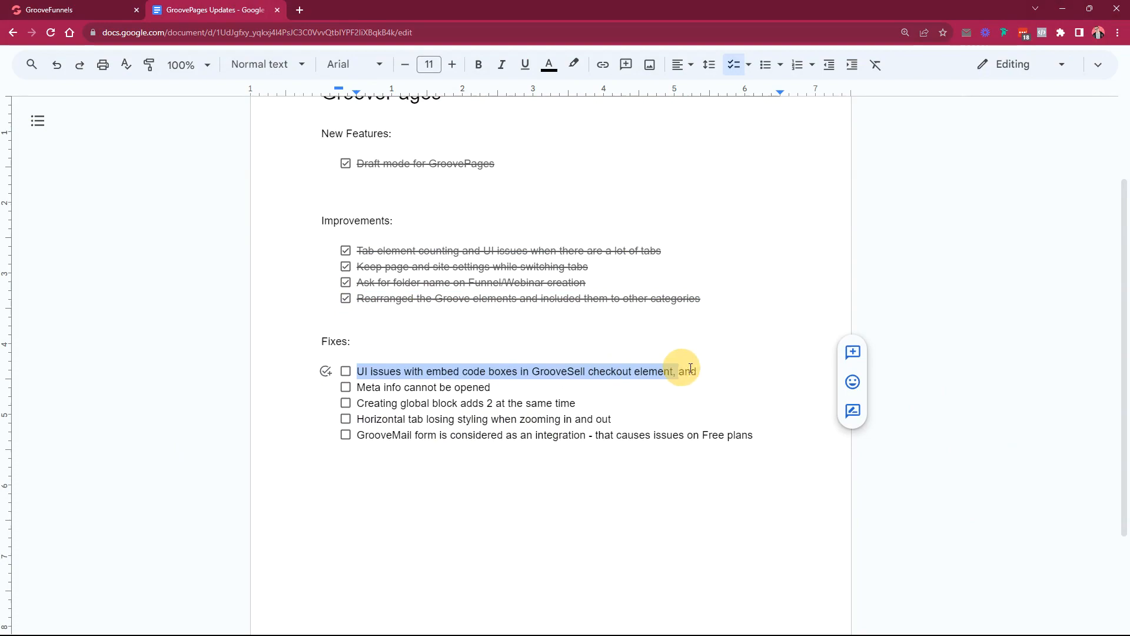
click(45, 10)
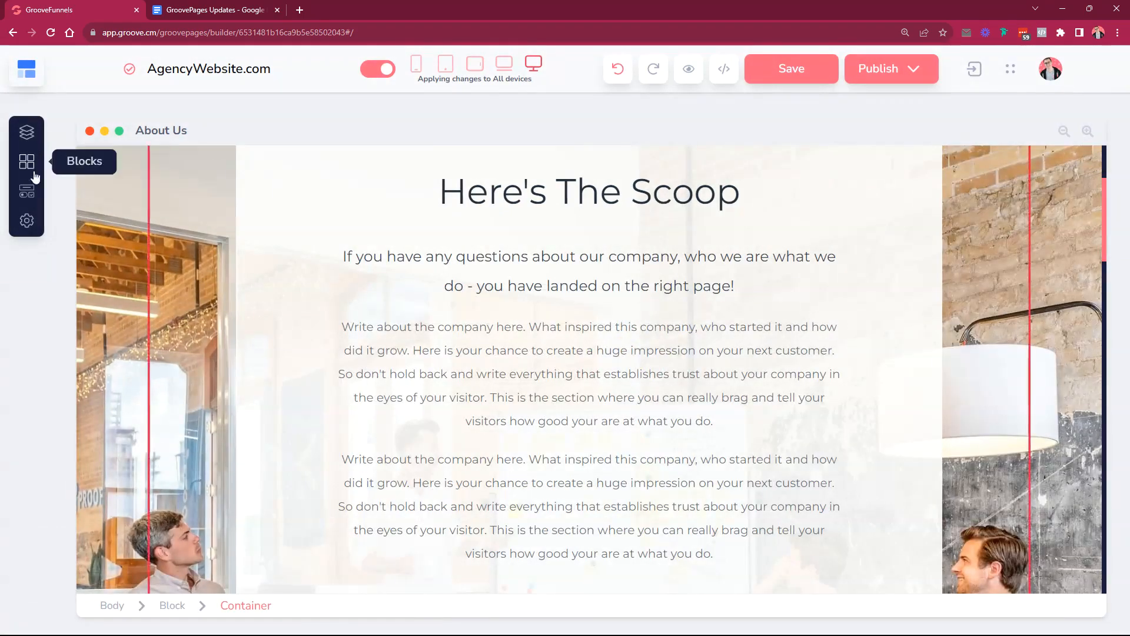
- Add a GrooveSell Checkout Form to the About Us page and set it to use external checkout code
click(25, 161)
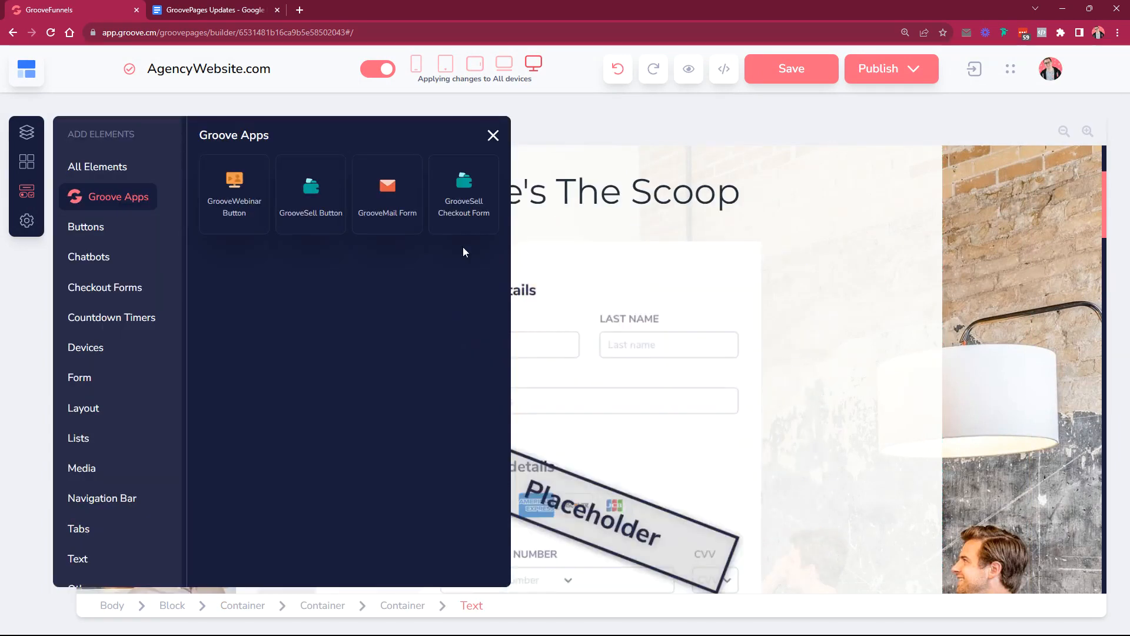
click(492, 135)
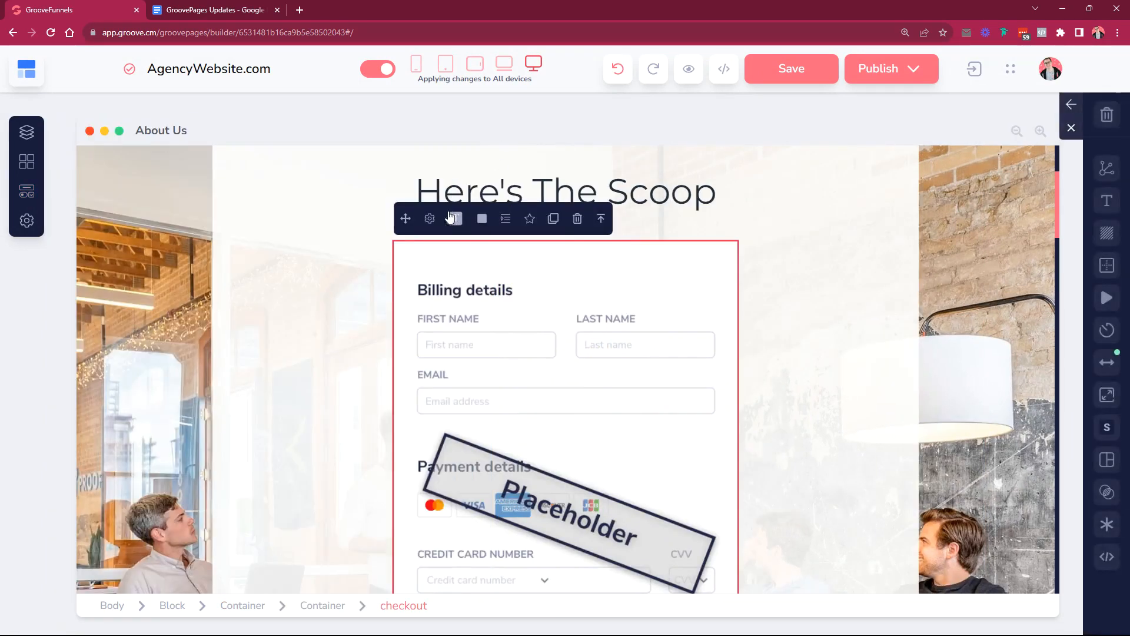
click(428, 219)
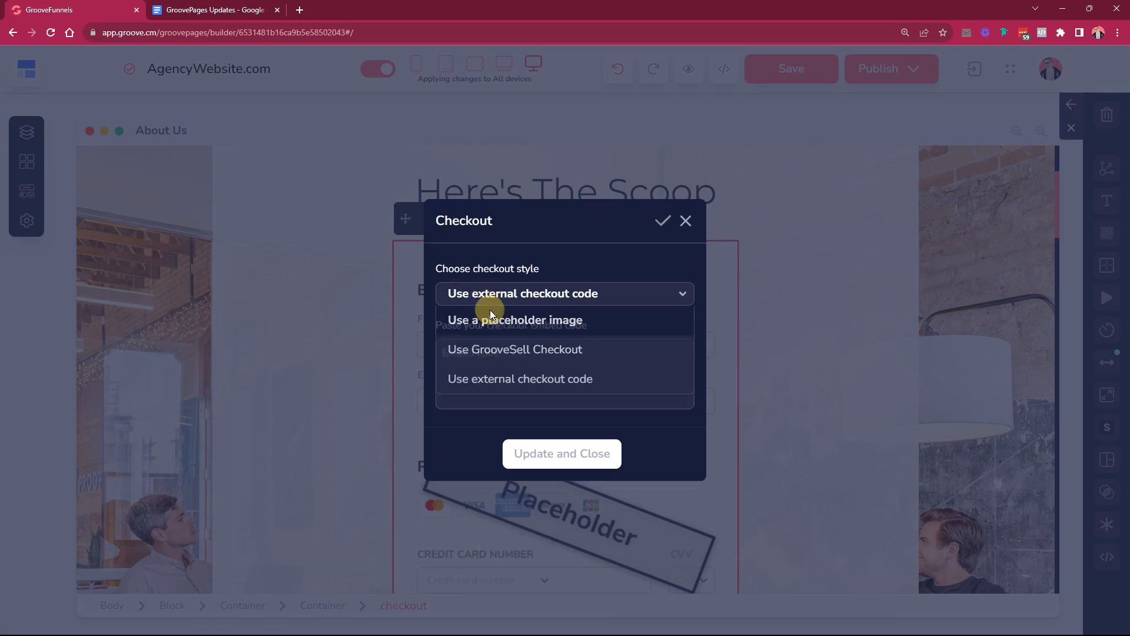
click(520, 379)
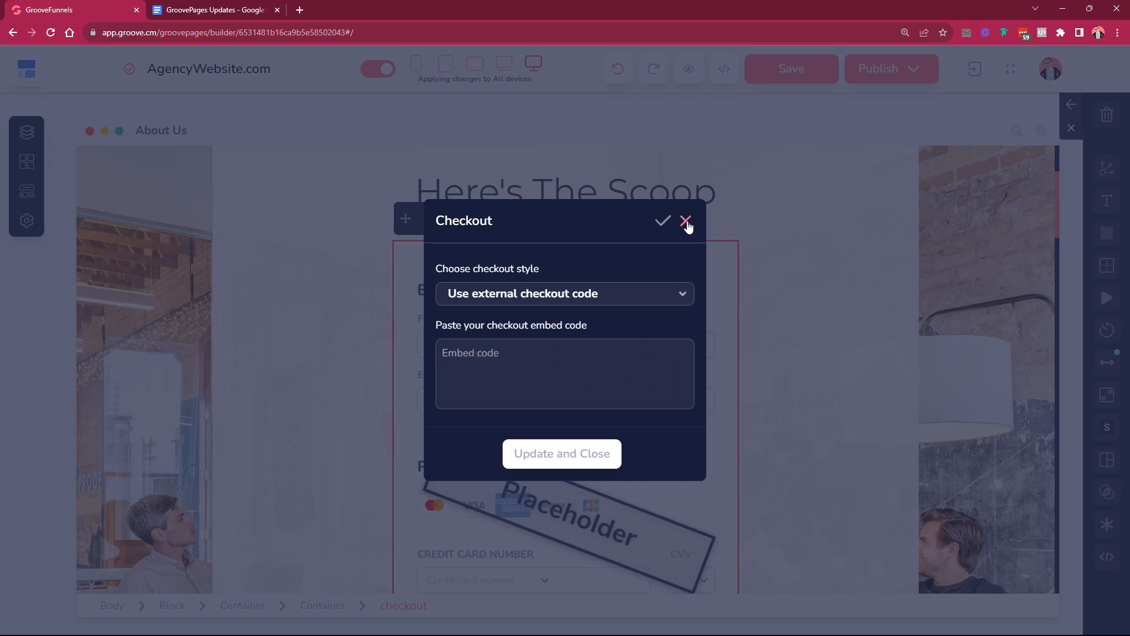
- Tick the embed code boxes fix in the Google Docs checklist and return to the GroovePages builder
click(212, 9)
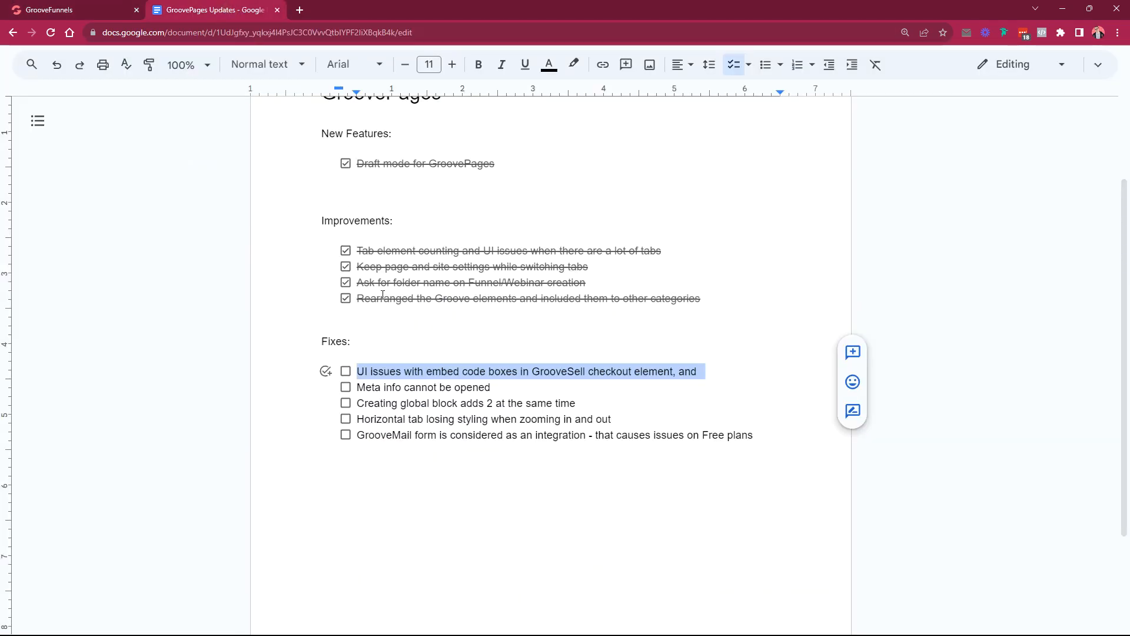
click(346, 371)
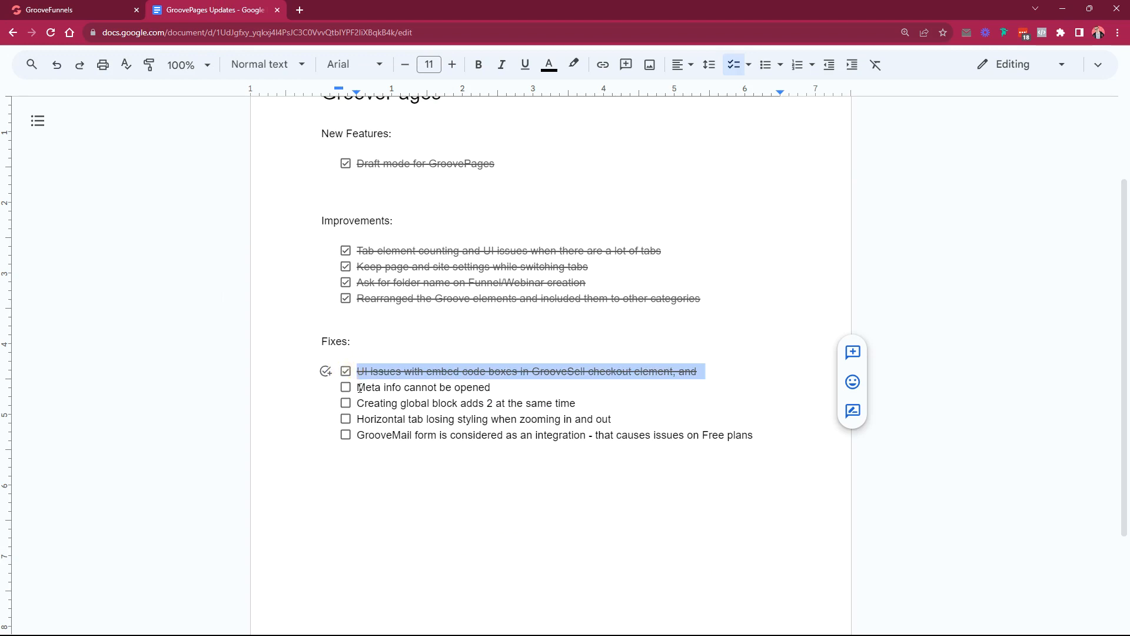
click(59, 9)
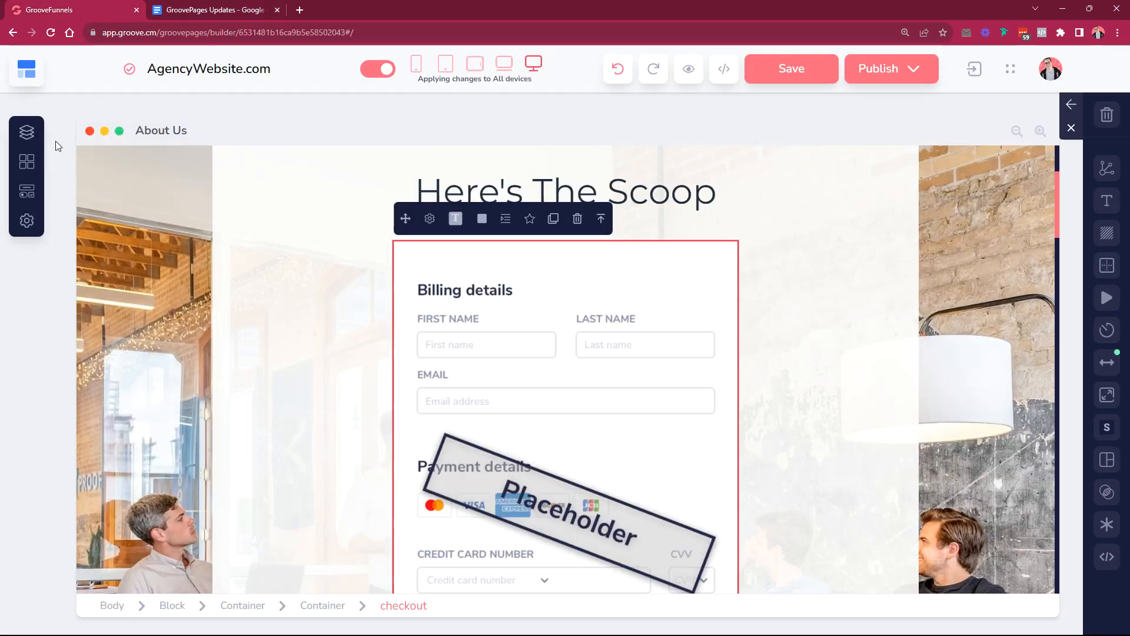
- Show the About Us page's SEO Meta Data settings opening correctly, then return to the Google Docs checklist
click(26, 161)
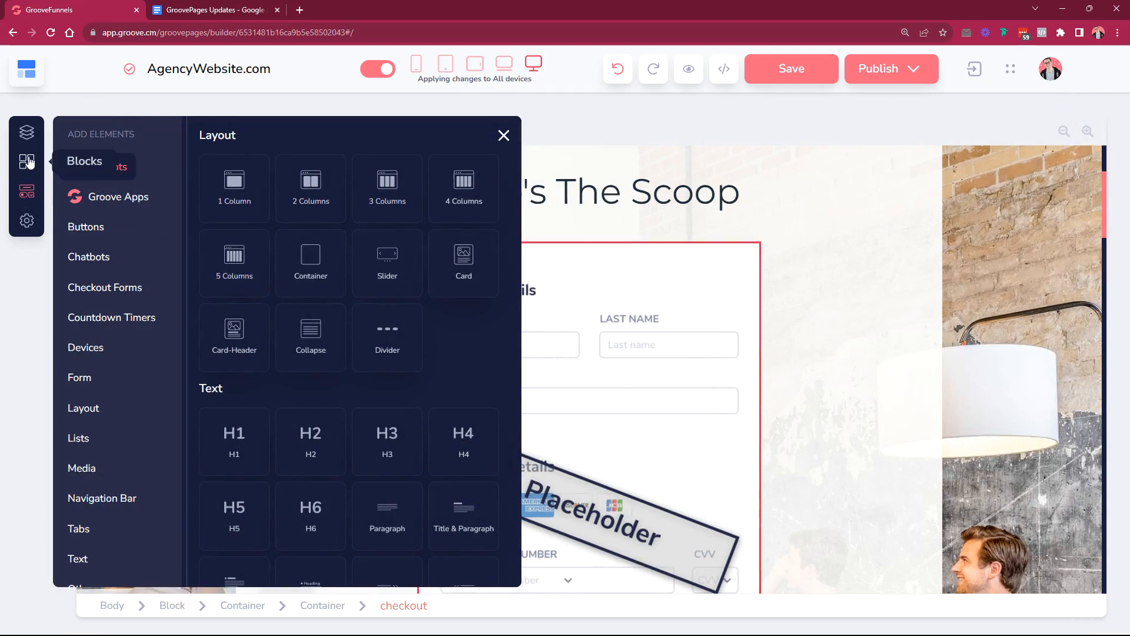
click(25, 132)
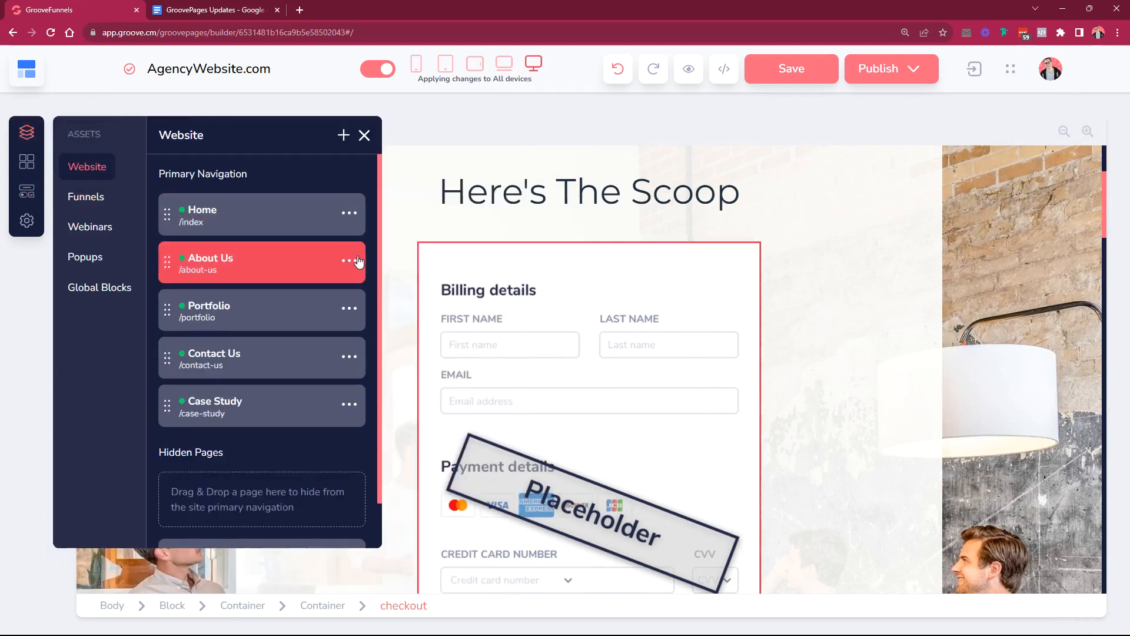
click(348, 261)
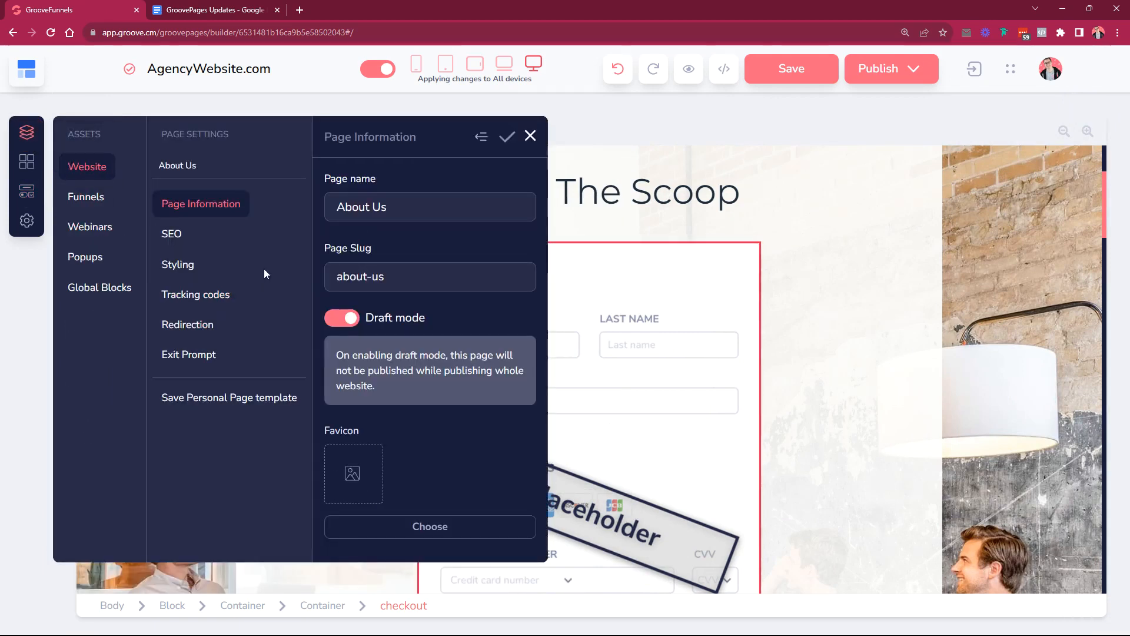
click(172, 233)
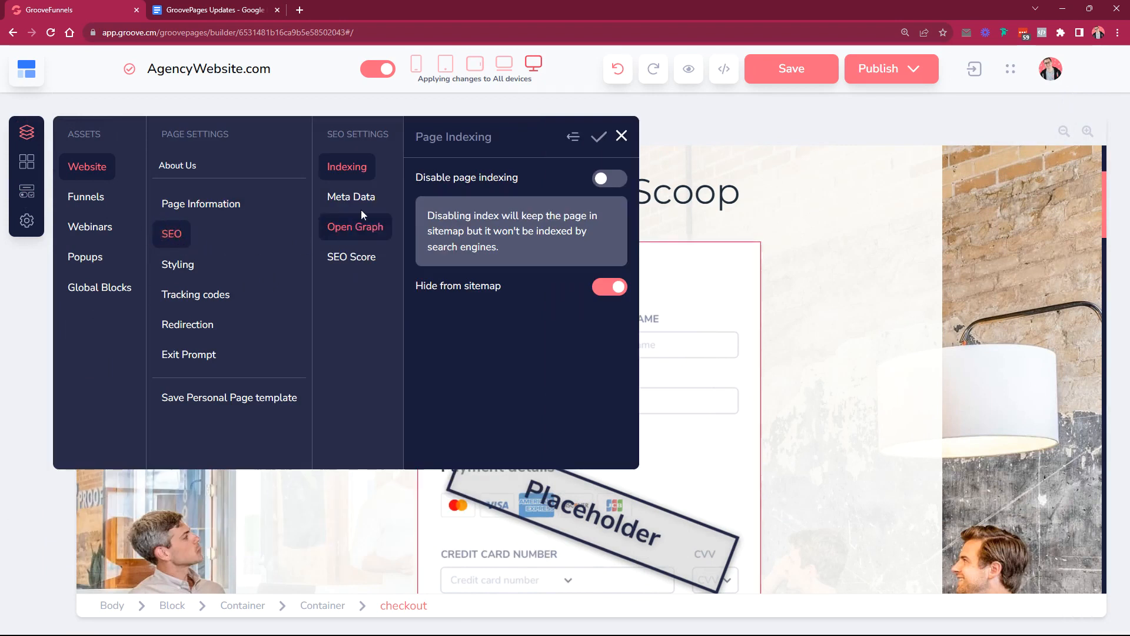
click(350, 197)
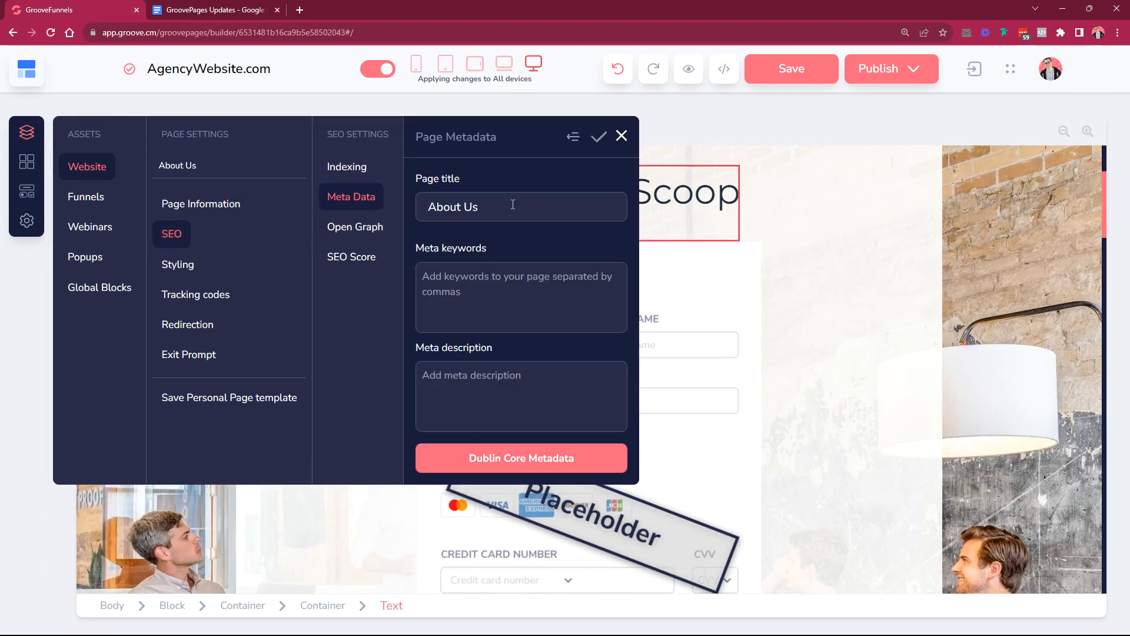
click(212, 10)
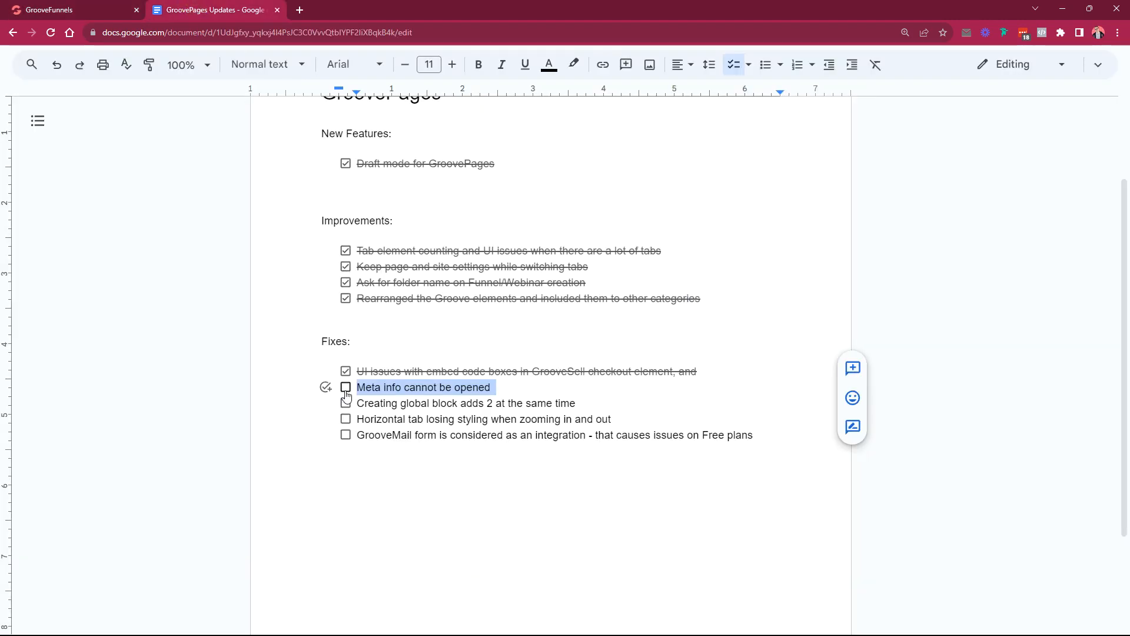
- Tick the 'Meta info cannot be opened' item and return to GroovePages to show the Global Blocks list
click(346, 387)
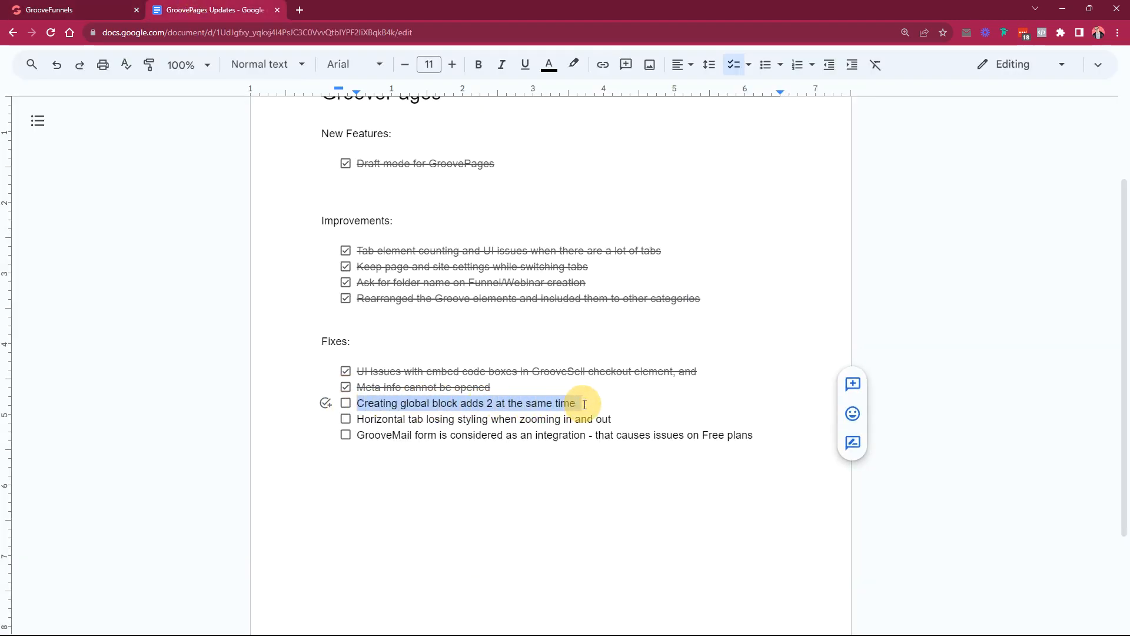
click(59, 11)
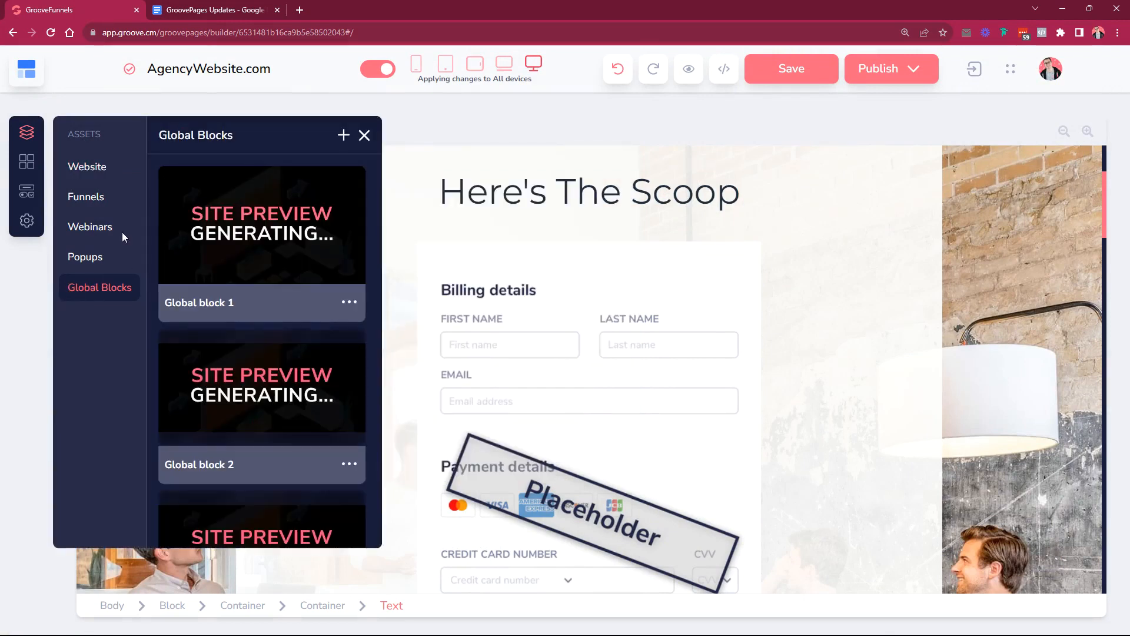
- Delete the extra global blocks so only Global block 4 and Global block 2 remain
click(344, 134)
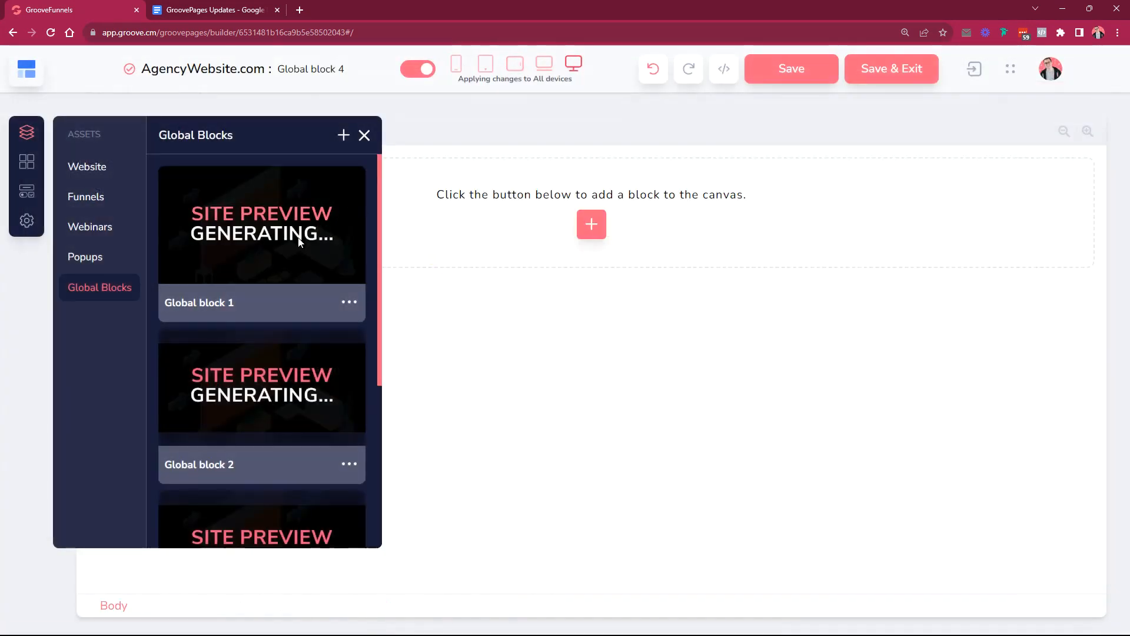
scroll(down, 3)
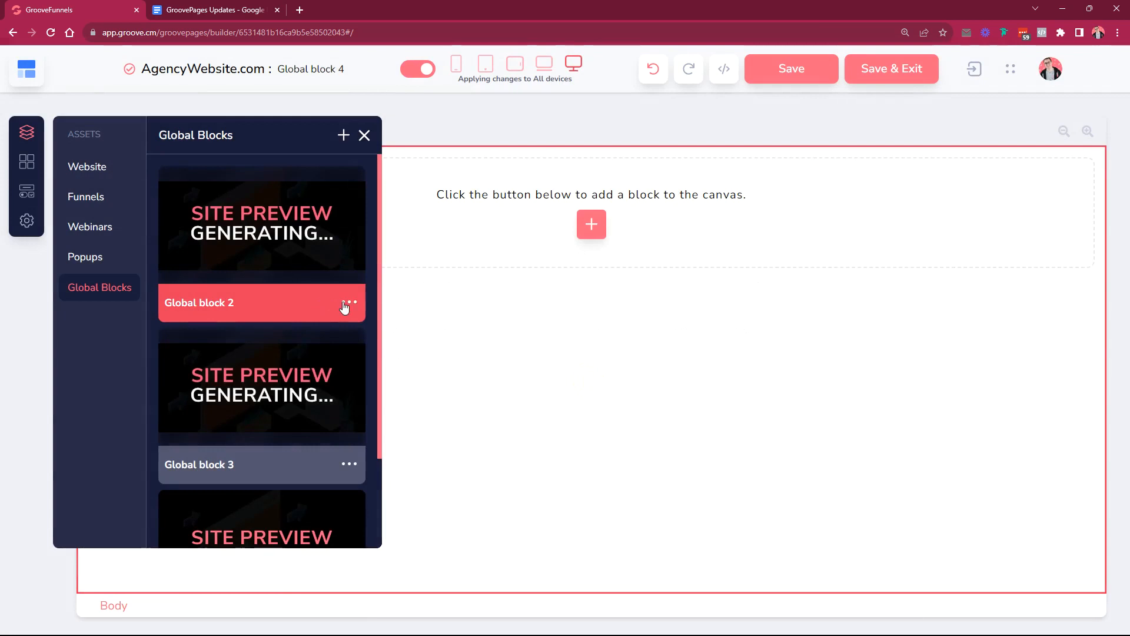
click(348, 303)
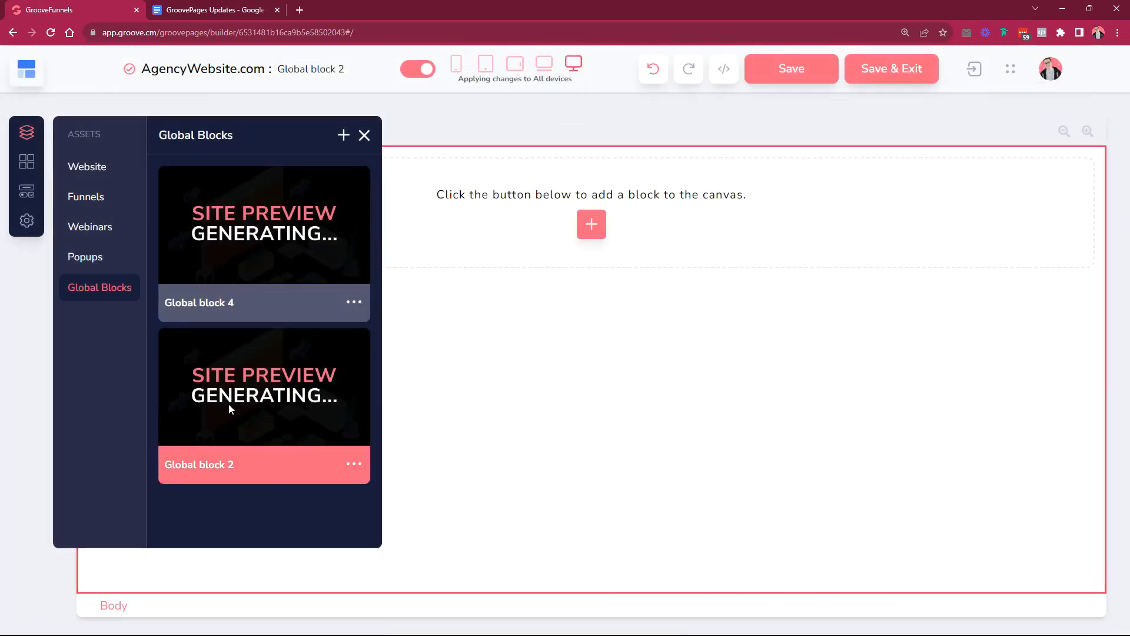
mouse_move(202, 5)
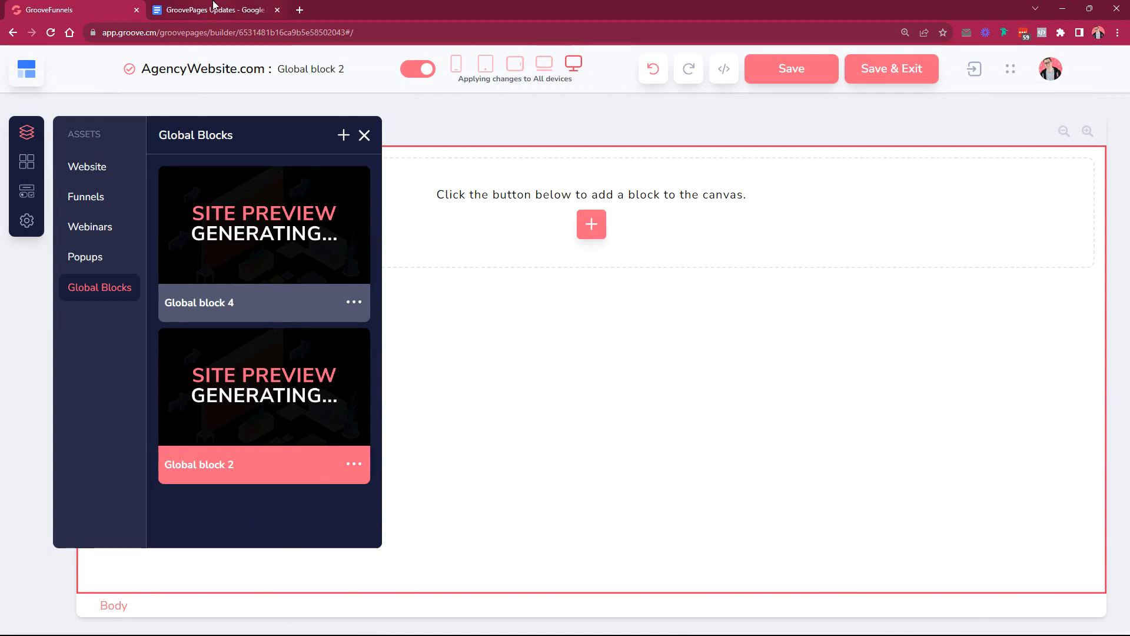
- Tick the creating-global-block-adds-two fix in the Docs checklist and return to GroovePages
click(212, 9)
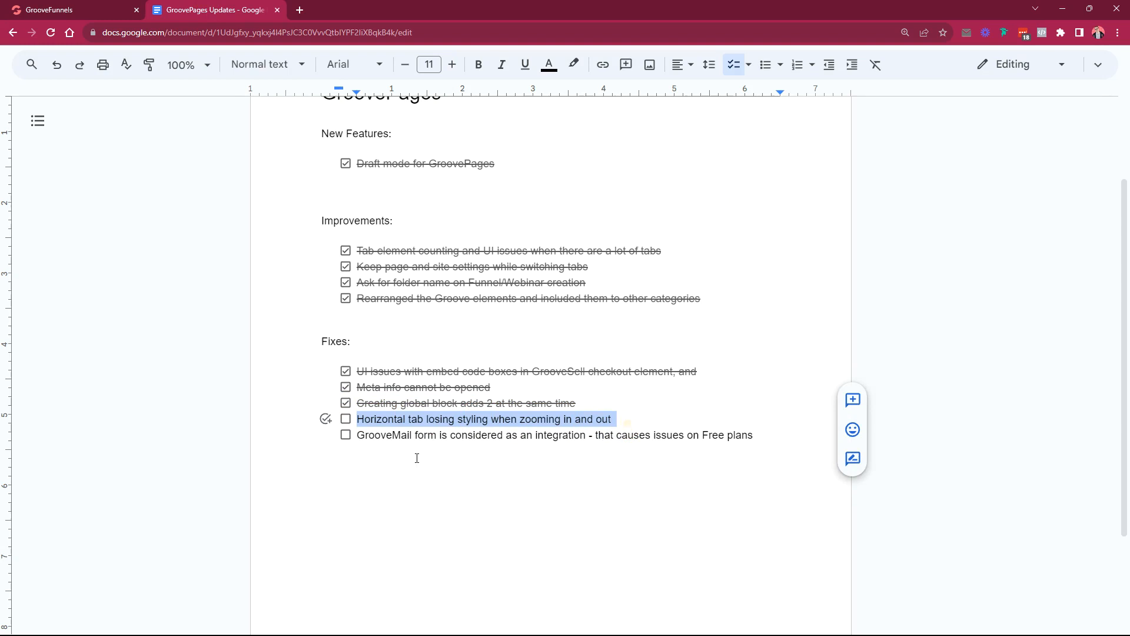
click(50, 9)
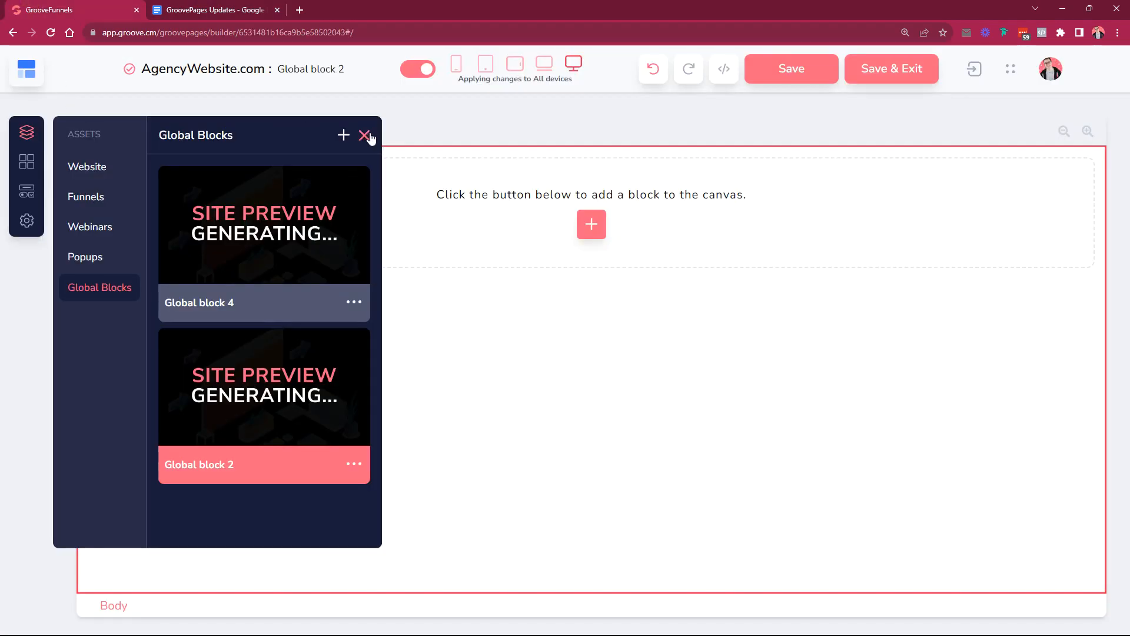
- Close the side lists and check the Home page navbar and hero at tablet width and zoom levels
click(86, 167)
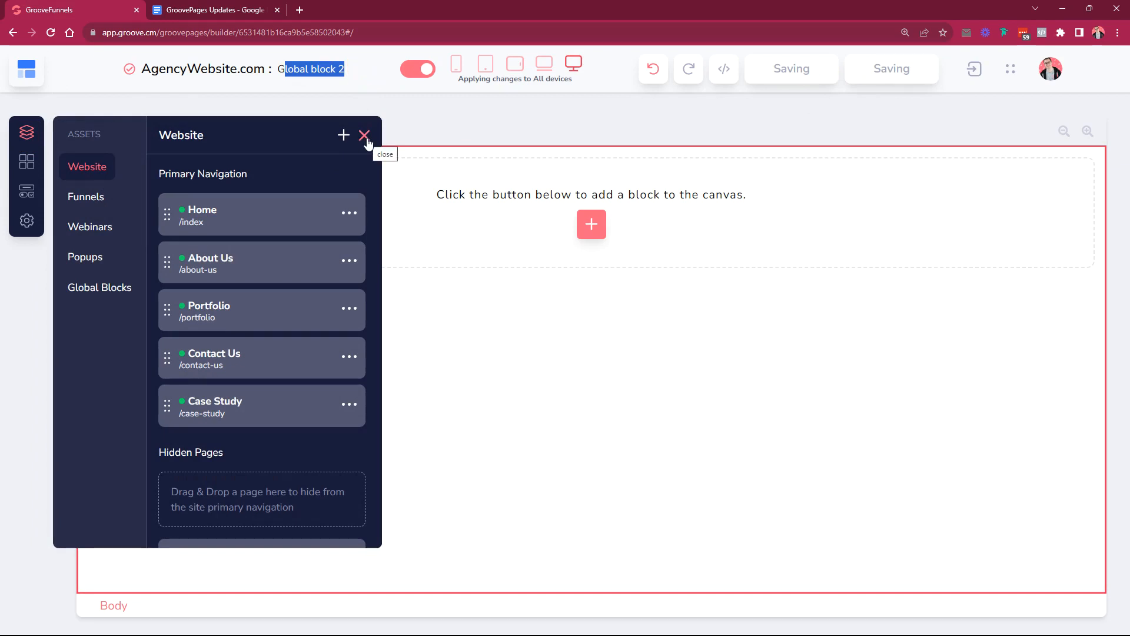
click(364, 136)
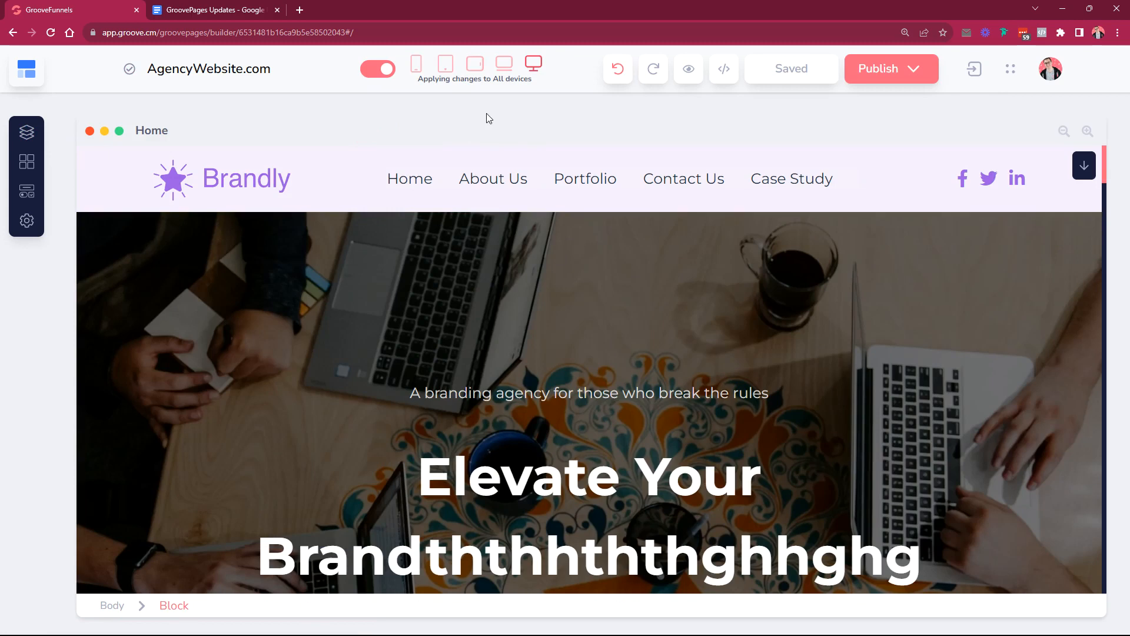
click(475, 63)
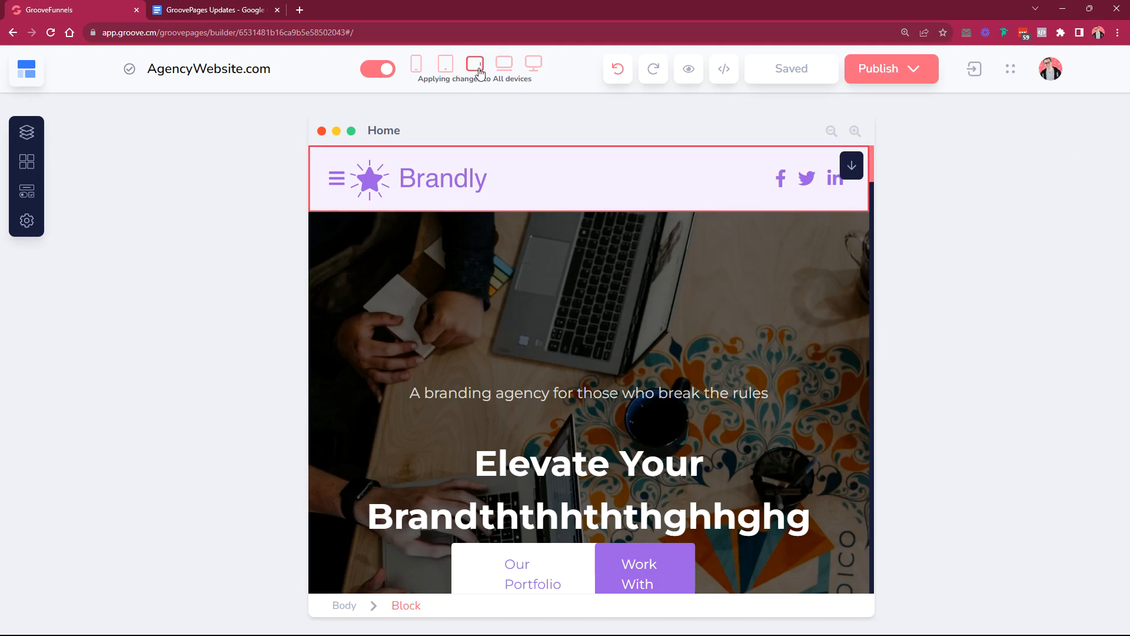
click(445, 65)
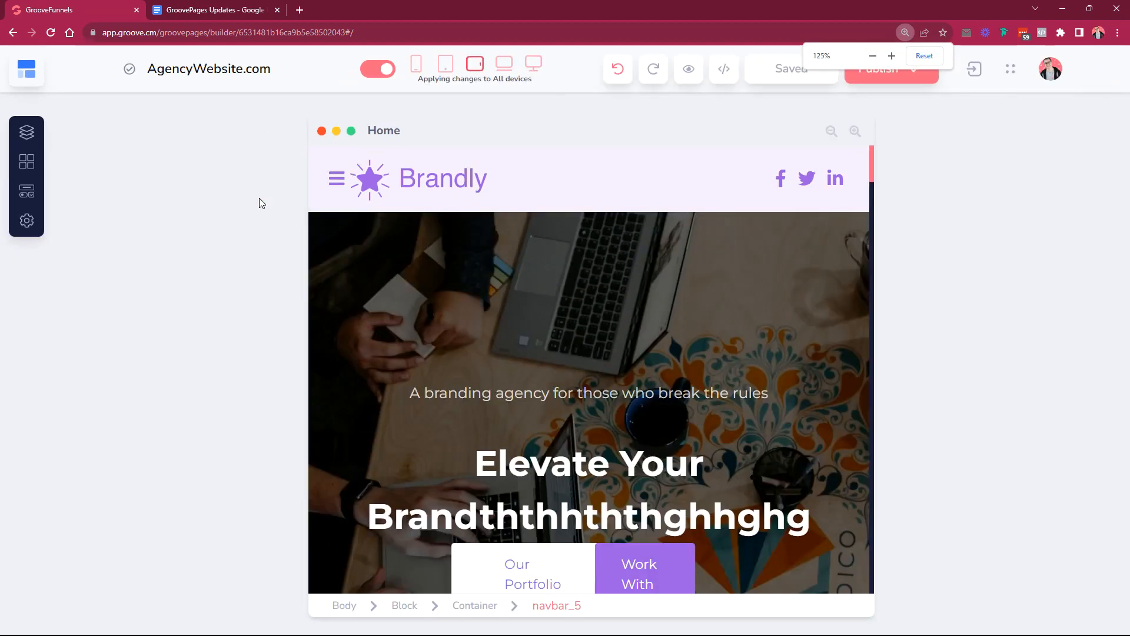
click(873, 55)
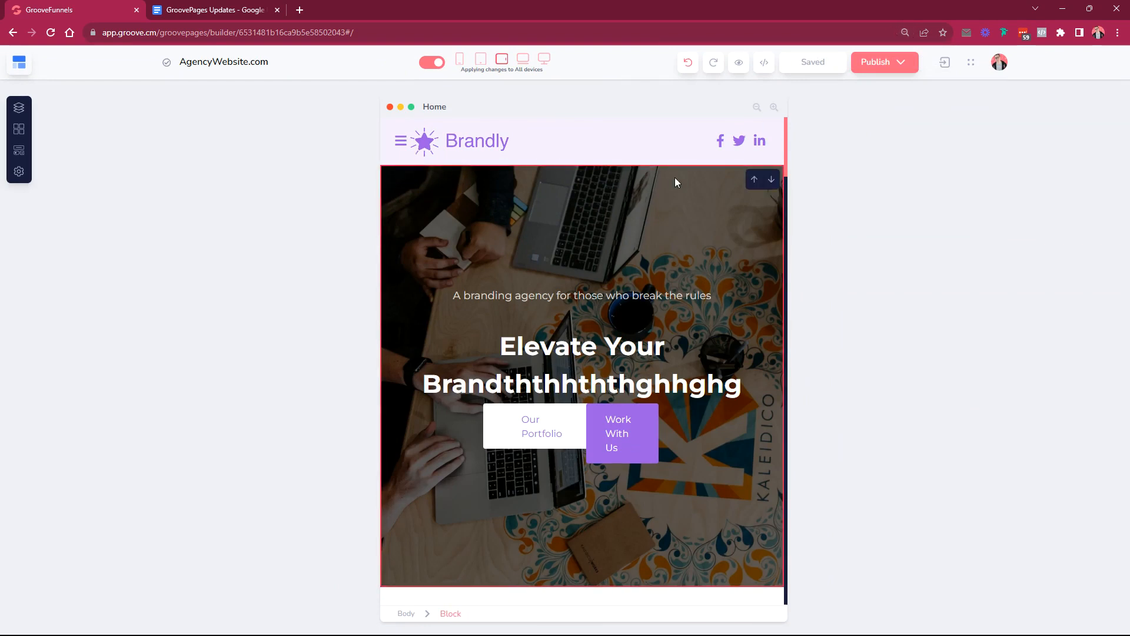
- Check the Brandly layout holds across narrower, wider and portrait tablet previews
click(480, 58)
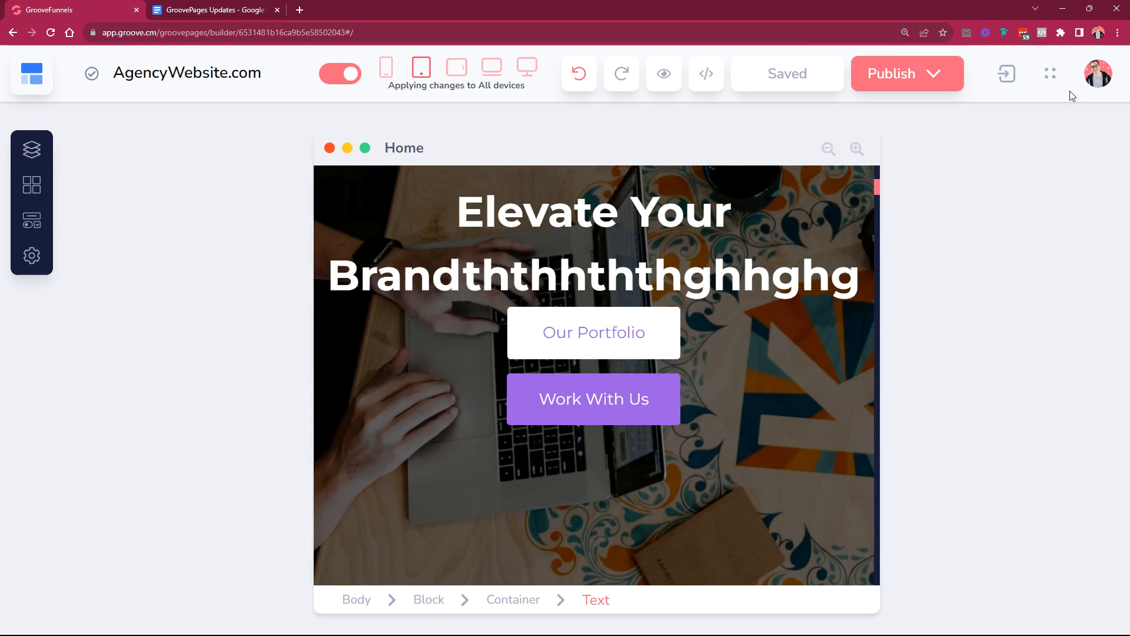
click(904, 33)
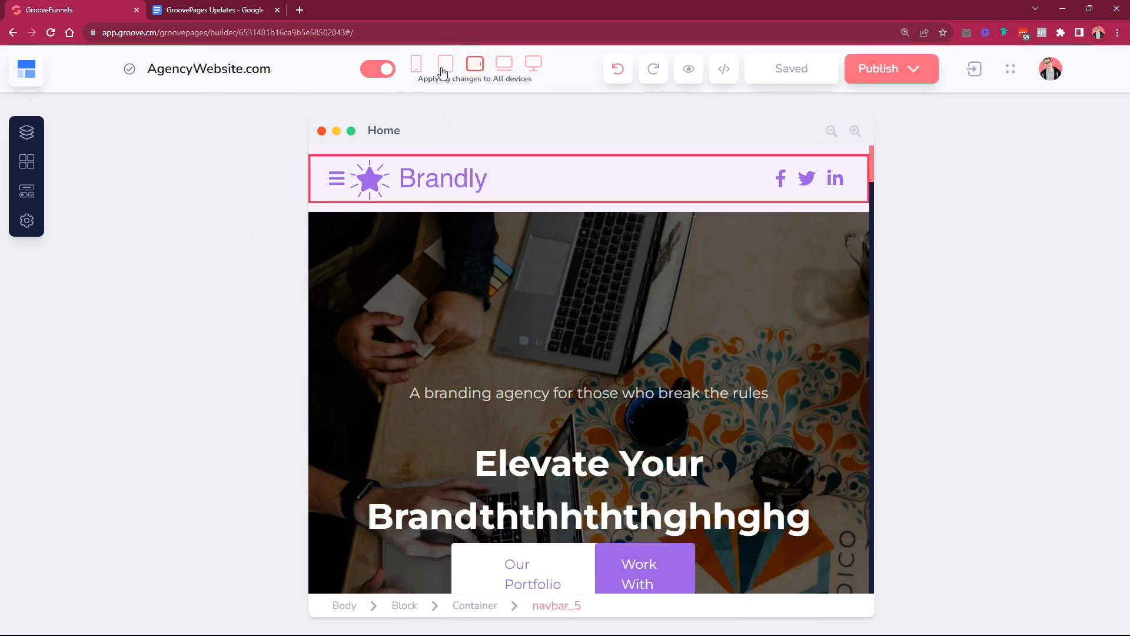
click(212, 11)
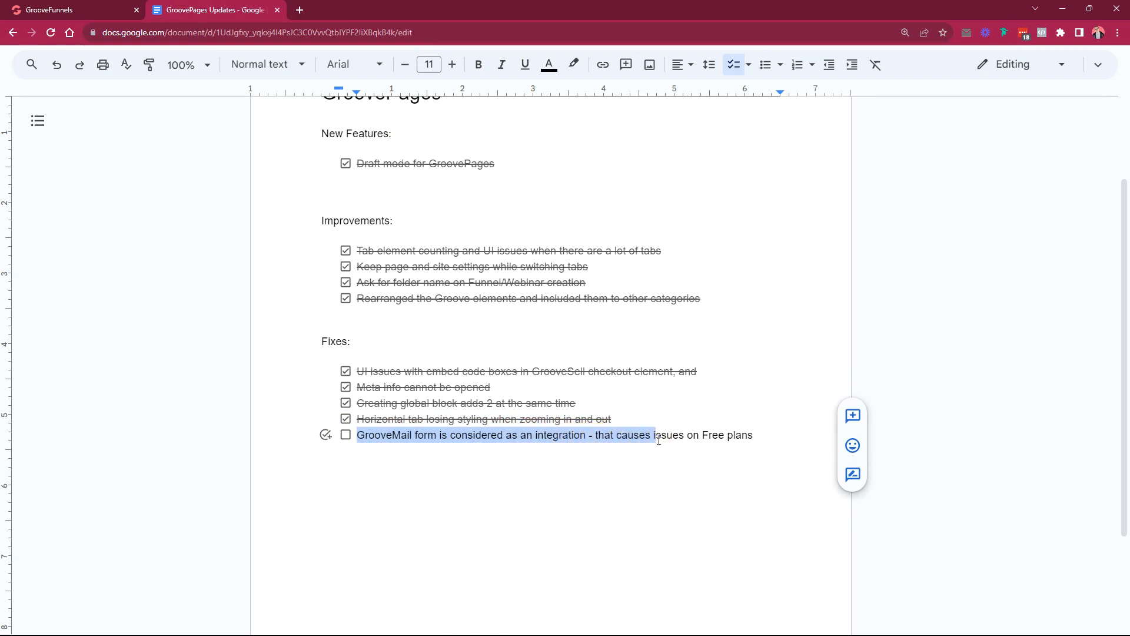
click(59, 9)
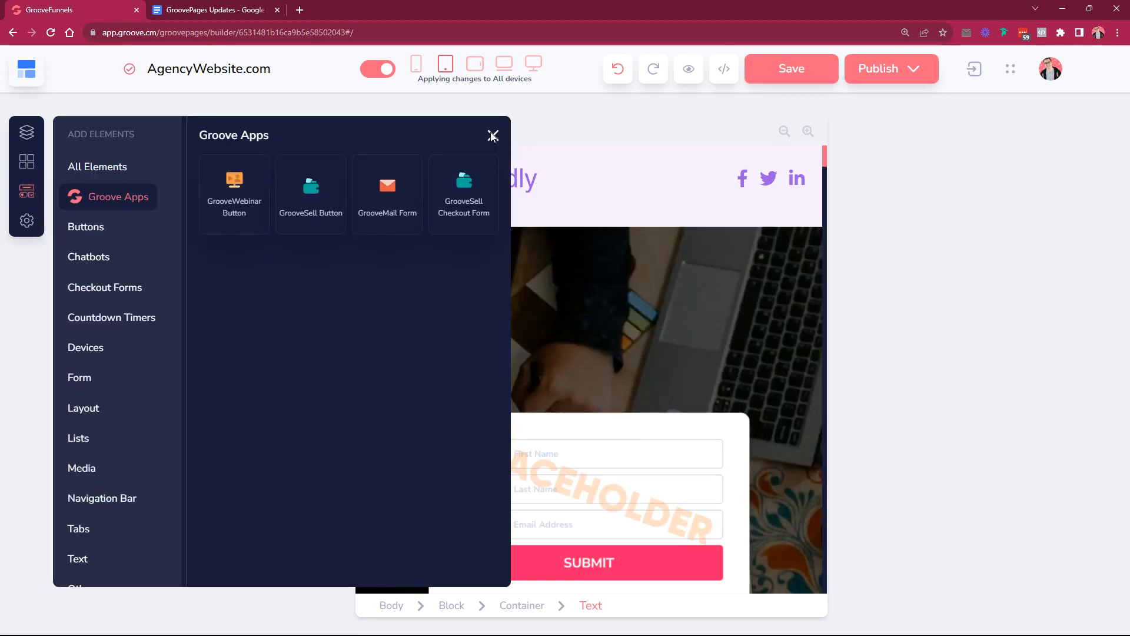
- Confirm the GrooveMail Form with name, email and SUBMIT sits over the hero, then return to the checklist
click(492, 134)
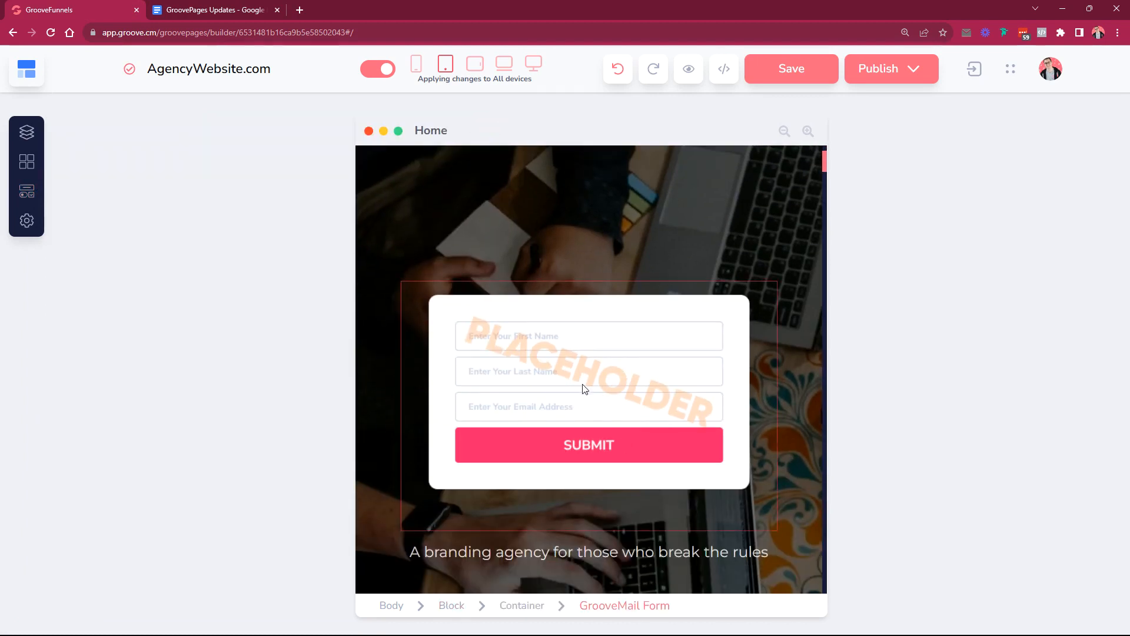
click(588, 406)
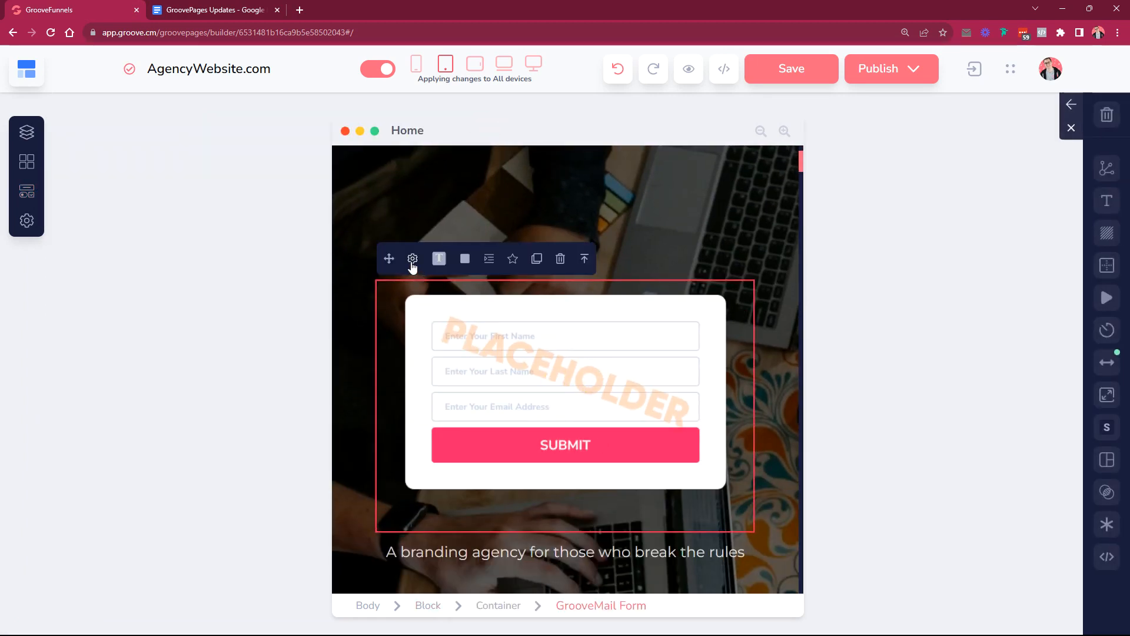
click(412, 258)
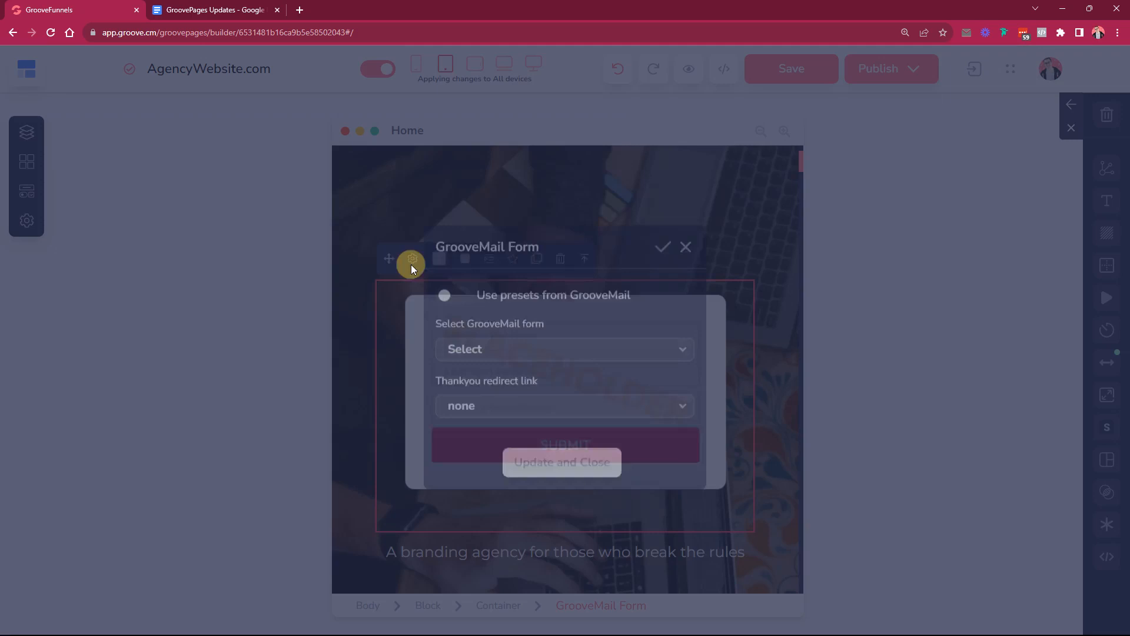
click(561, 463)
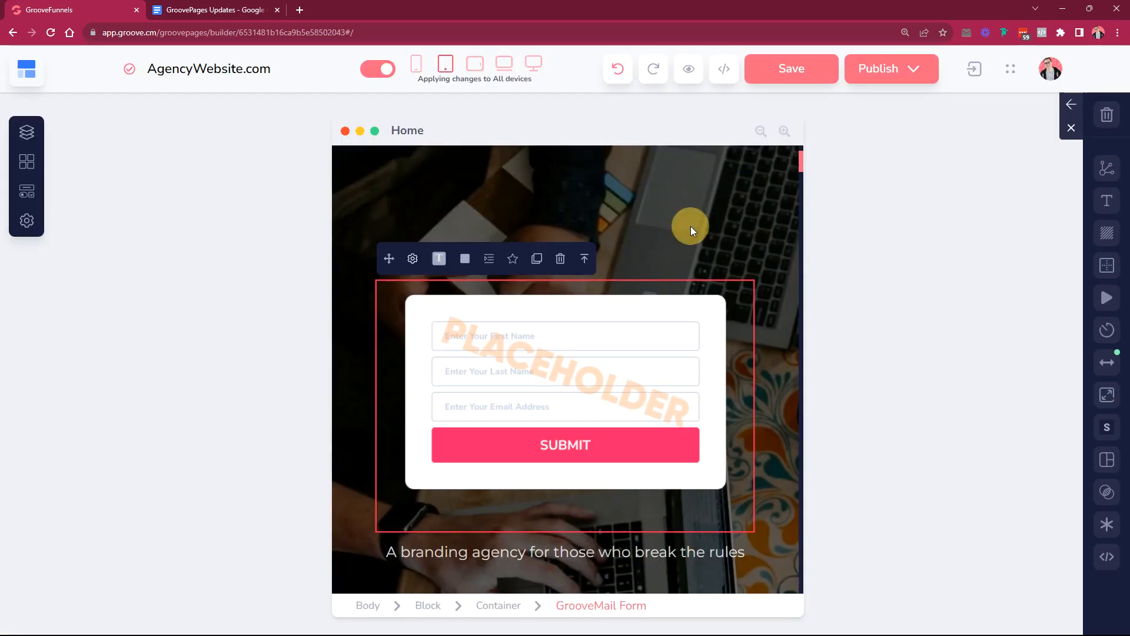
mouse_move(694, 383)
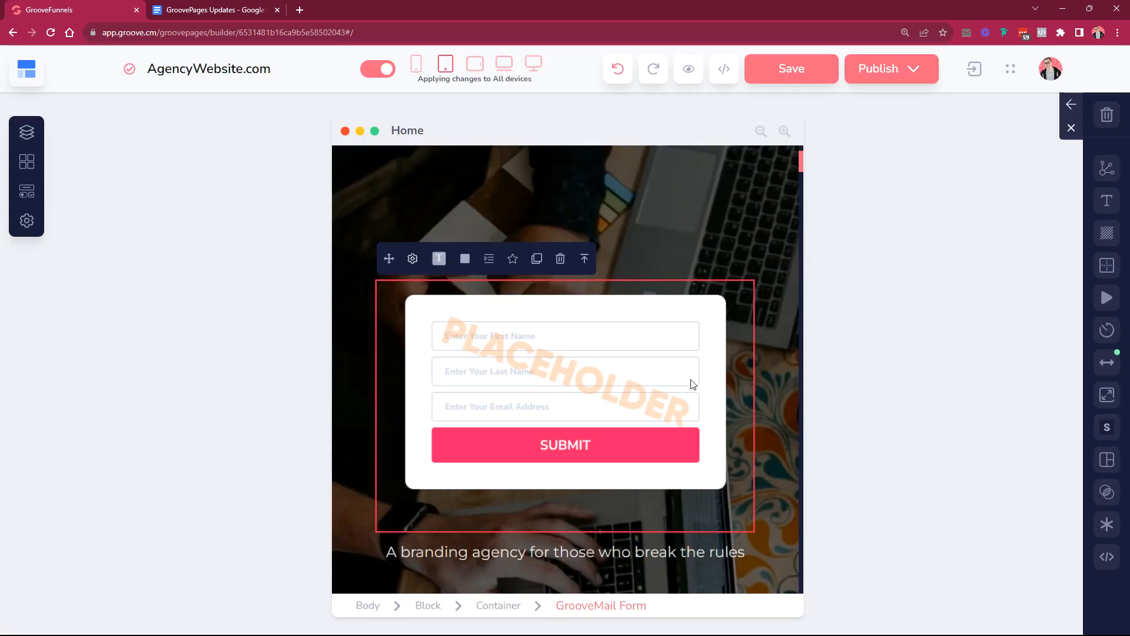
mouse_move(678, 362)
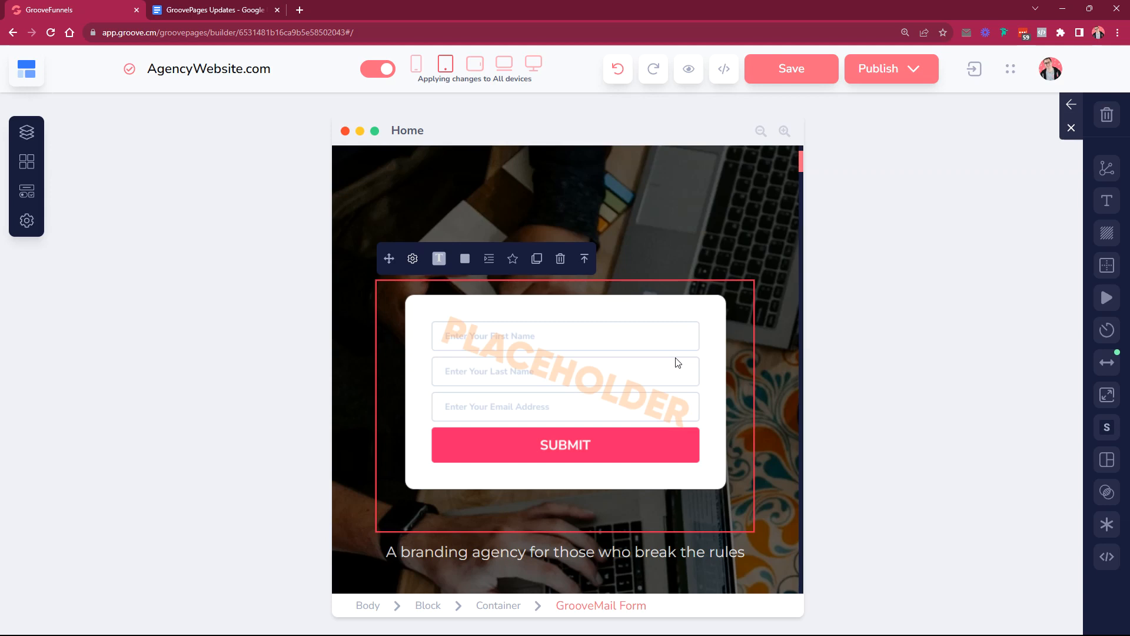
mouse_move(36, 143)
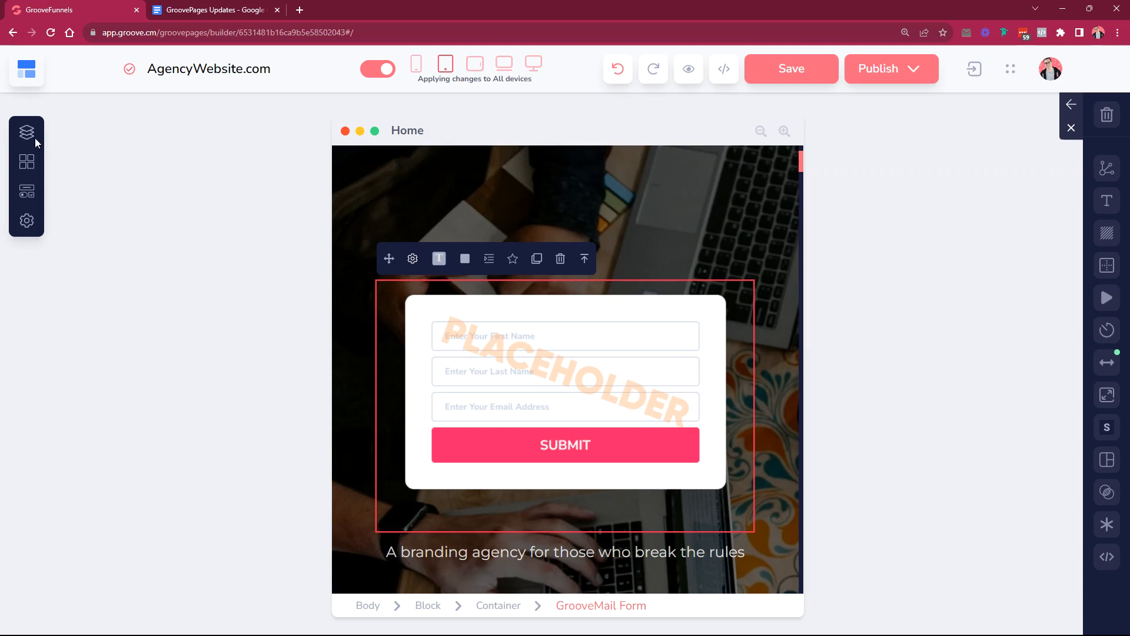
mouse_move(757, 292)
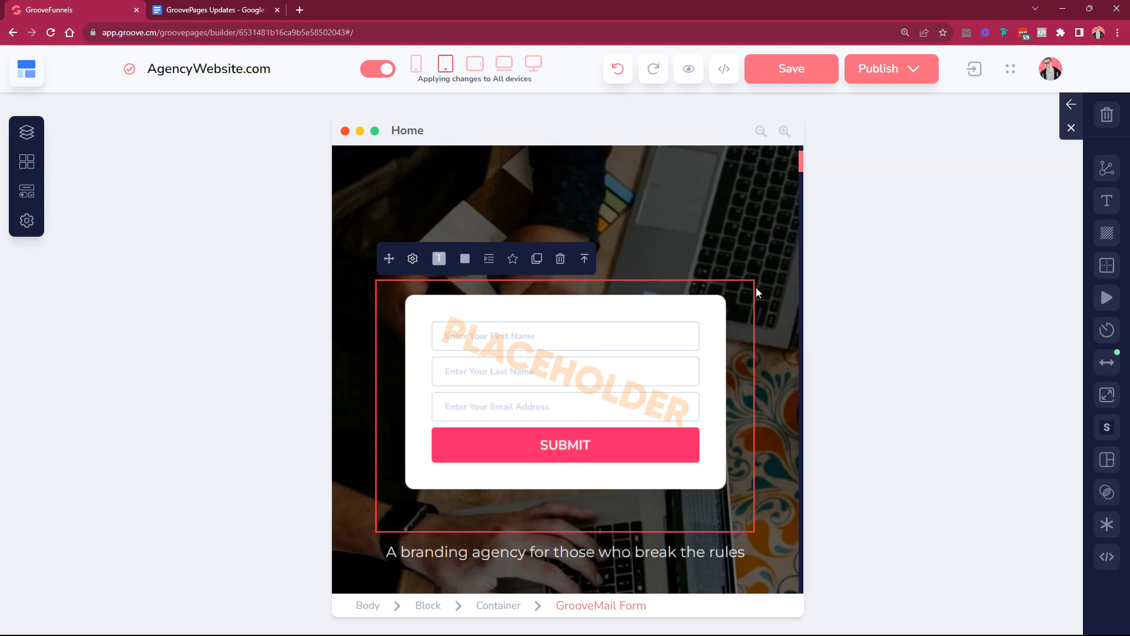
mouse_move(428, 376)
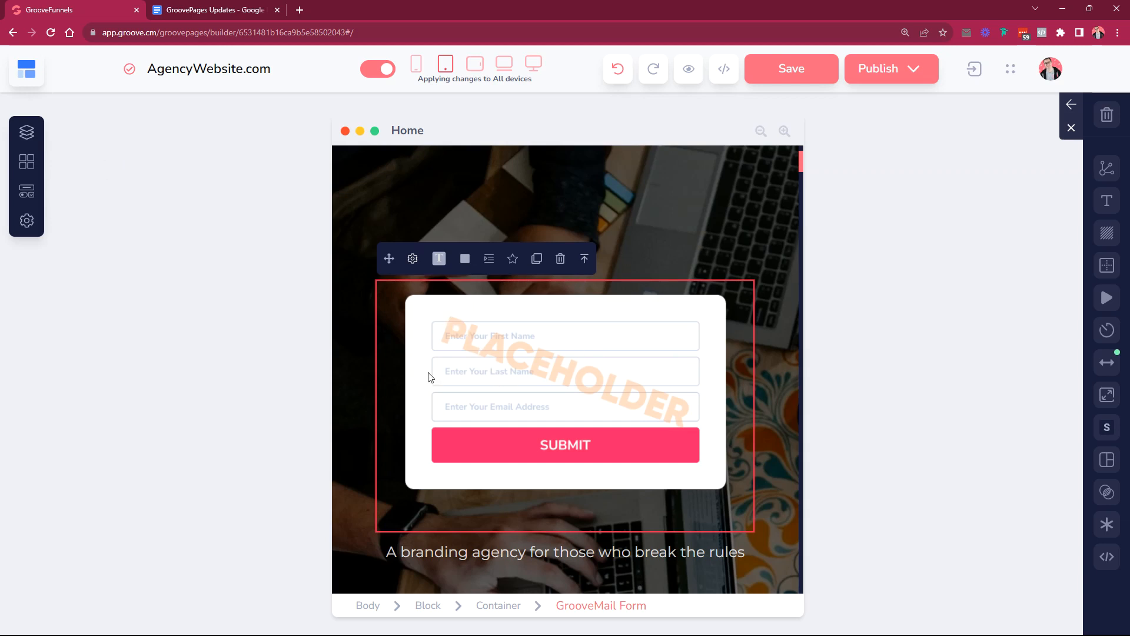
mouse_move(412, 258)
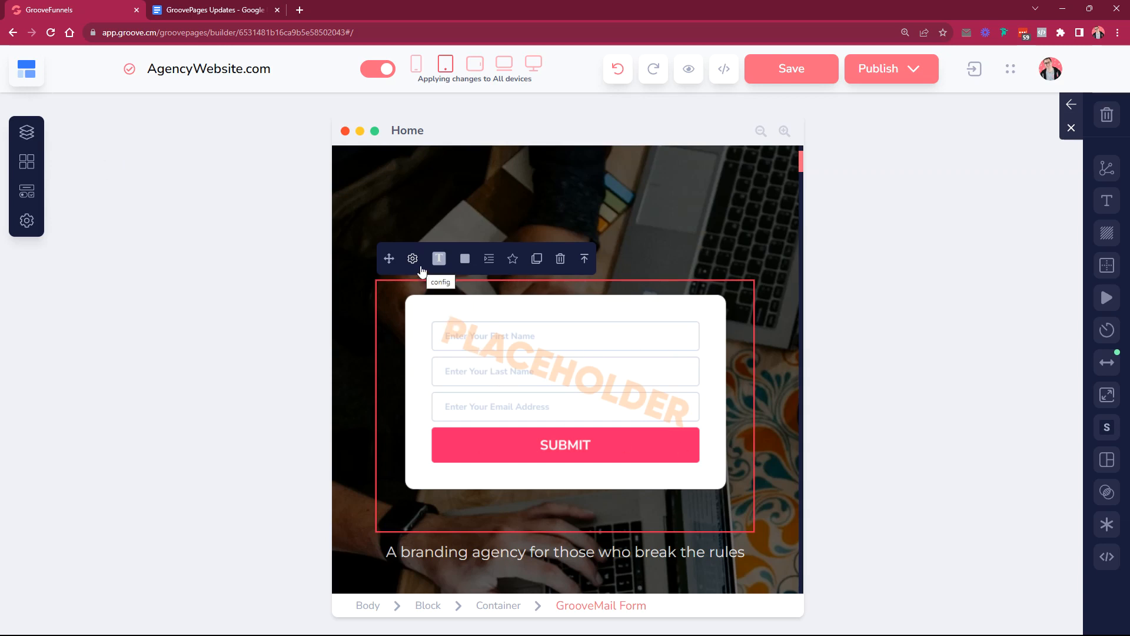
mouse_move(838, 183)
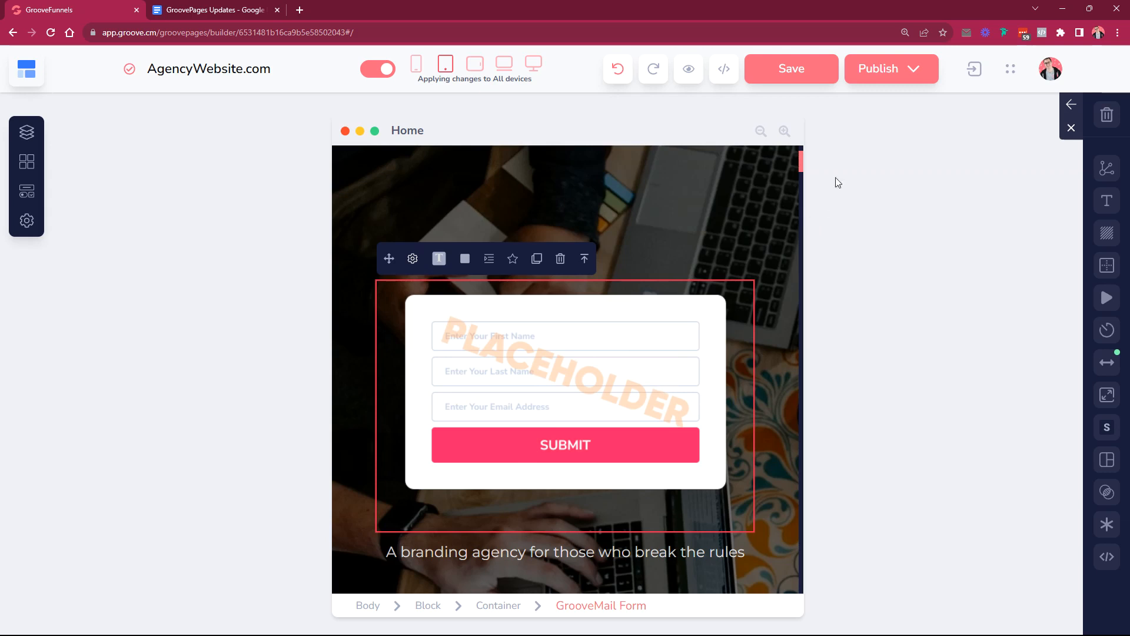
mouse_move(432, 505)
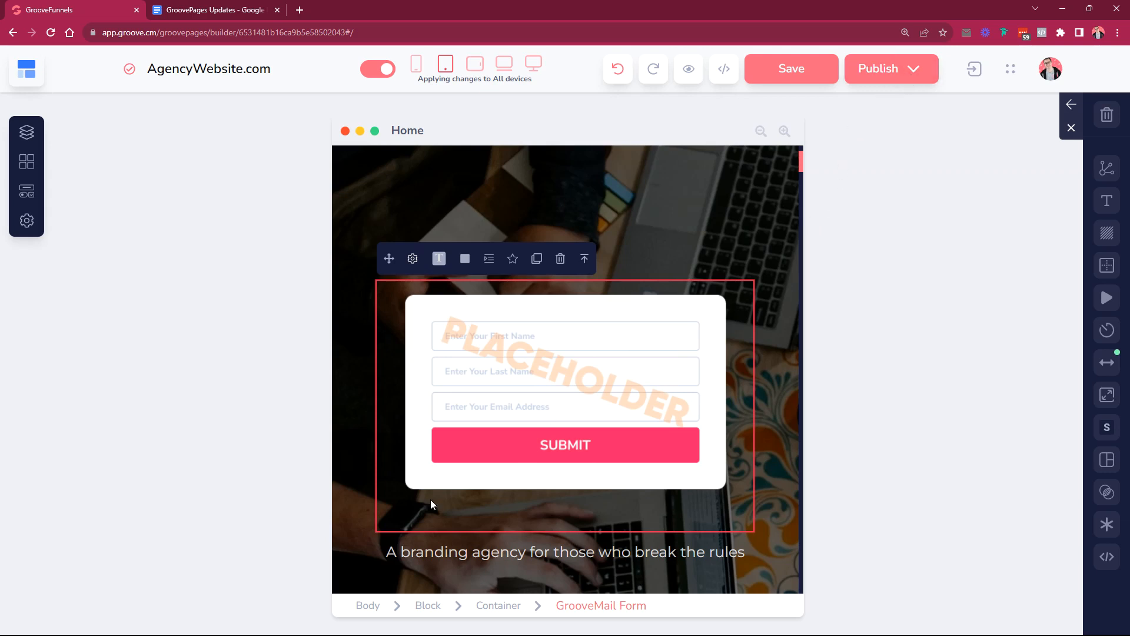
mouse_move(485, 527)
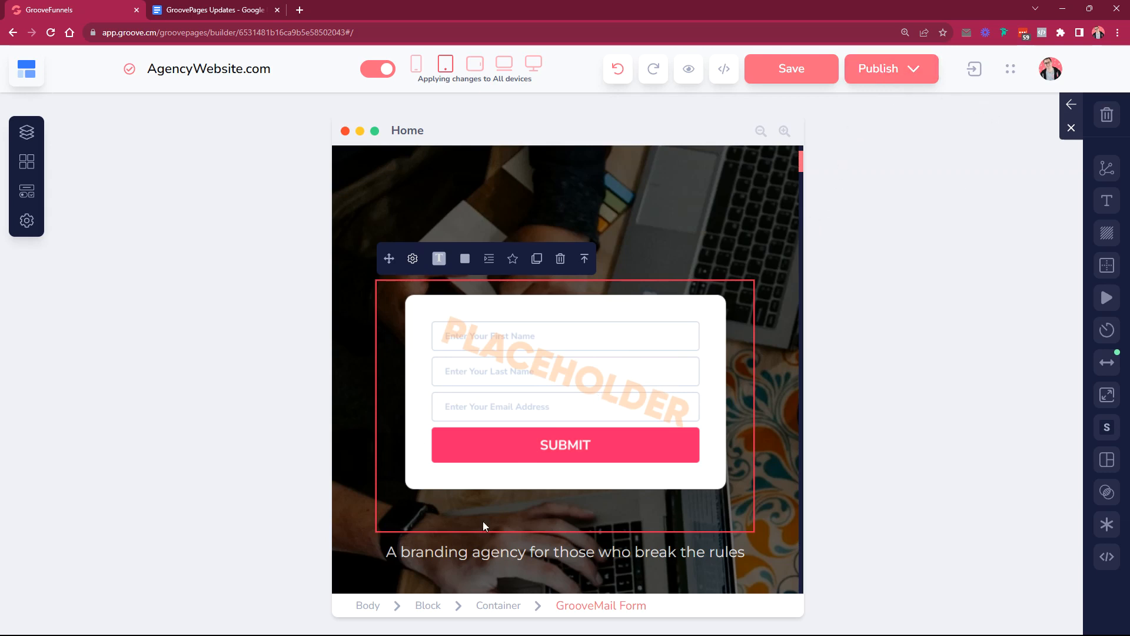
mouse_move(464, 160)
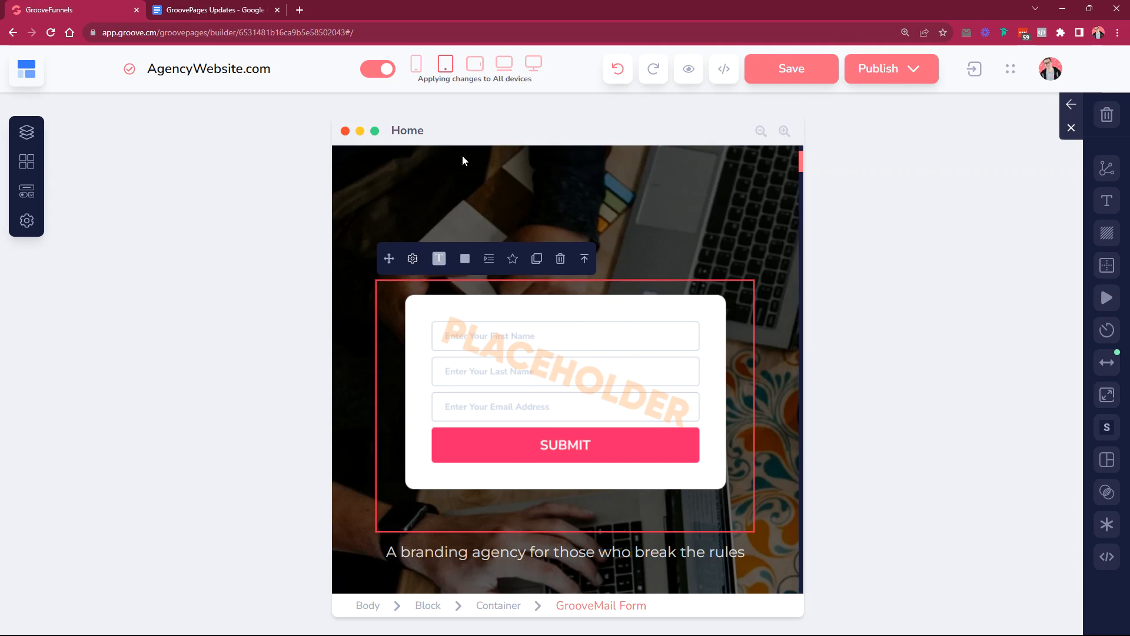
click(212, 11)
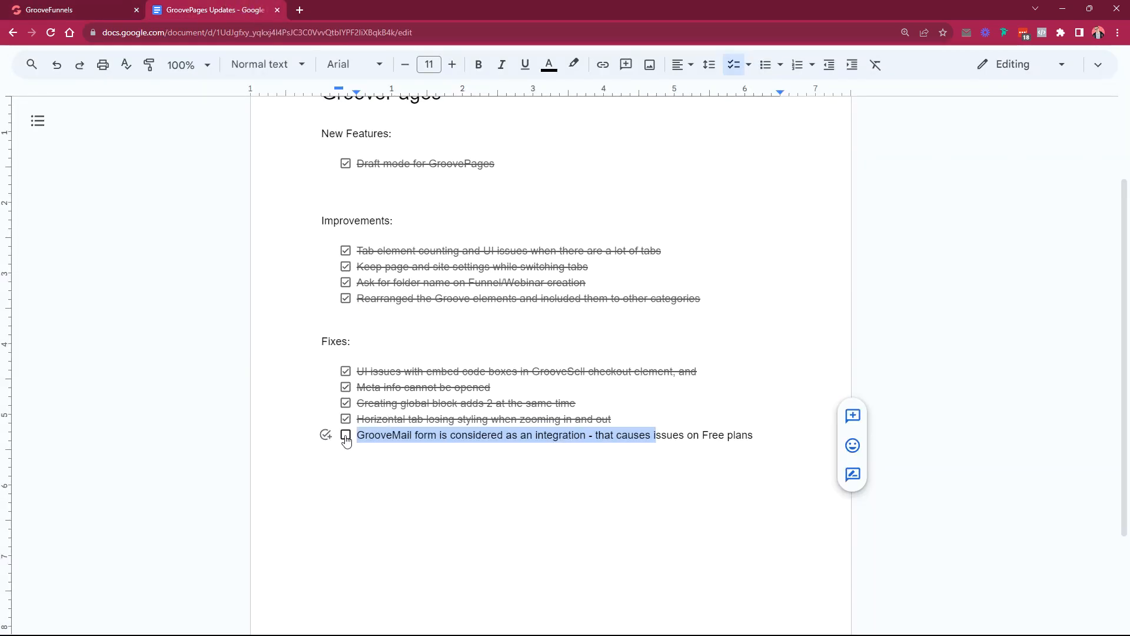
- Tick the GrooveMail form fix so every checklist item is struck through
click(347, 436)
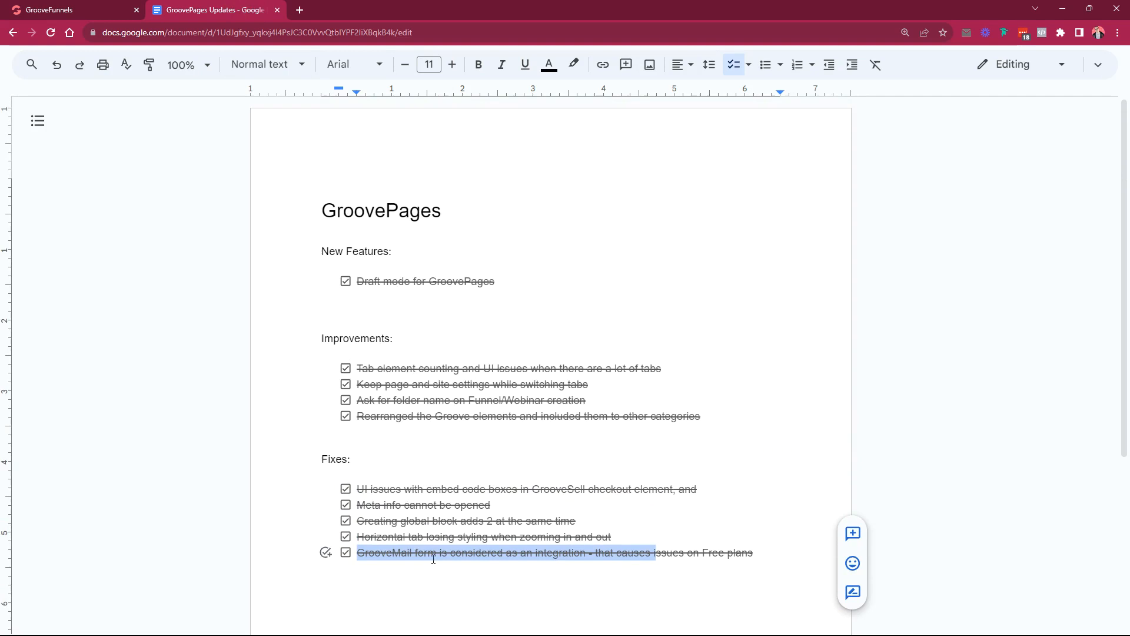
mouse_move(769, 325)
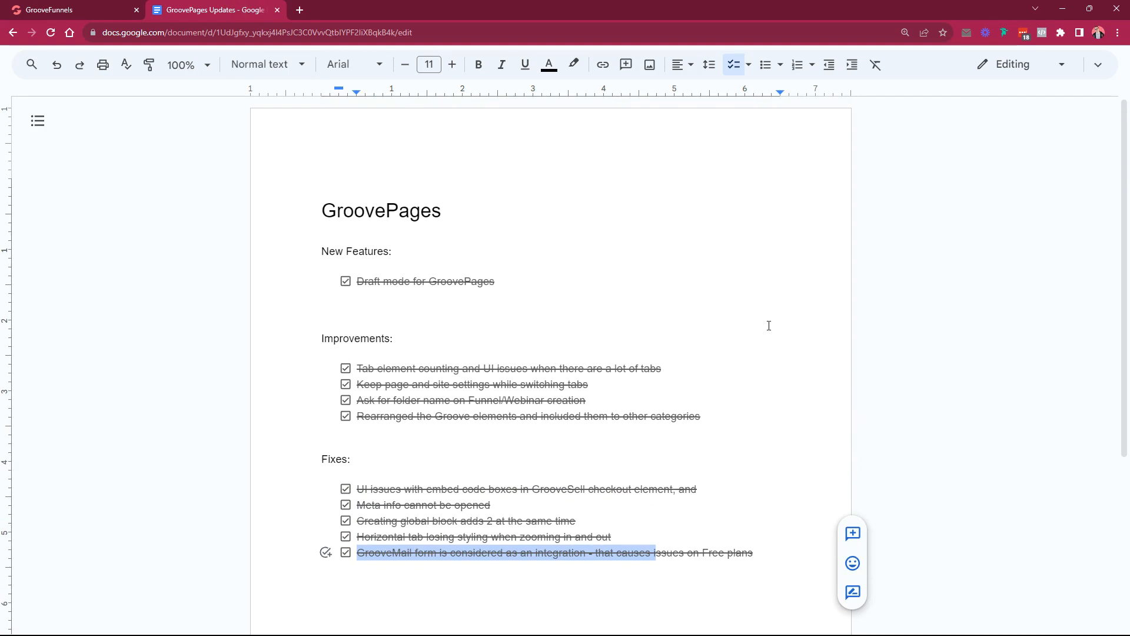
mouse_move(309, 313)
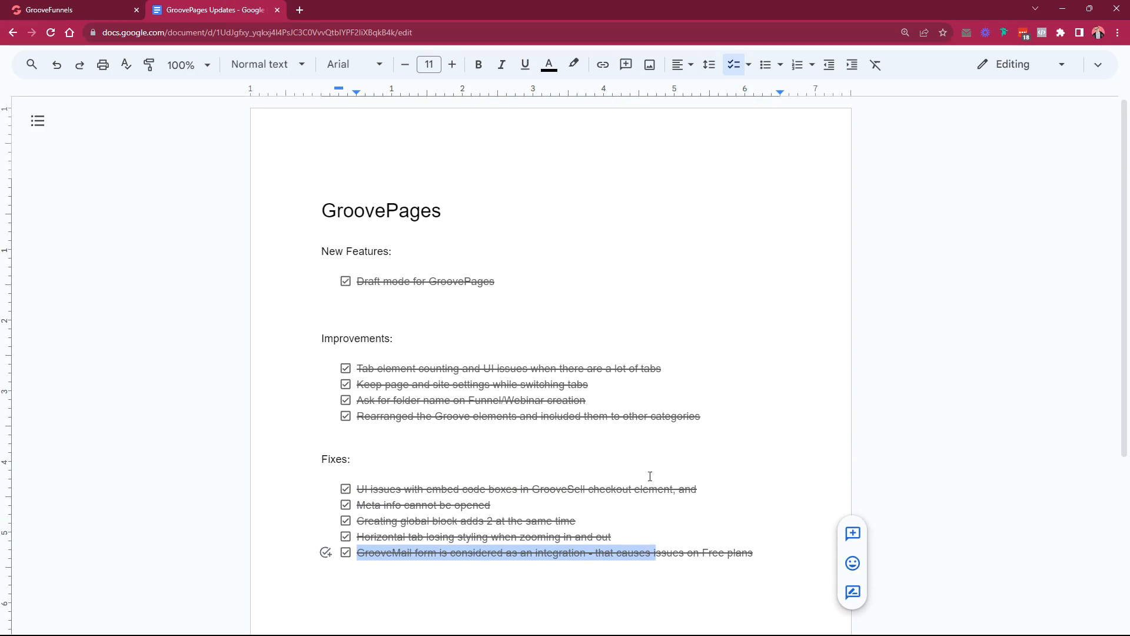
mouse_move(744, 282)
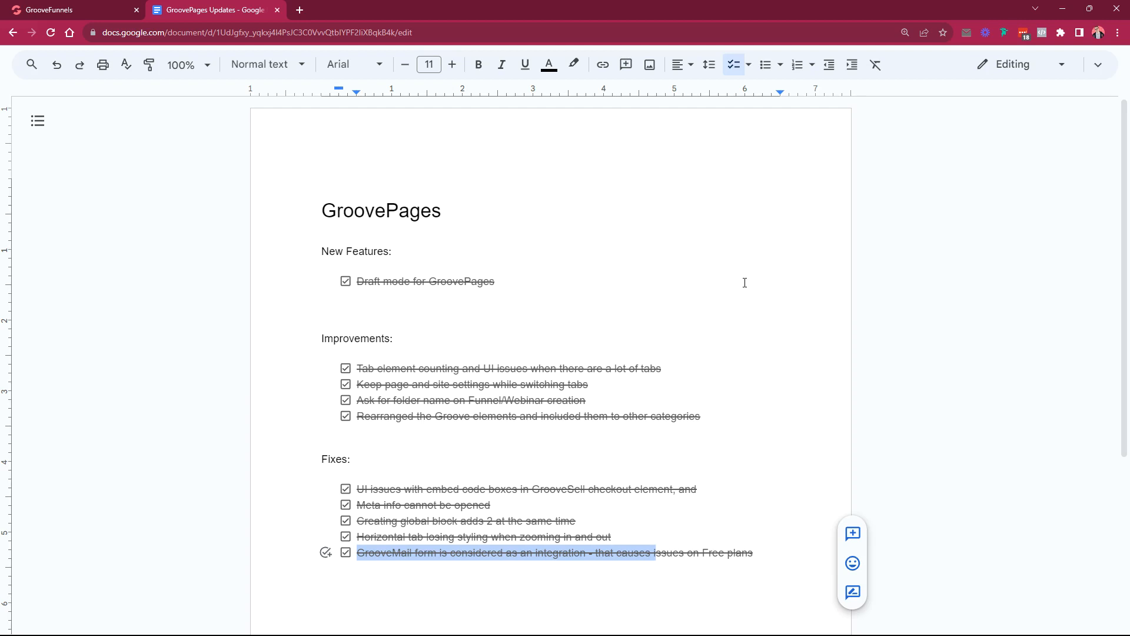
scroll(down, 3)
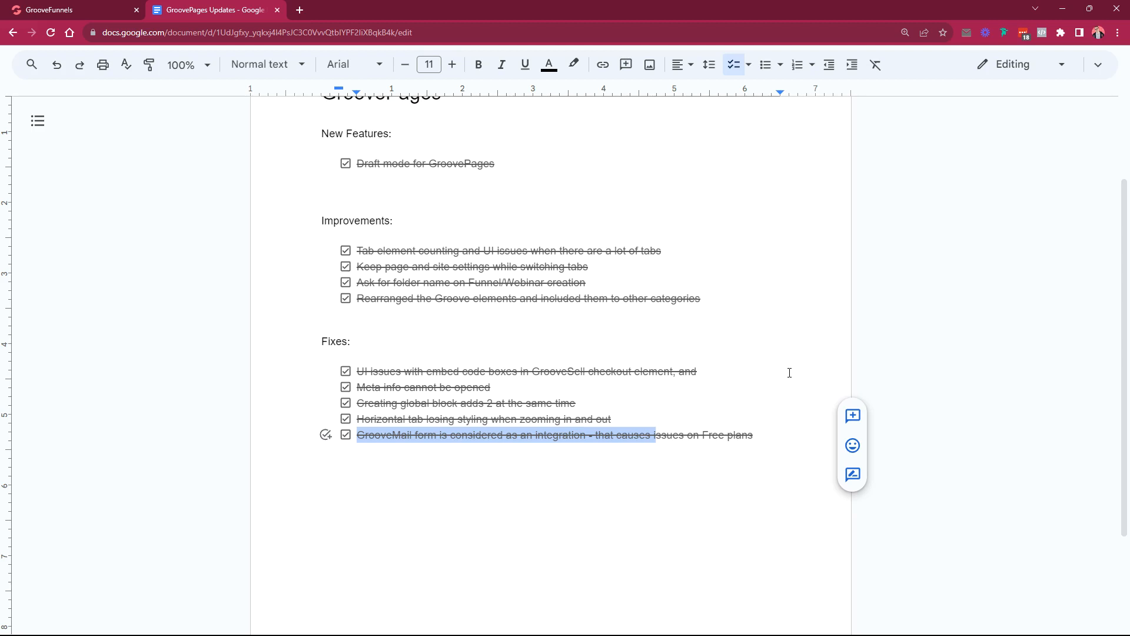
mouse_move(286, 467)
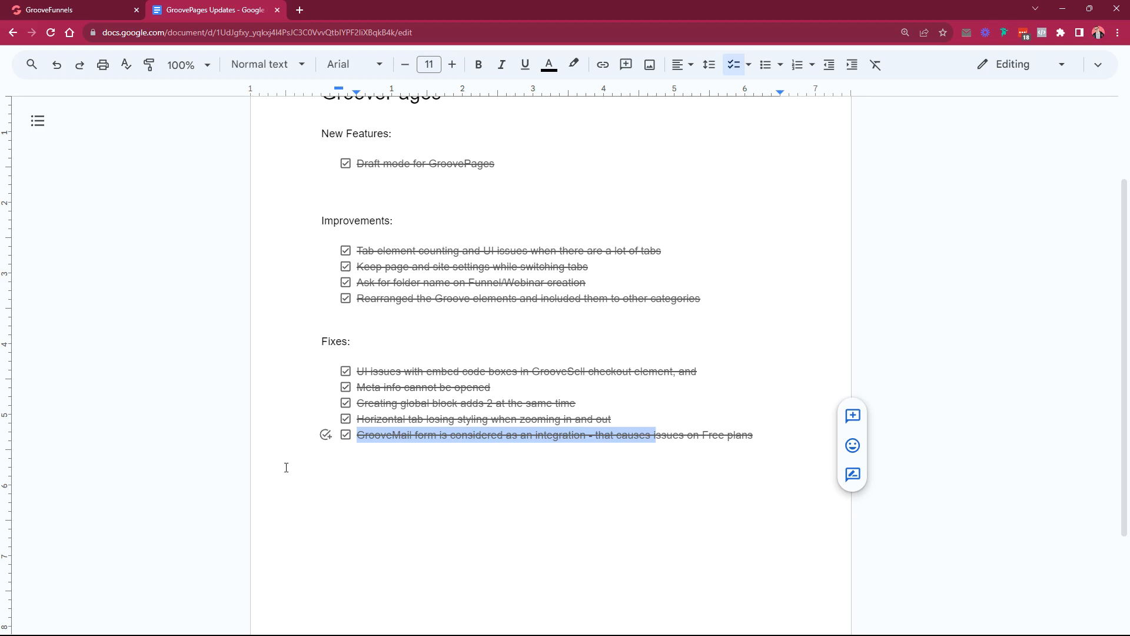